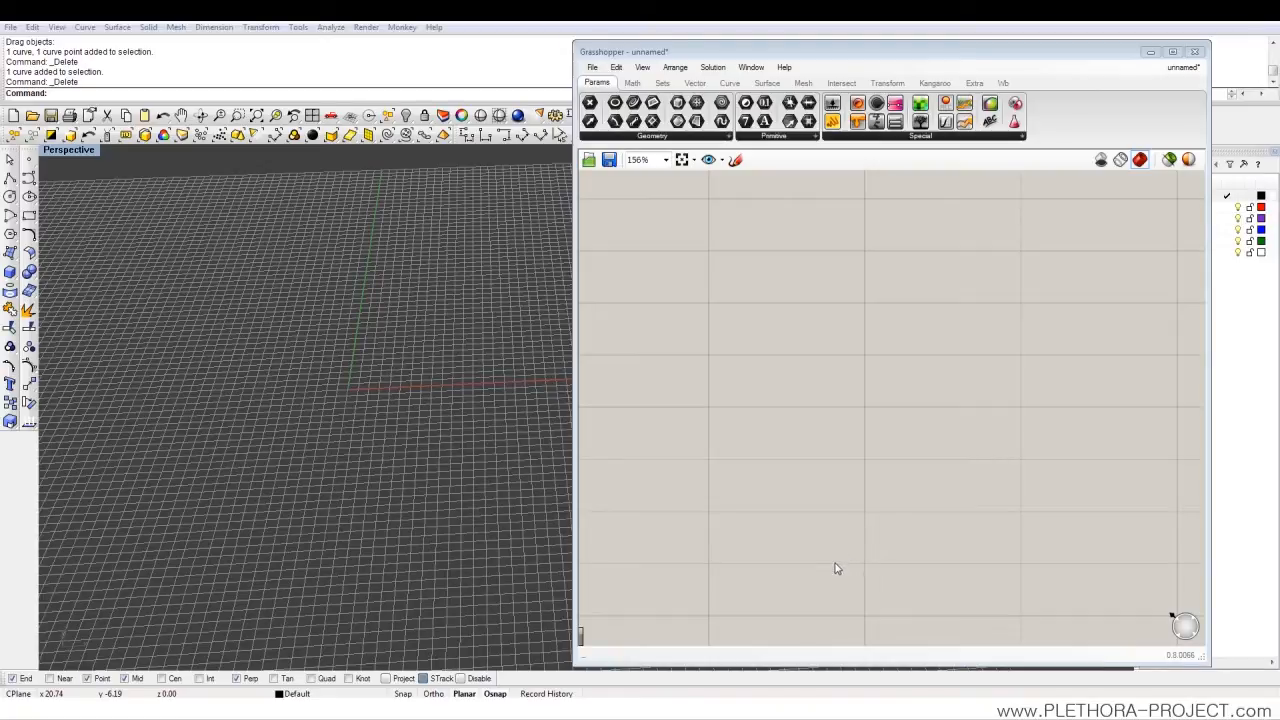
{"action": "mouse_move", "coordinate": [773, 389]}
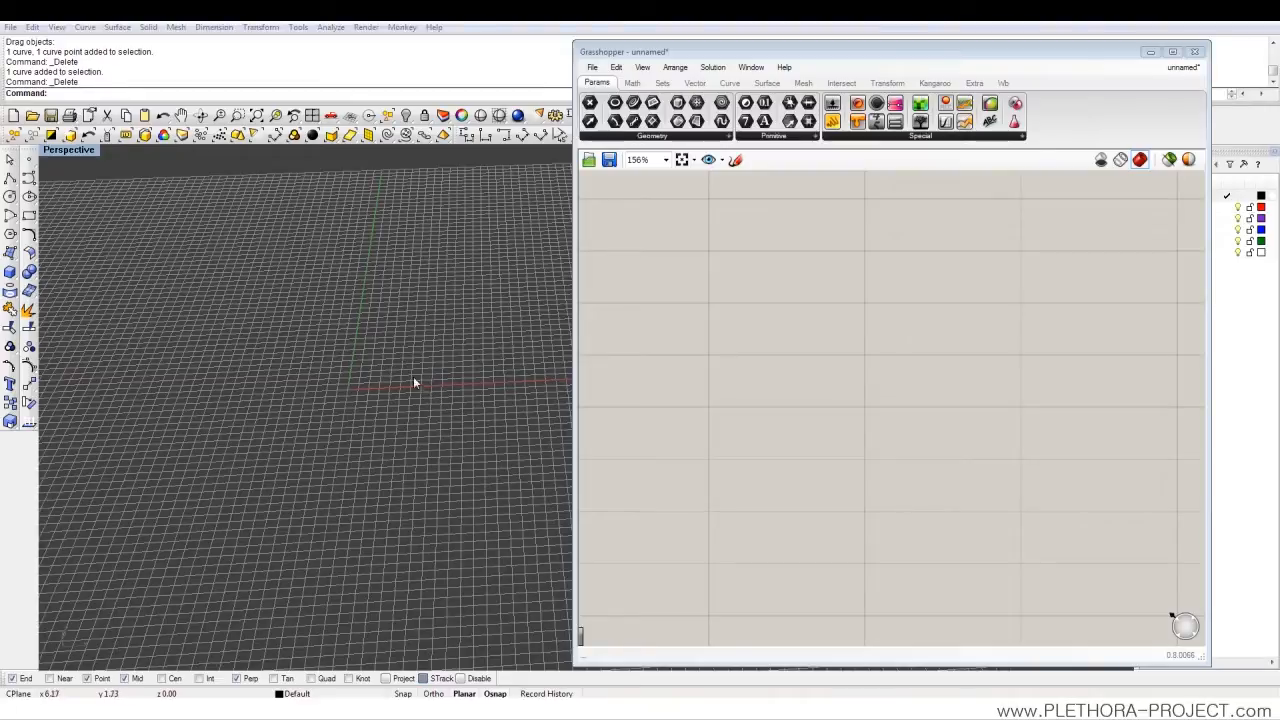
{"action": "mouse_move", "coordinate": [388, 385]}
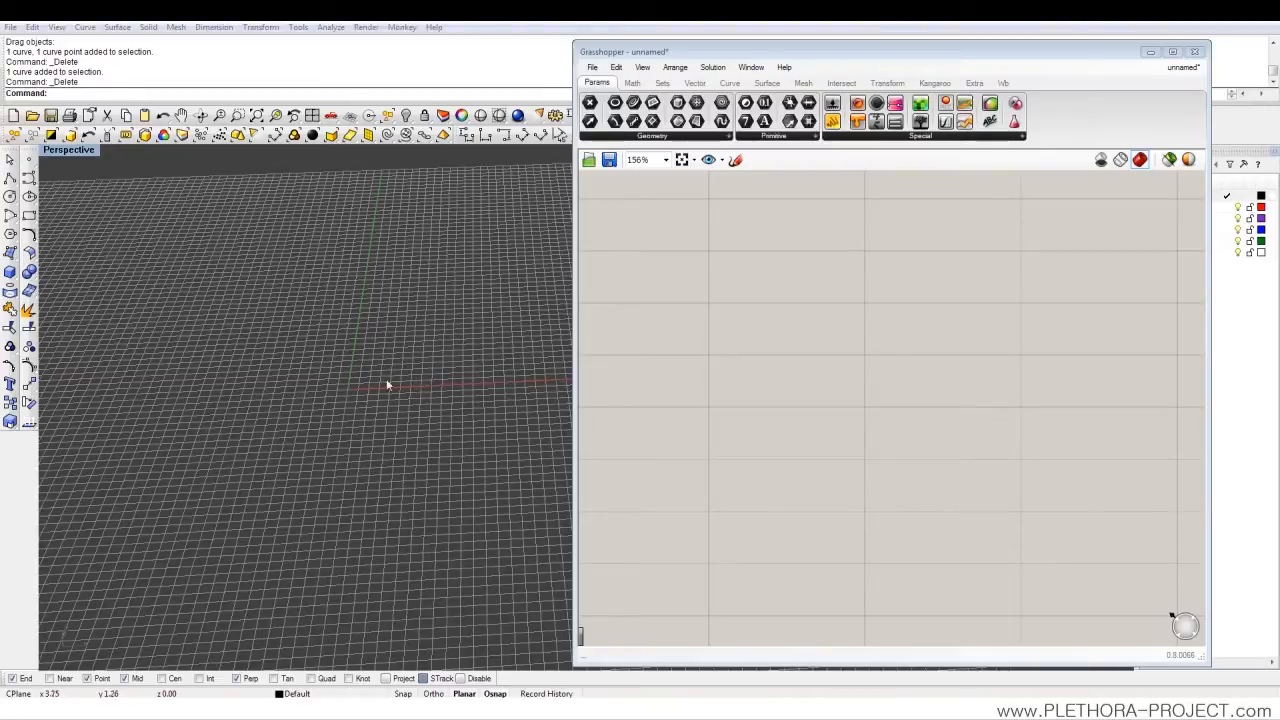
{"action": "mouse_move", "coordinate": [67, 214]}
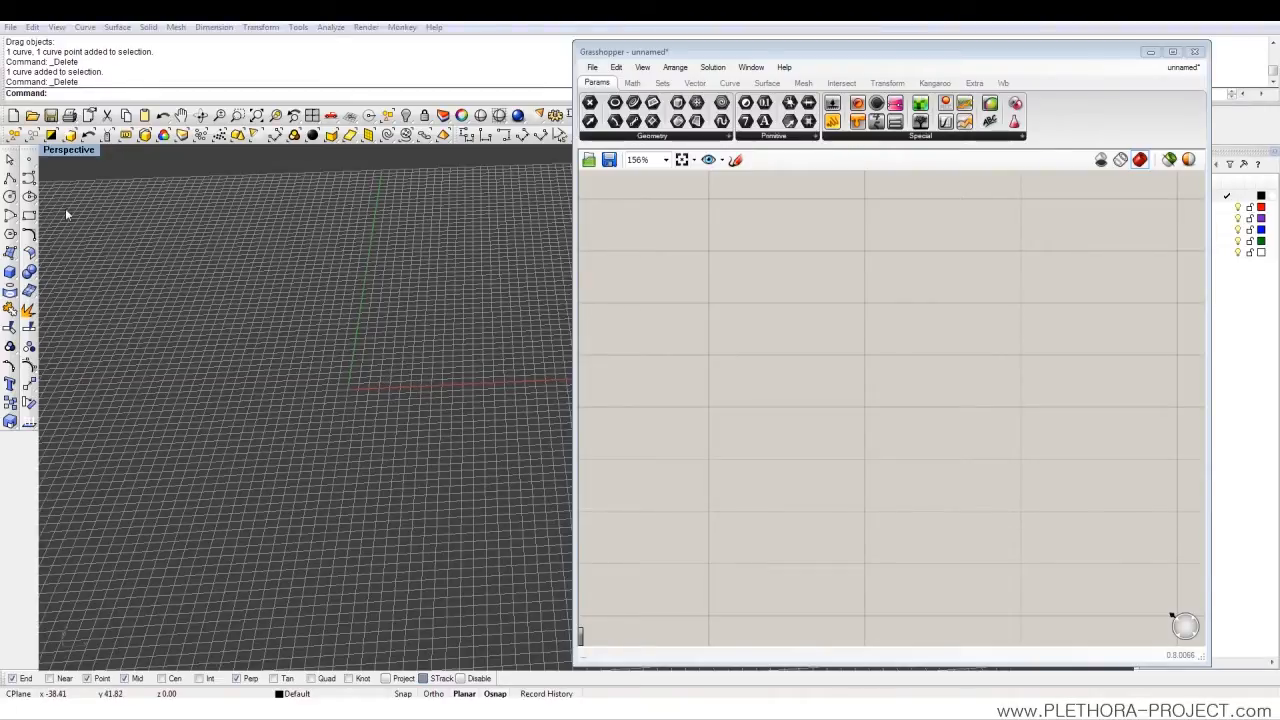
- Place two Curve parameters via a 'curve' search, each referencing one Rhino curve
{"action": "left_click", "coordinate": [29, 176]}
{"action": "type", "text": "c"}
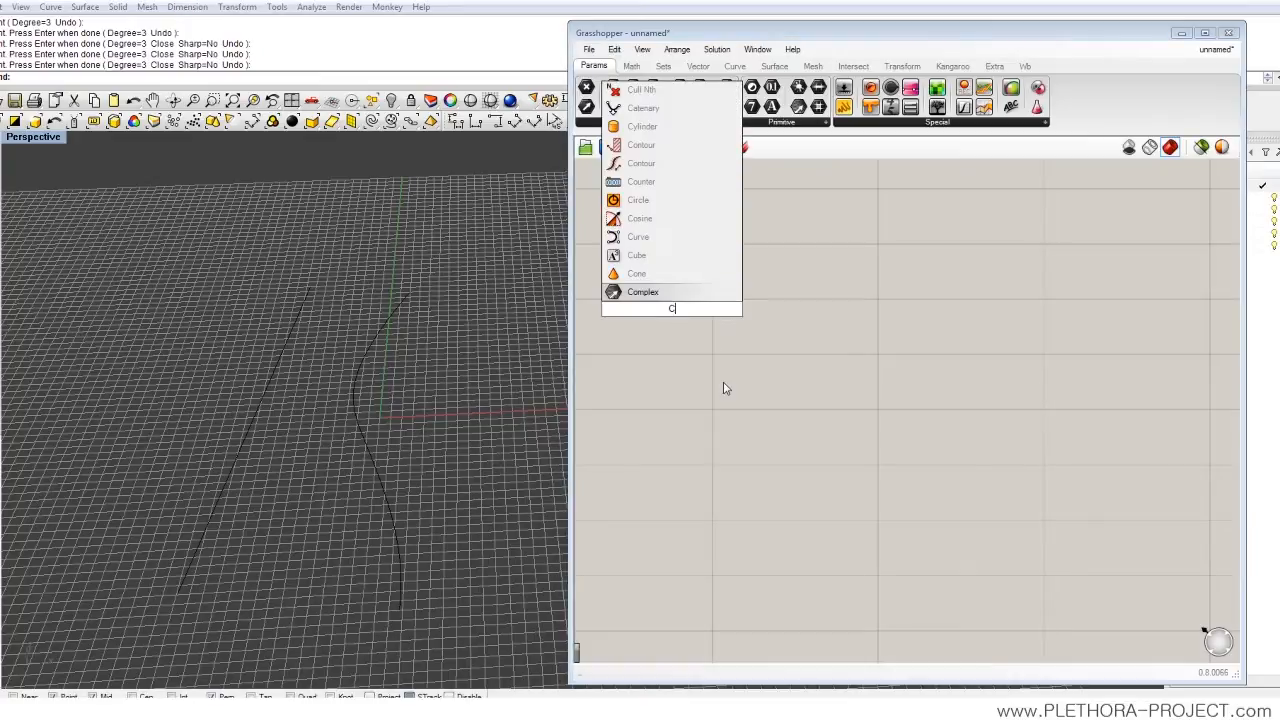
{"action": "type", "text": "URV"}
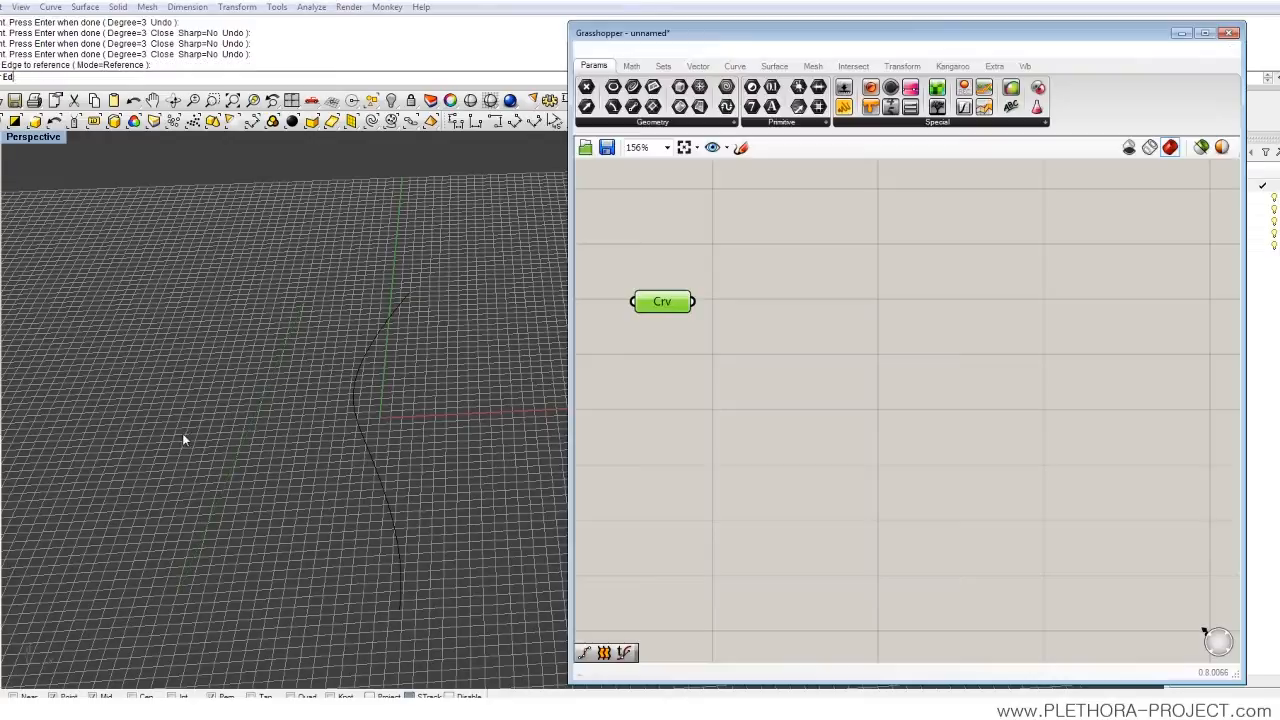
{"action": "left_click_drag", "start_coordinate": [662, 301], "coordinate": [680, 257]}
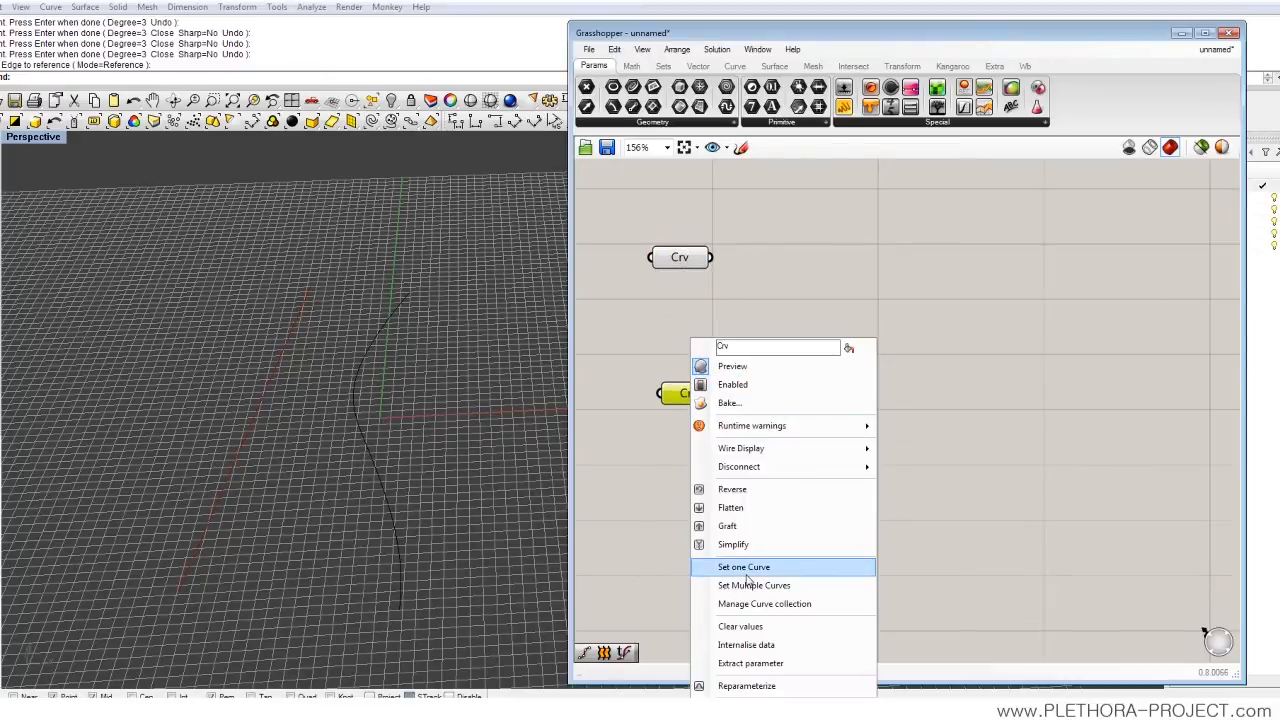
{"action": "left_click", "coordinate": [744, 567]}
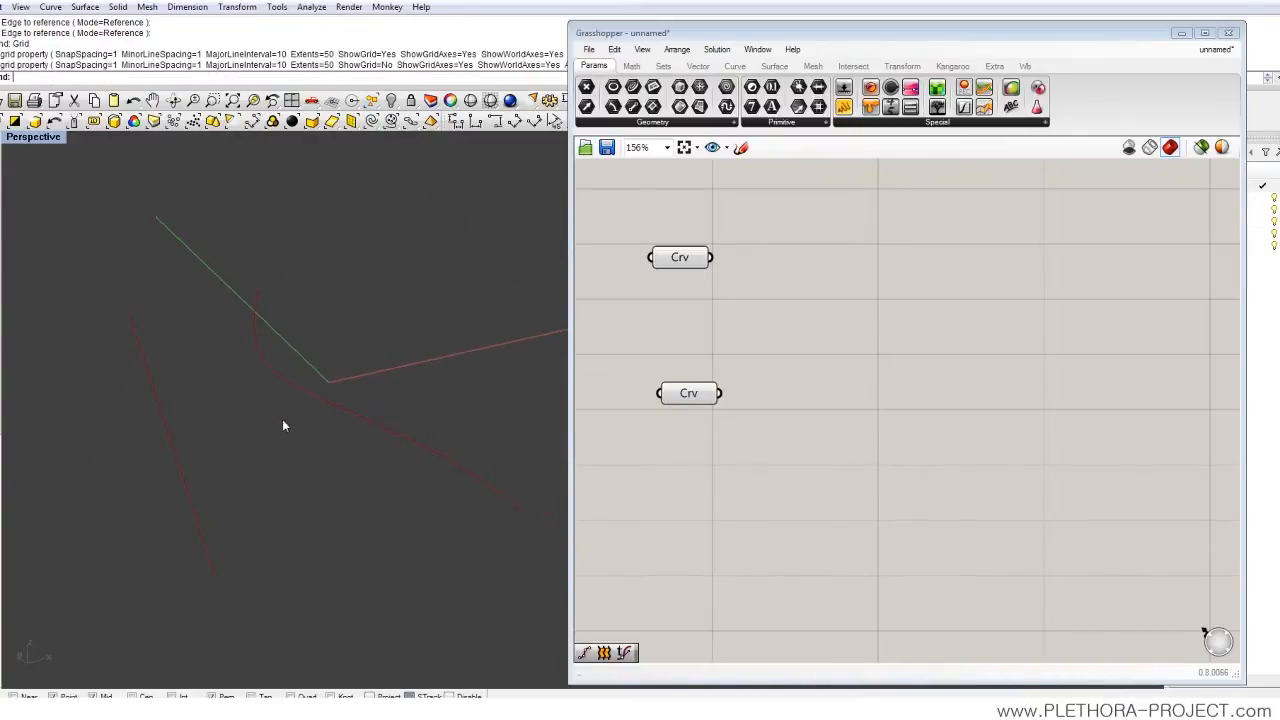
- Browse the Curve tab's Analysis component list while looking for Divide Curve
{"action": "double_click", "coordinate": [760, 320]}
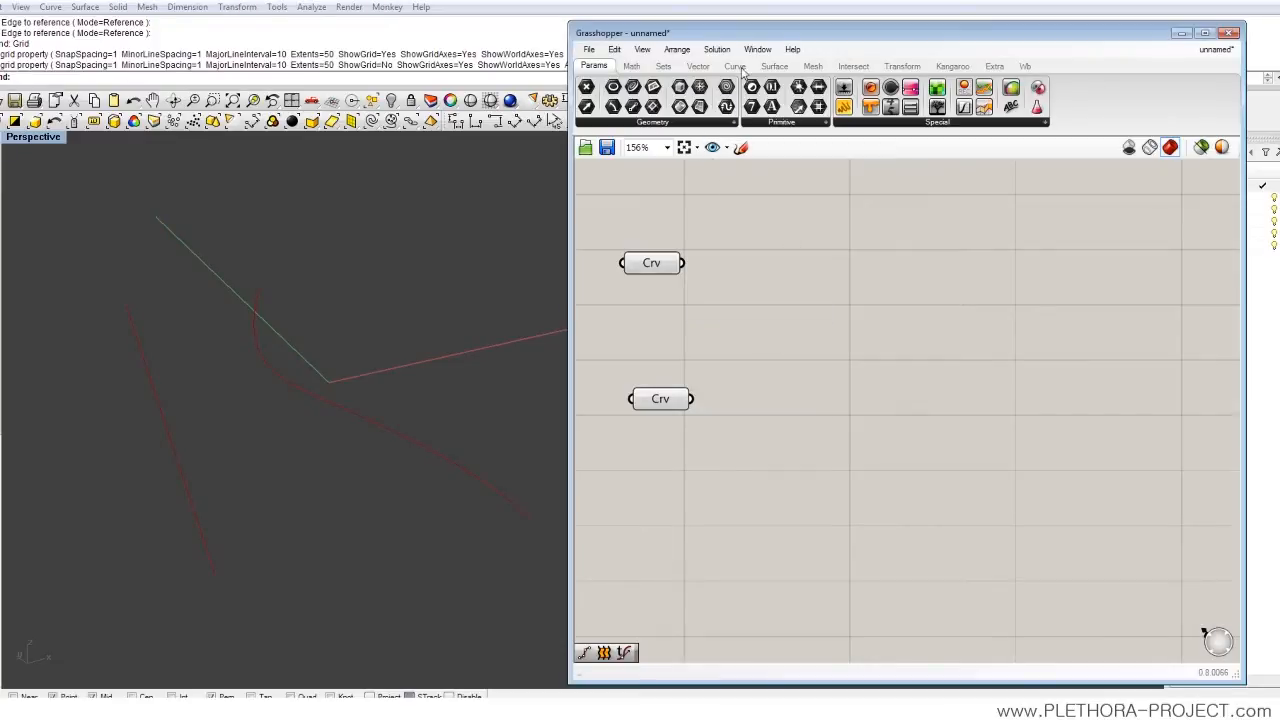
{"action": "left_click", "coordinate": [735, 66]}
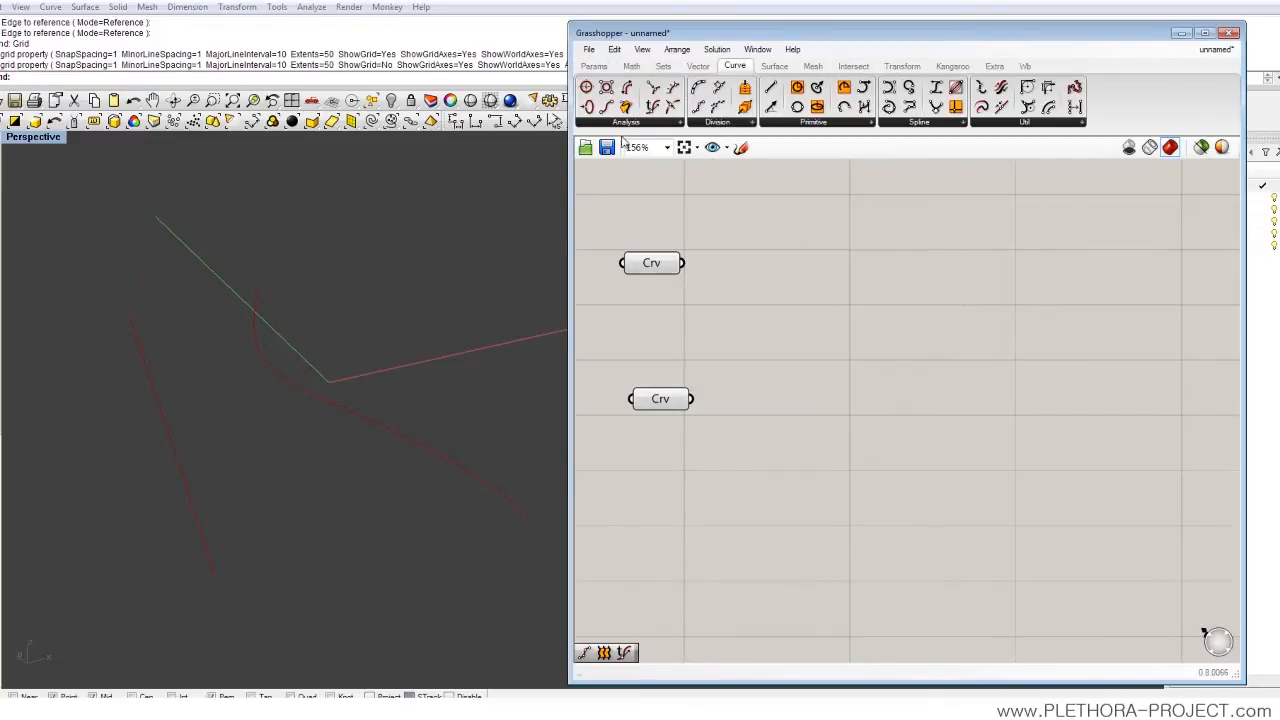
{"action": "left_click", "coordinate": [625, 122]}
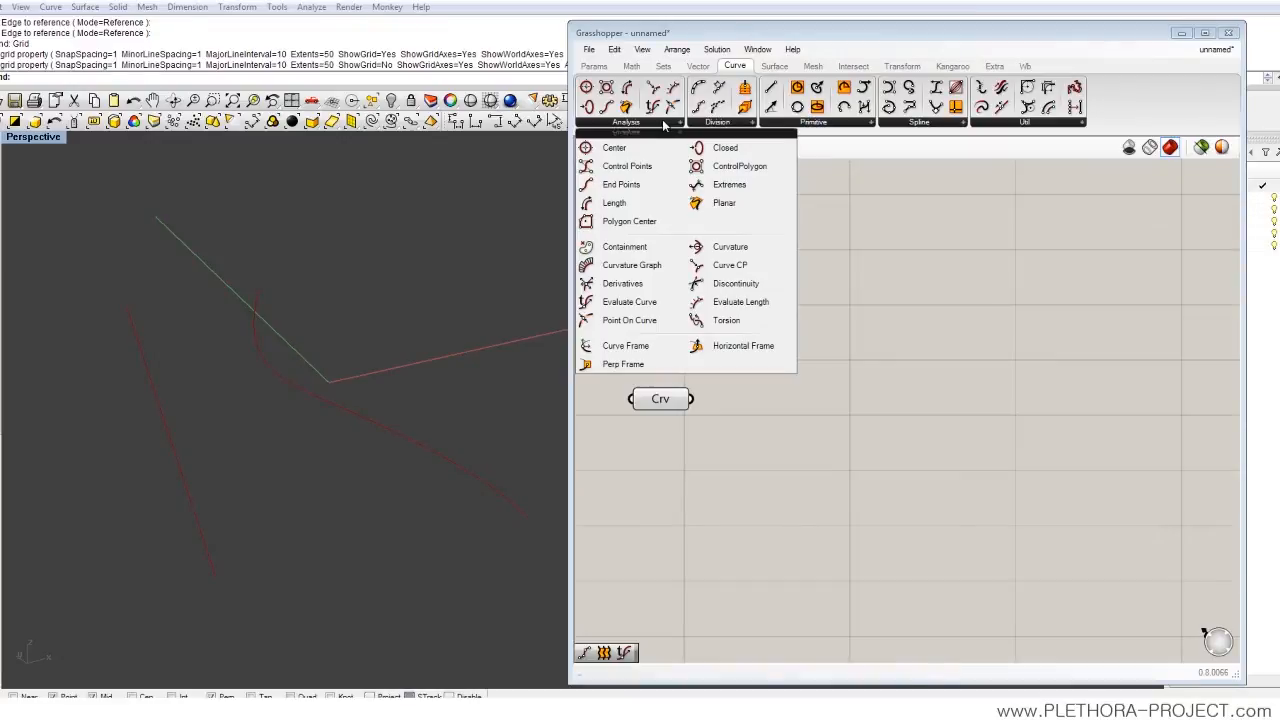
{"action": "mouse_move", "coordinate": [718, 125]}
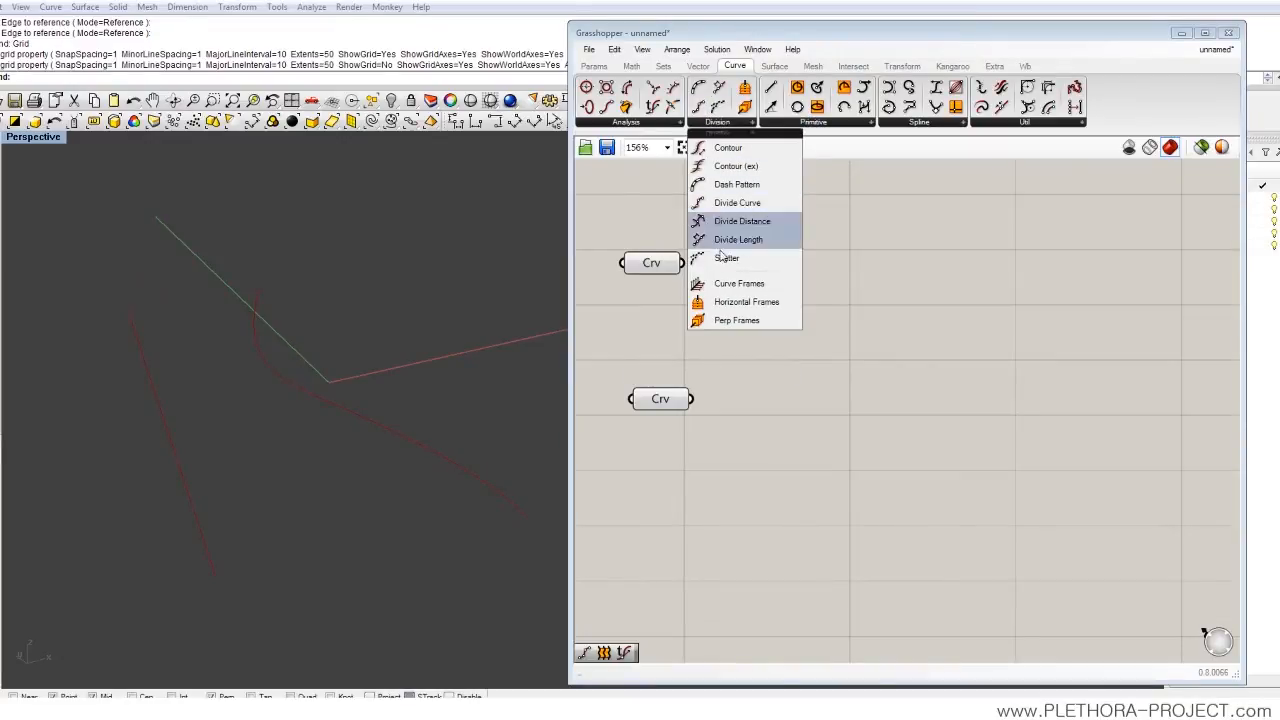
{"action": "mouse_move", "coordinate": [720, 228]}
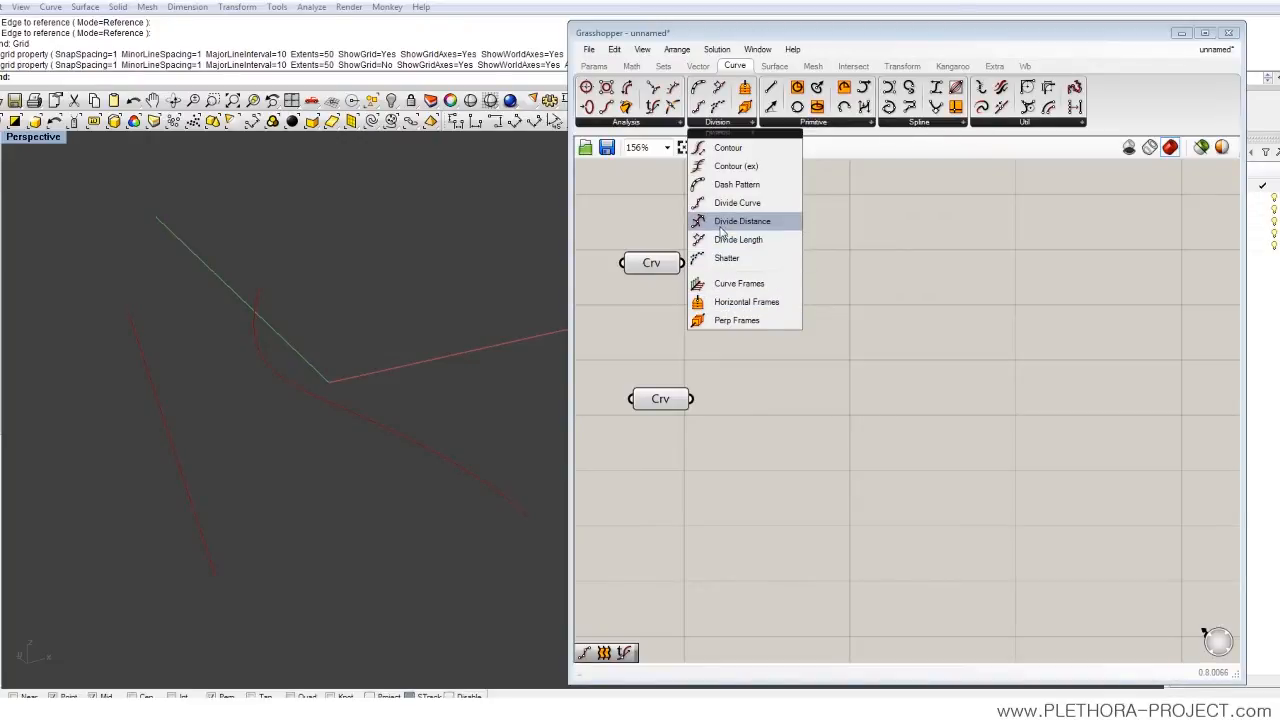
{"action": "mouse_move", "coordinate": [870, 312]}
{"action": "type", "text": "DIVI"}
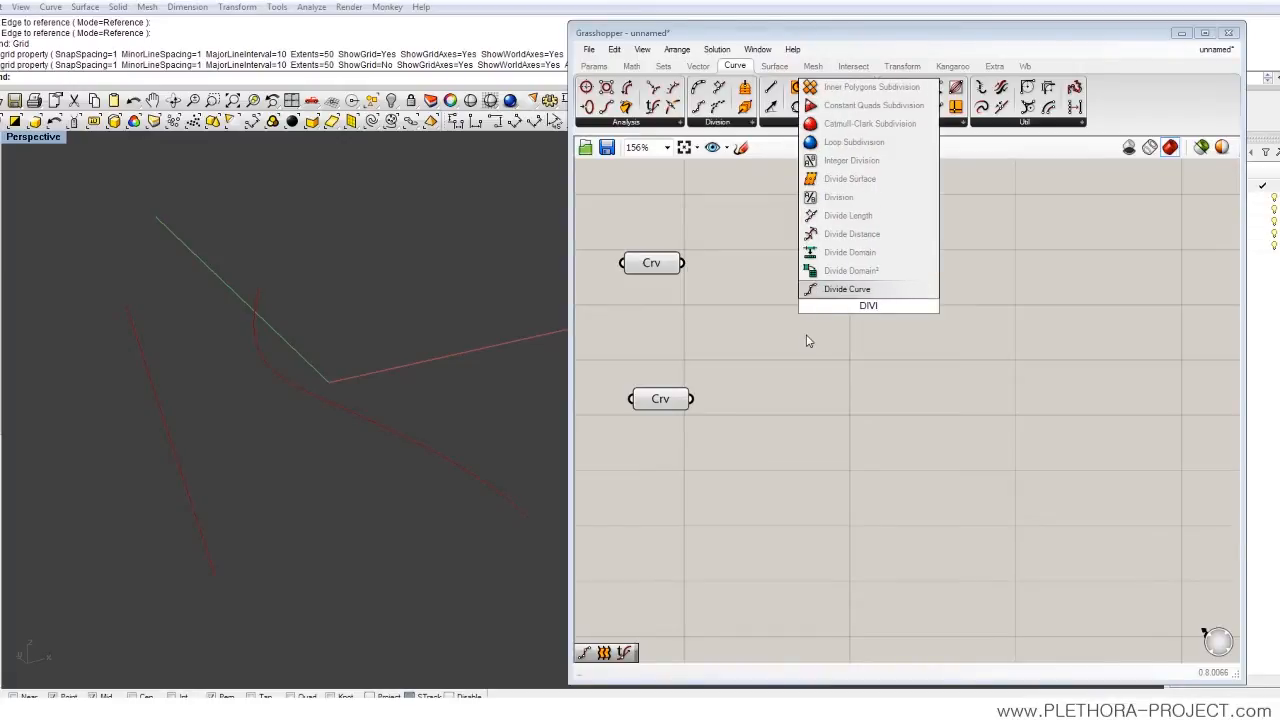
{"action": "mouse_move", "coordinate": [855, 298]}
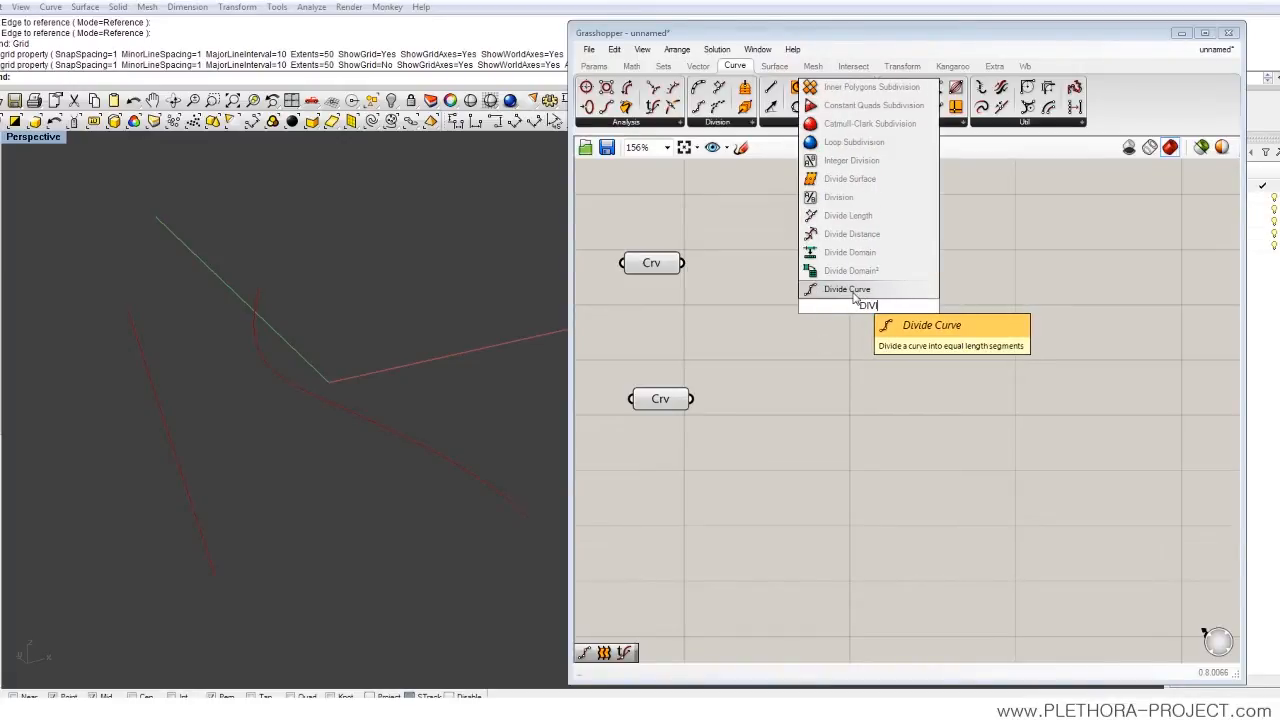
- Add Divide Curve fed by the first Crv parameter and view its division points
{"action": "left_click", "coordinate": [846, 289]}
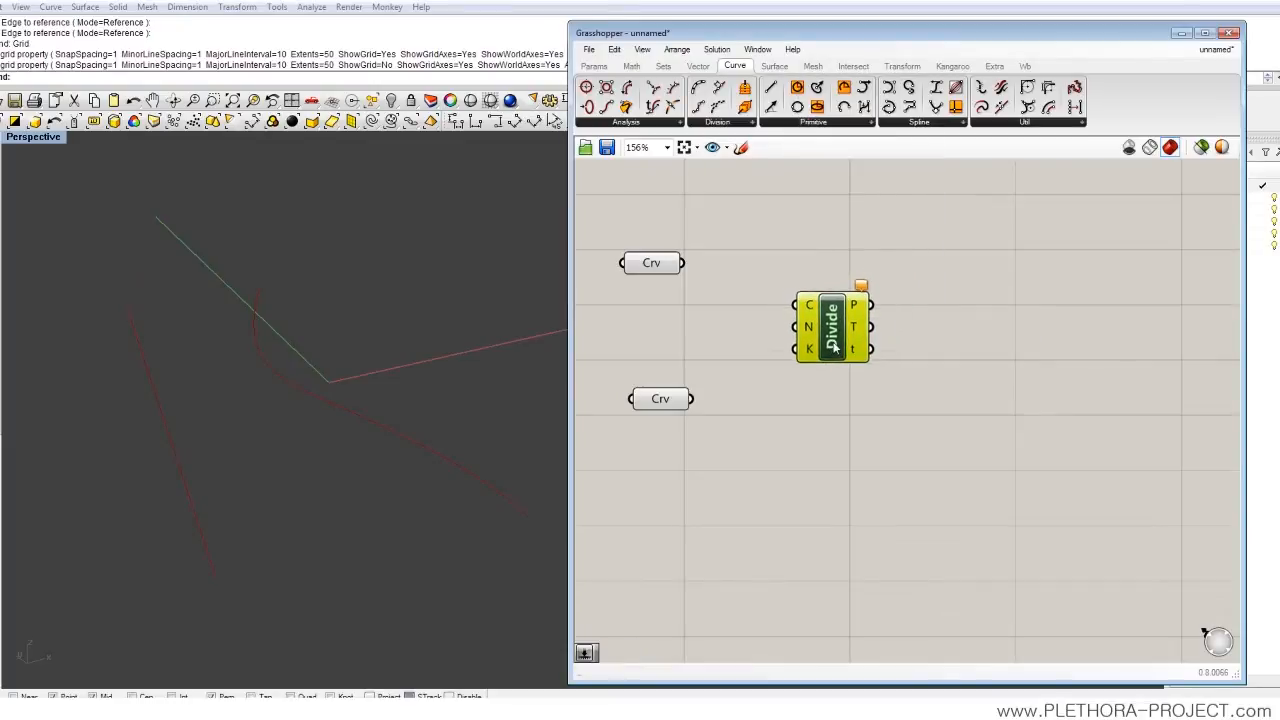
{"action": "left_click", "coordinate": [659, 399]}
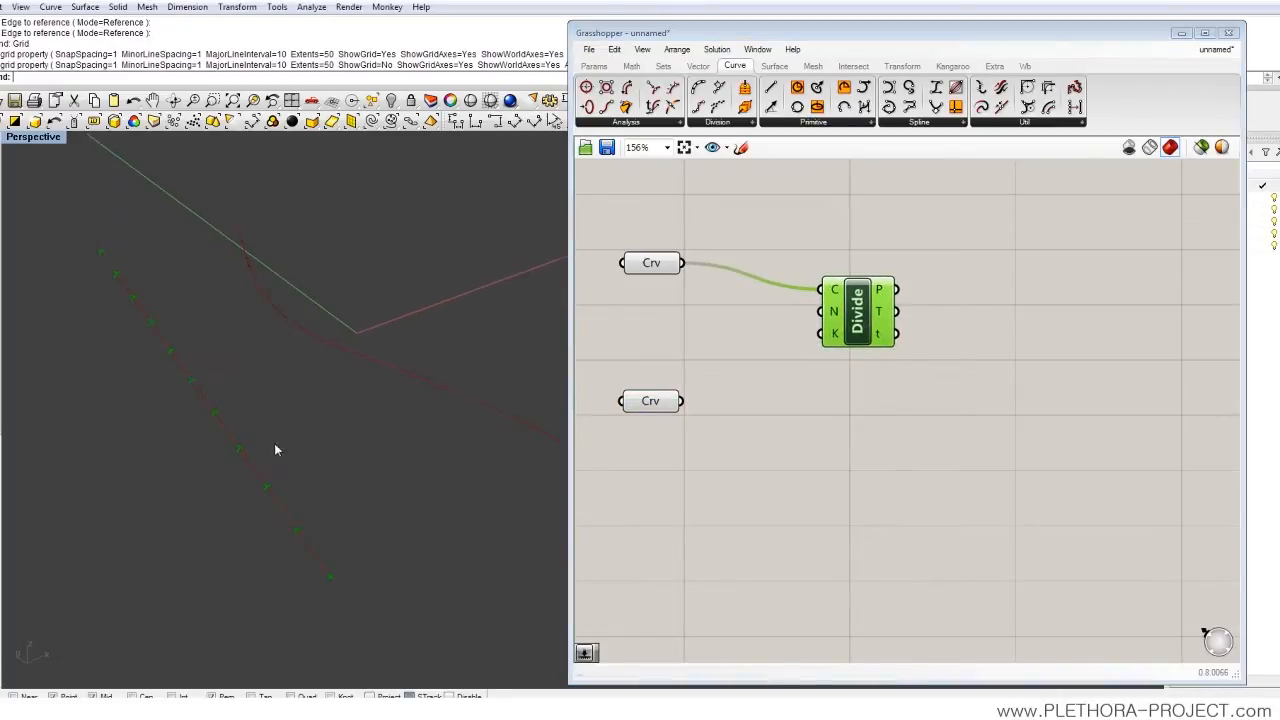
{"action": "left_click", "coordinate": [778, 369]}
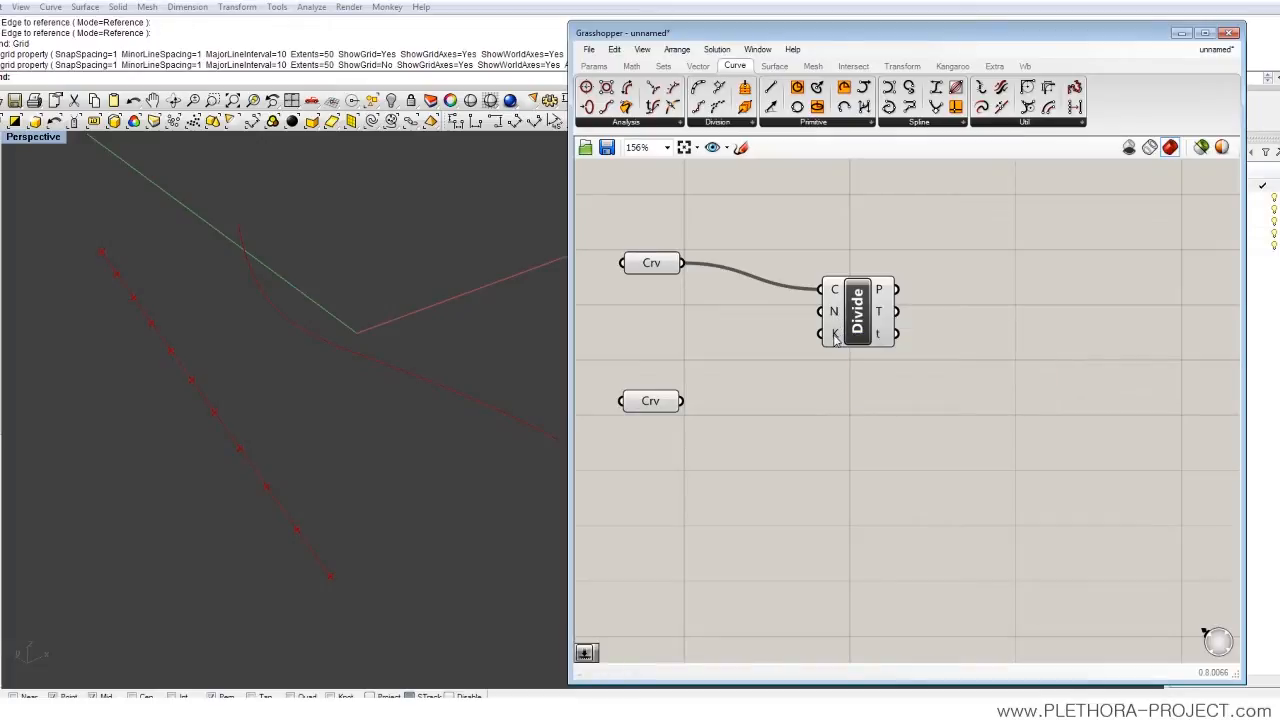
{"action": "mouse_move", "coordinate": [834, 334]}
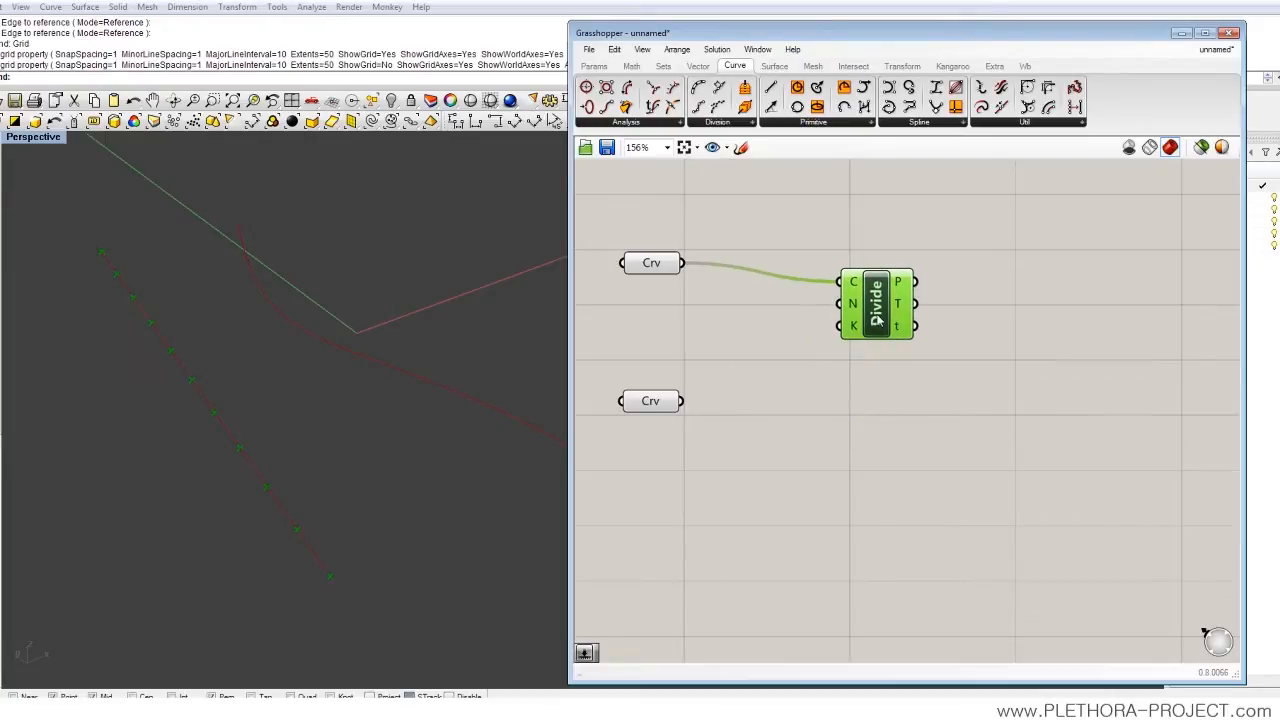
{"action": "mouse_move", "coordinate": [852, 304]}
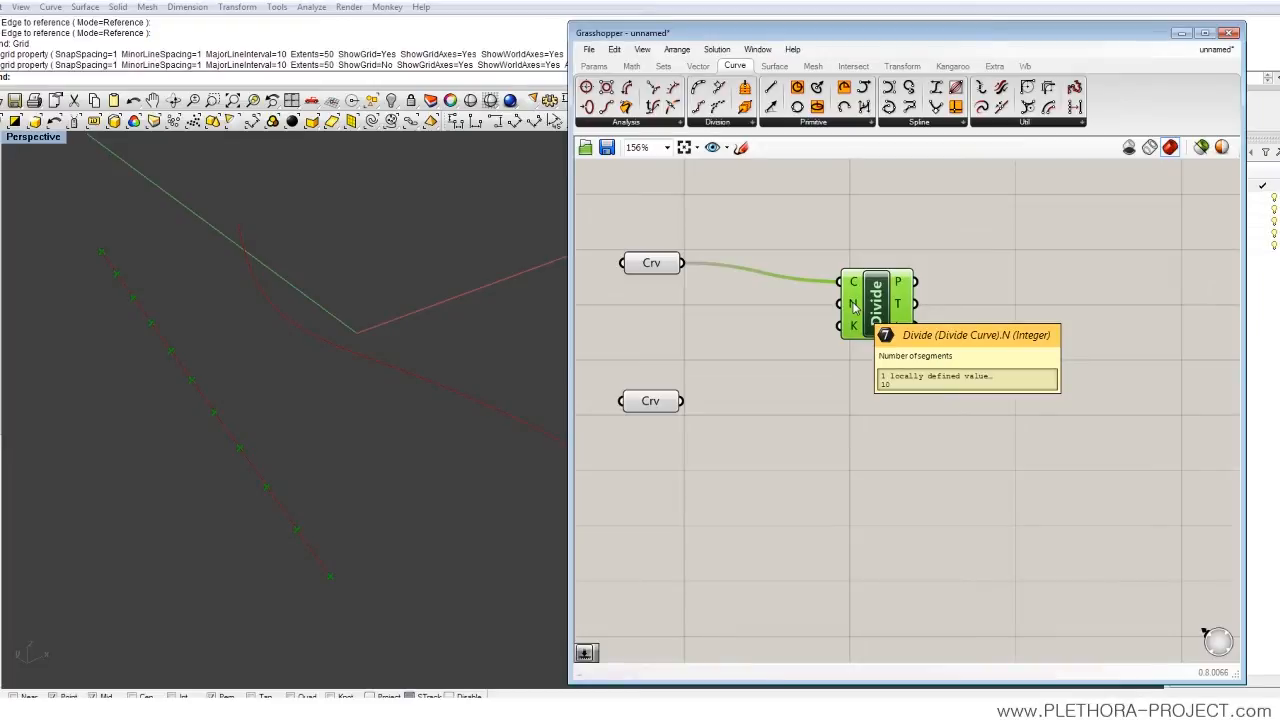
{"action": "mouse_move", "coordinate": [878, 310]}
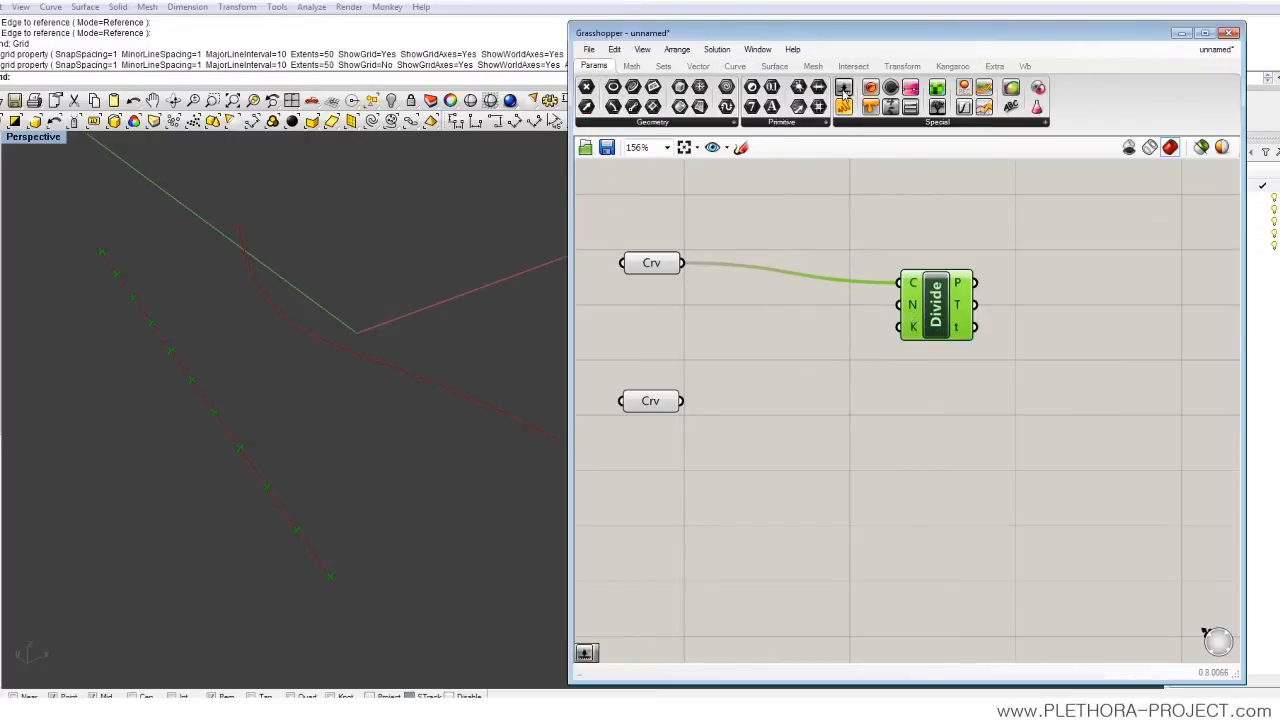
{"action": "mouse_move", "coordinate": [873, 108]}
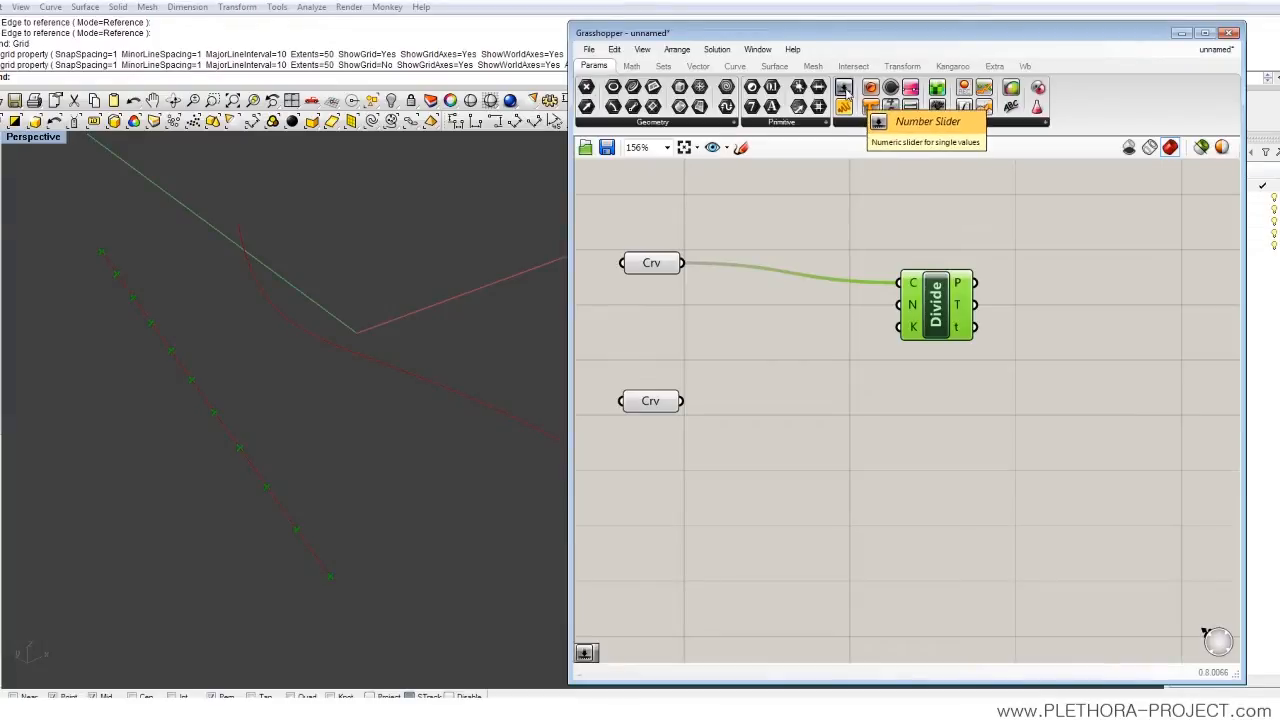
{"action": "mouse_move", "coordinate": [726, 326]}
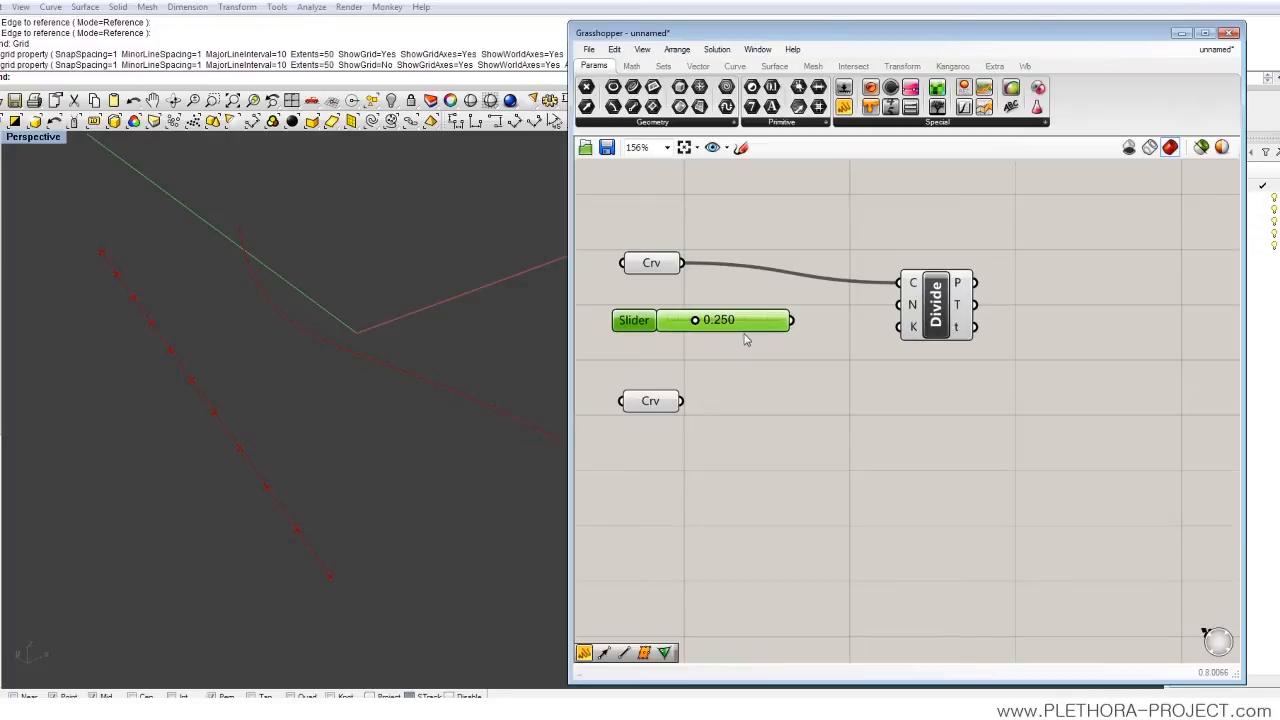
{"action": "mouse_move", "coordinate": [731, 338]}
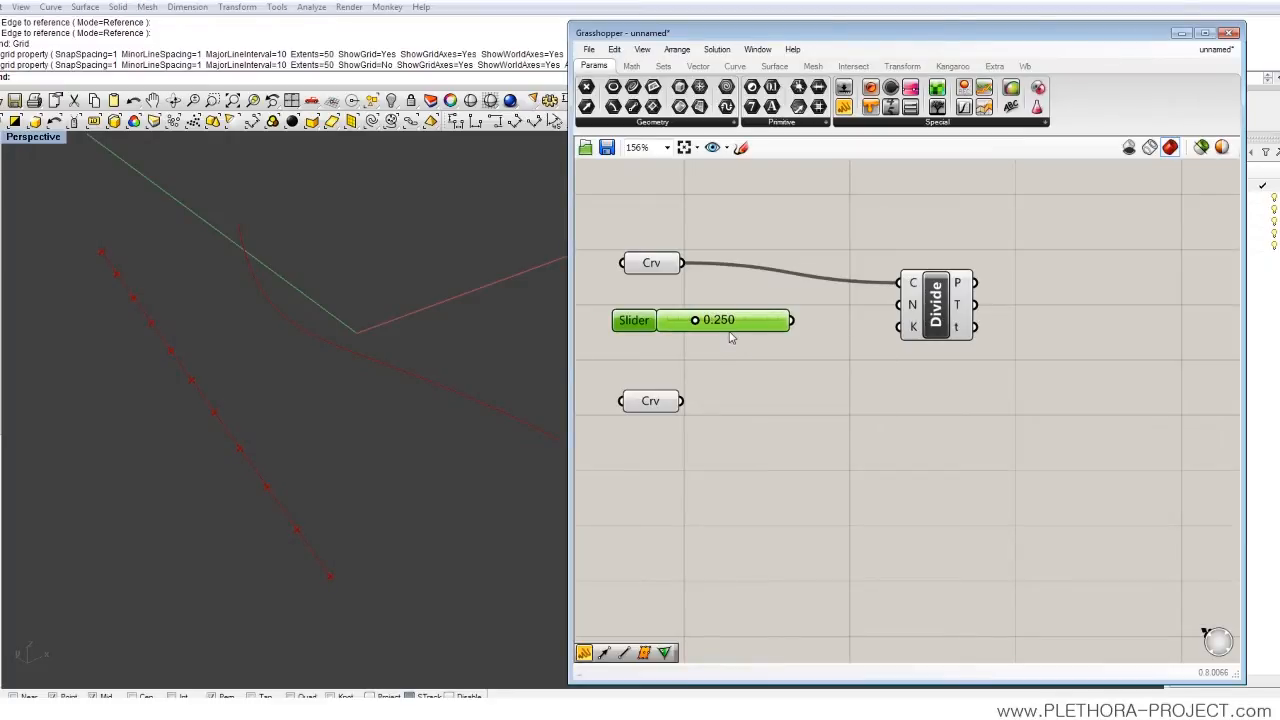
{"action": "mouse_move", "coordinate": [844, 88]}
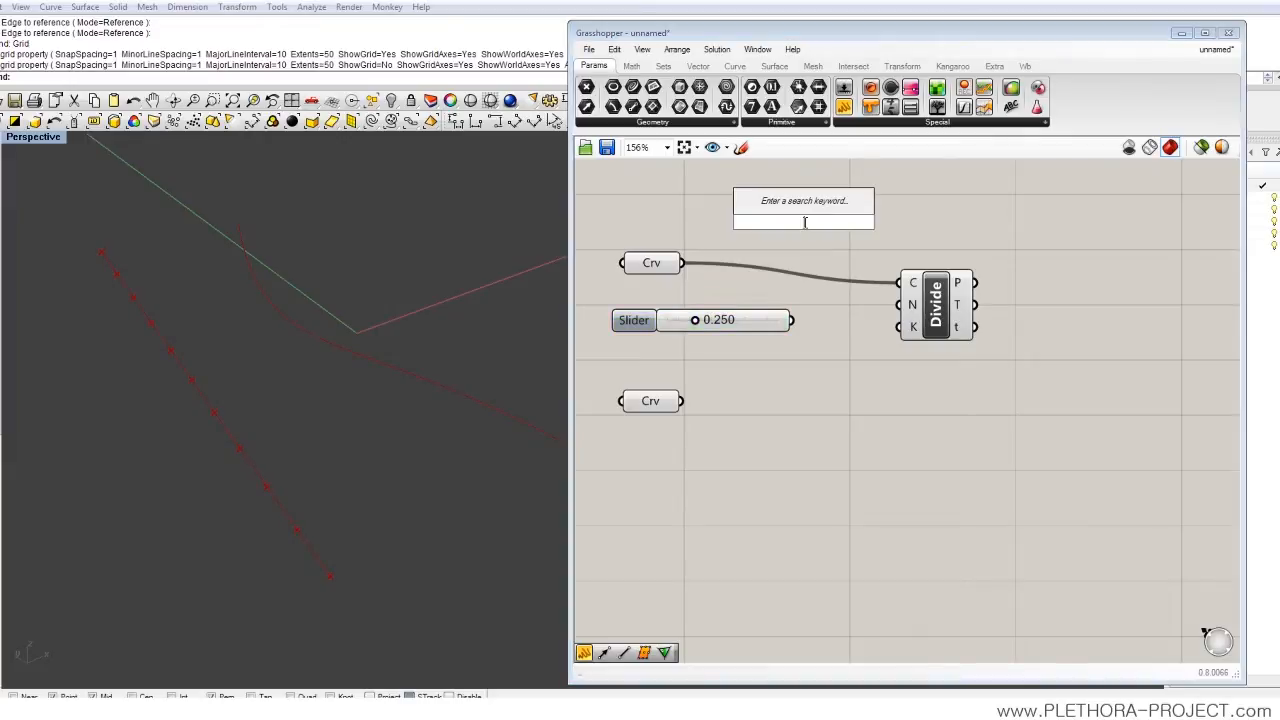
- Place a Number Slider found with a SLIDE search beside Divide Curve
{"action": "type", "text": "SLIDE"}
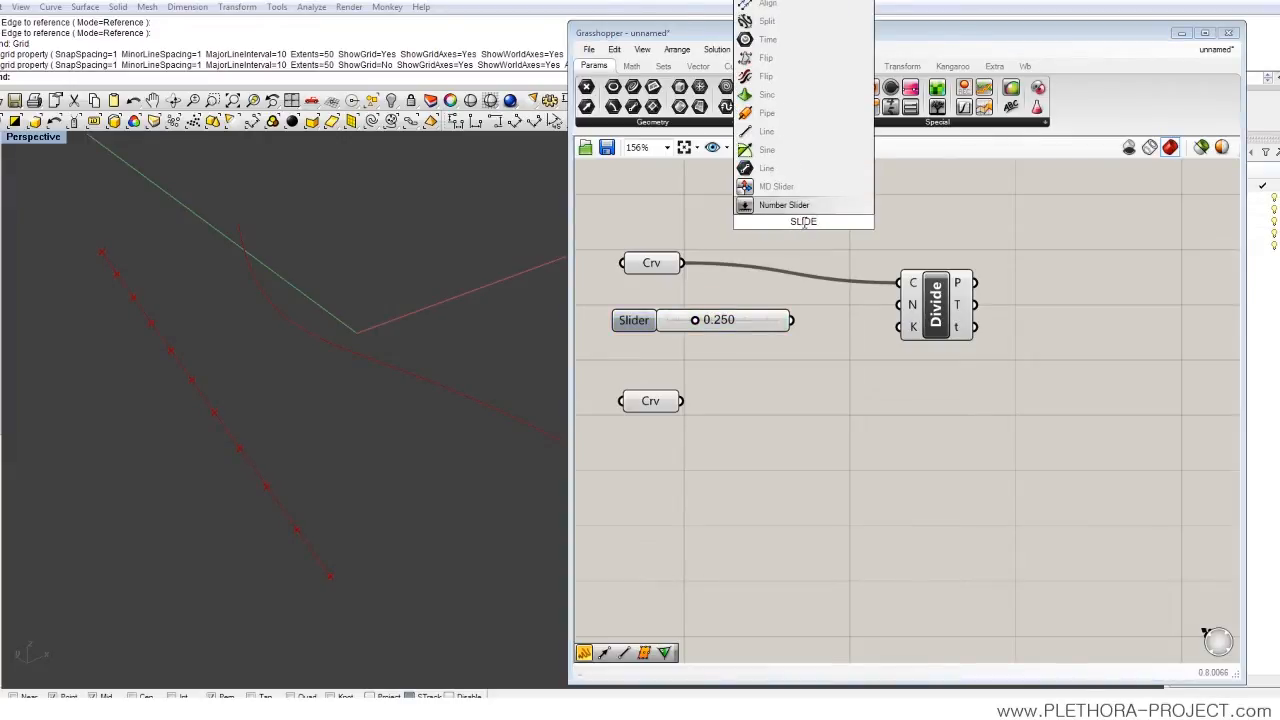
{"action": "left_click", "coordinate": [814, 314]}
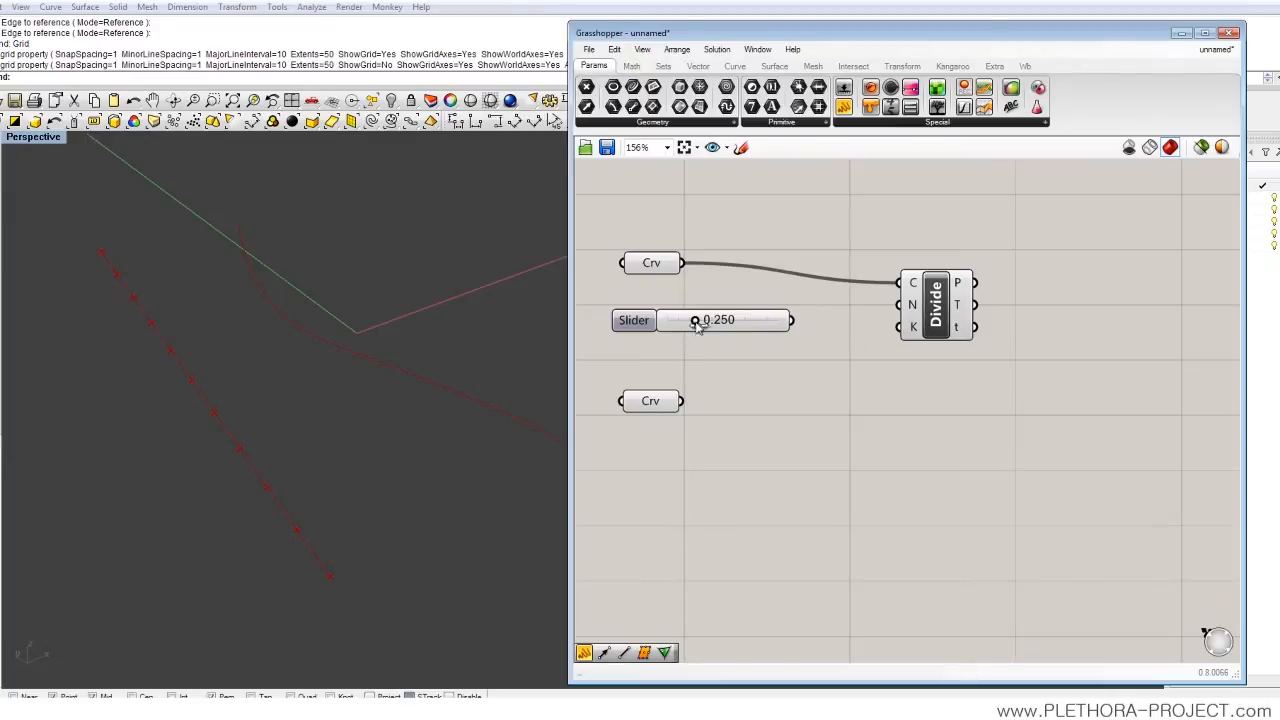
- Drag the slider through its 0–1 range, stopping at 0.550, then 0.473
{"action": "left_click_drag", "start_coordinate": [695, 320], "coordinate": [405, 204]}
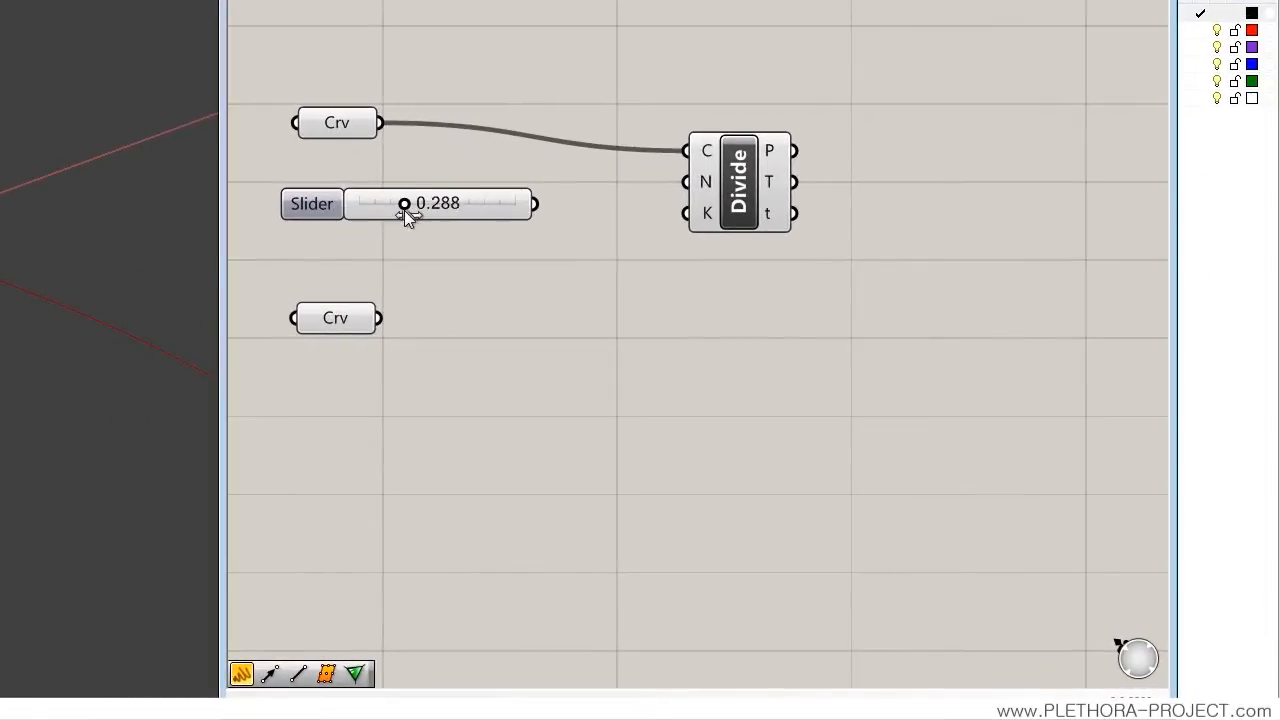
{"action": "left_click_drag", "start_coordinate": [405, 204], "coordinate": [360, 204]}
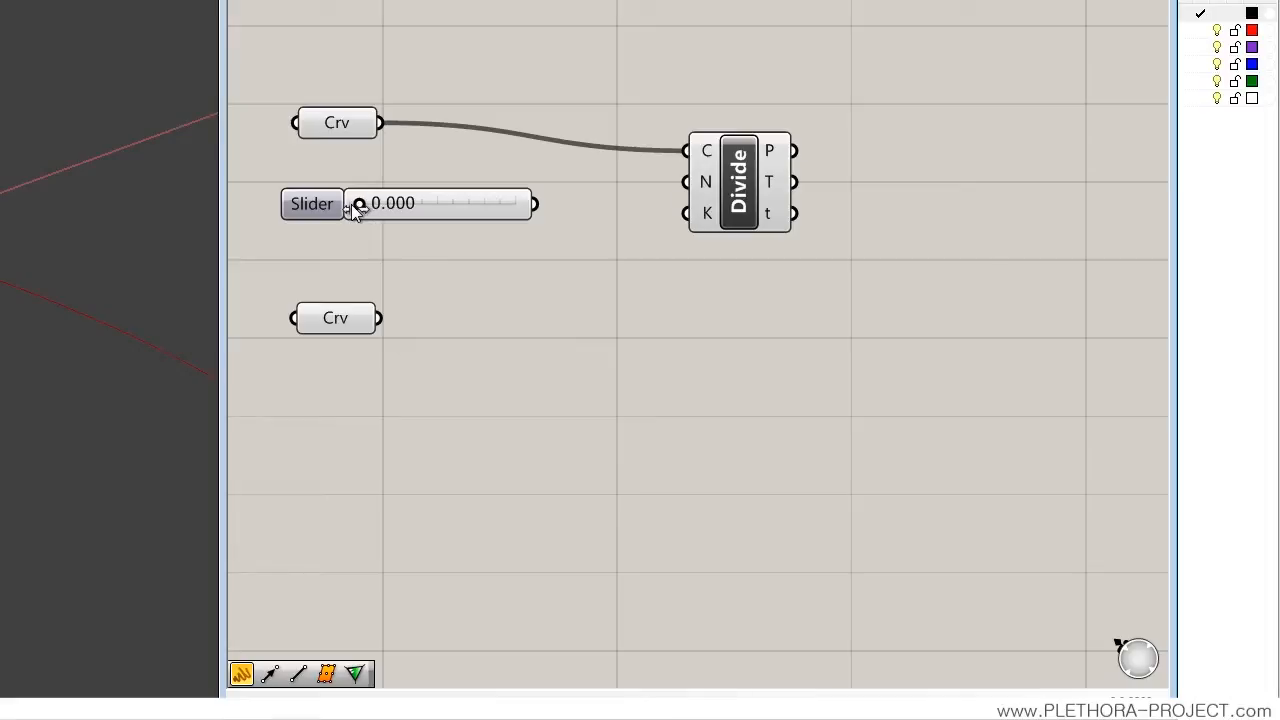
{"action": "left_click_drag", "start_coordinate": [360, 204], "coordinate": [428, 204]}
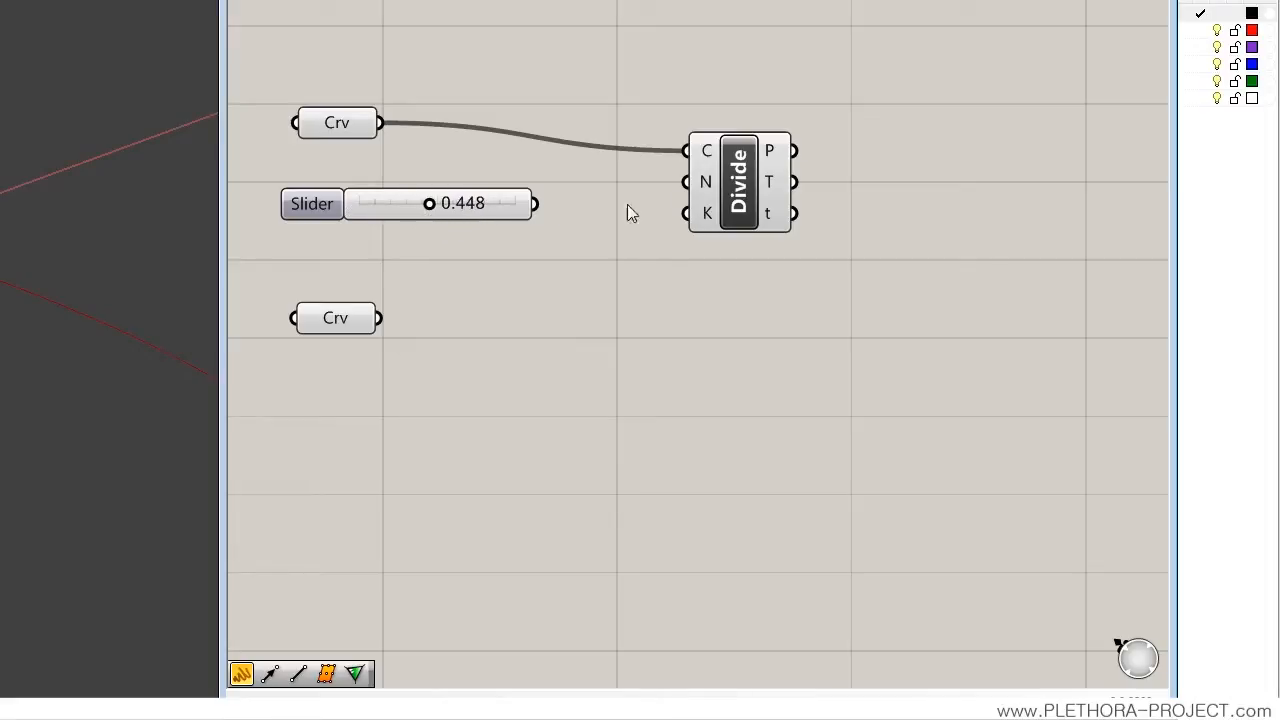
{"action": "mouse_move", "coordinate": [430, 204]}
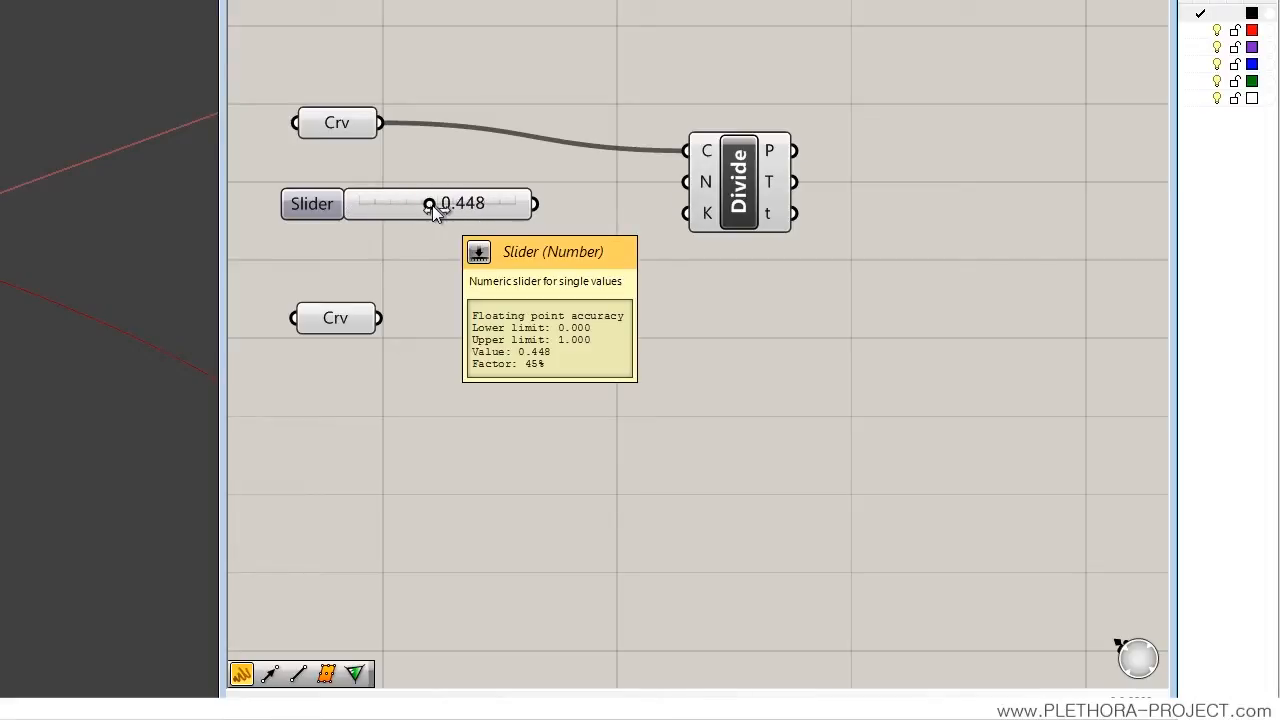
{"action": "left_click_drag", "start_coordinate": [430, 204], "coordinate": [425, 204]}
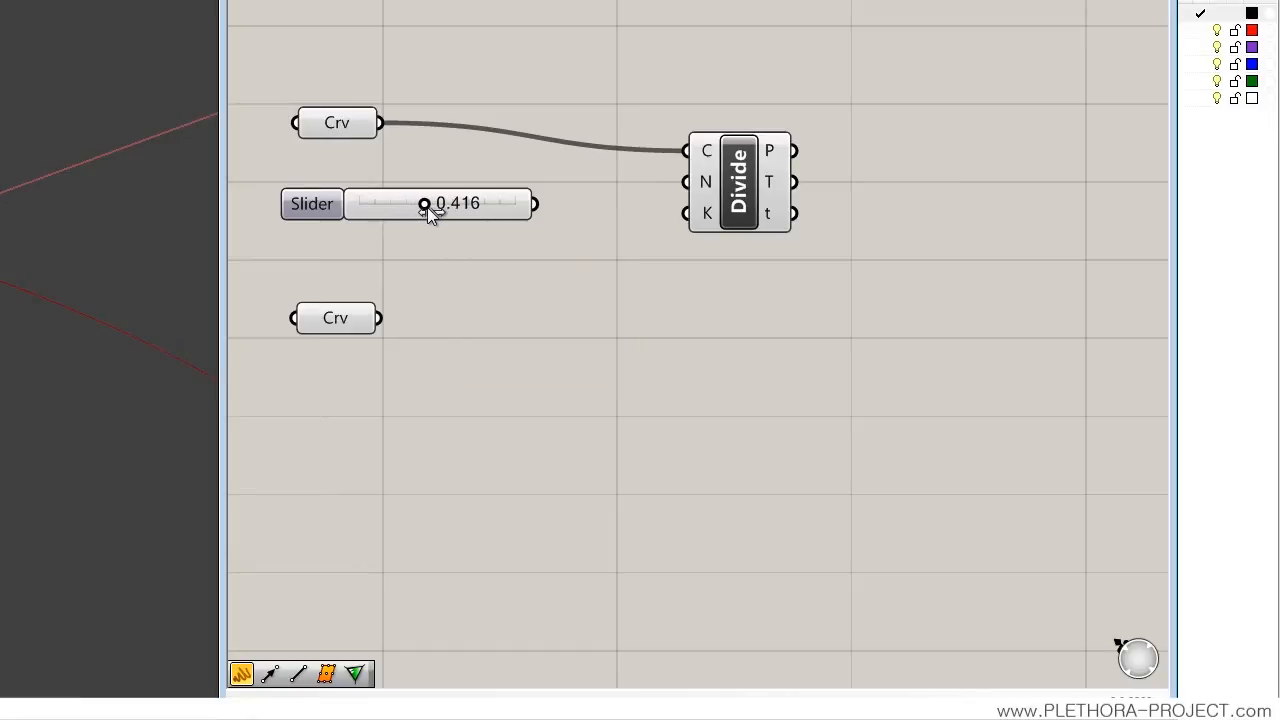
{"action": "left_click_drag", "start_coordinate": [425, 204], "coordinate": [446, 204]}
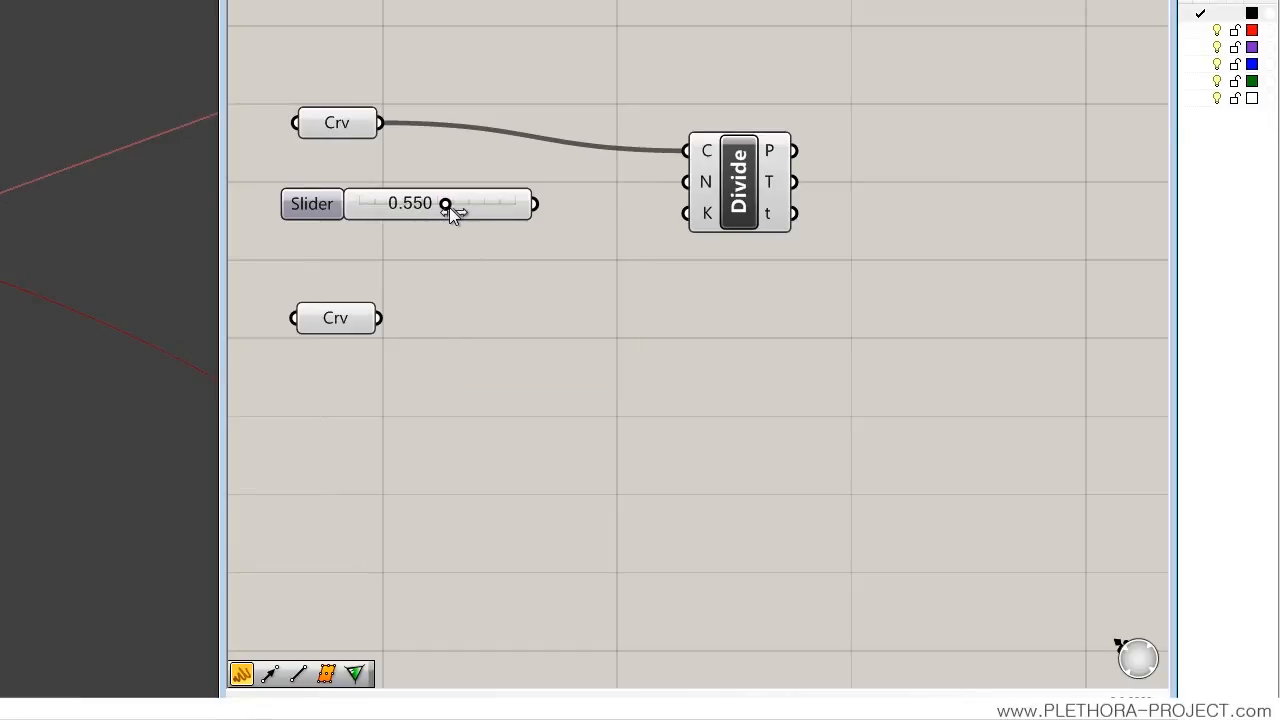
{"action": "left_click", "coordinate": [410, 204]}
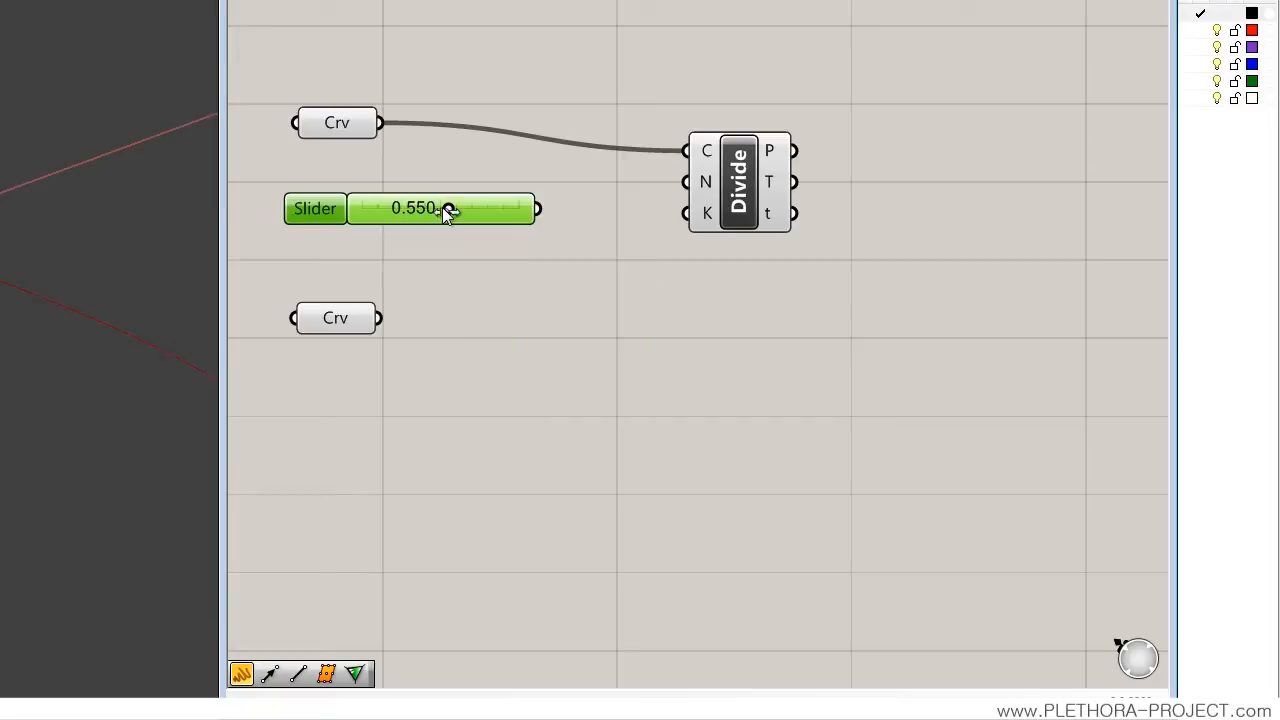
{"action": "mouse_move", "coordinate": [448, 208]}
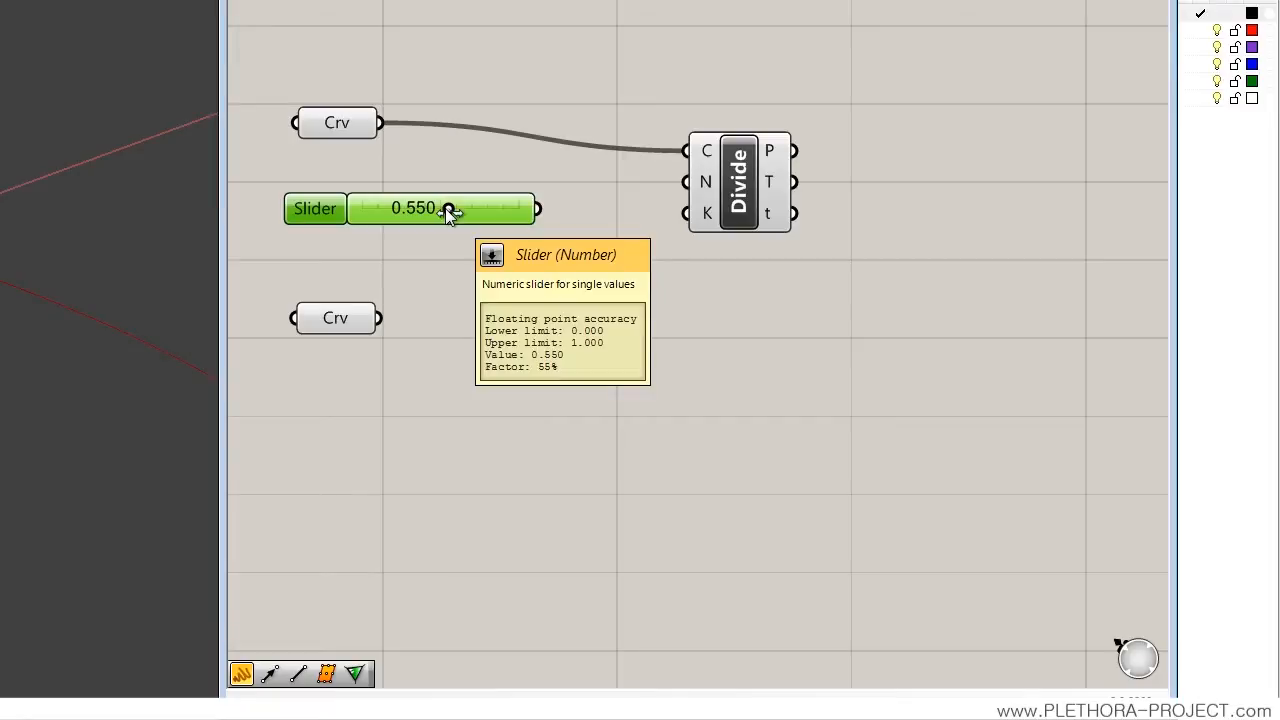
{"action": "left_click_drag", "start_coordinate": [448, 208], "coordinate": [435, 208]}
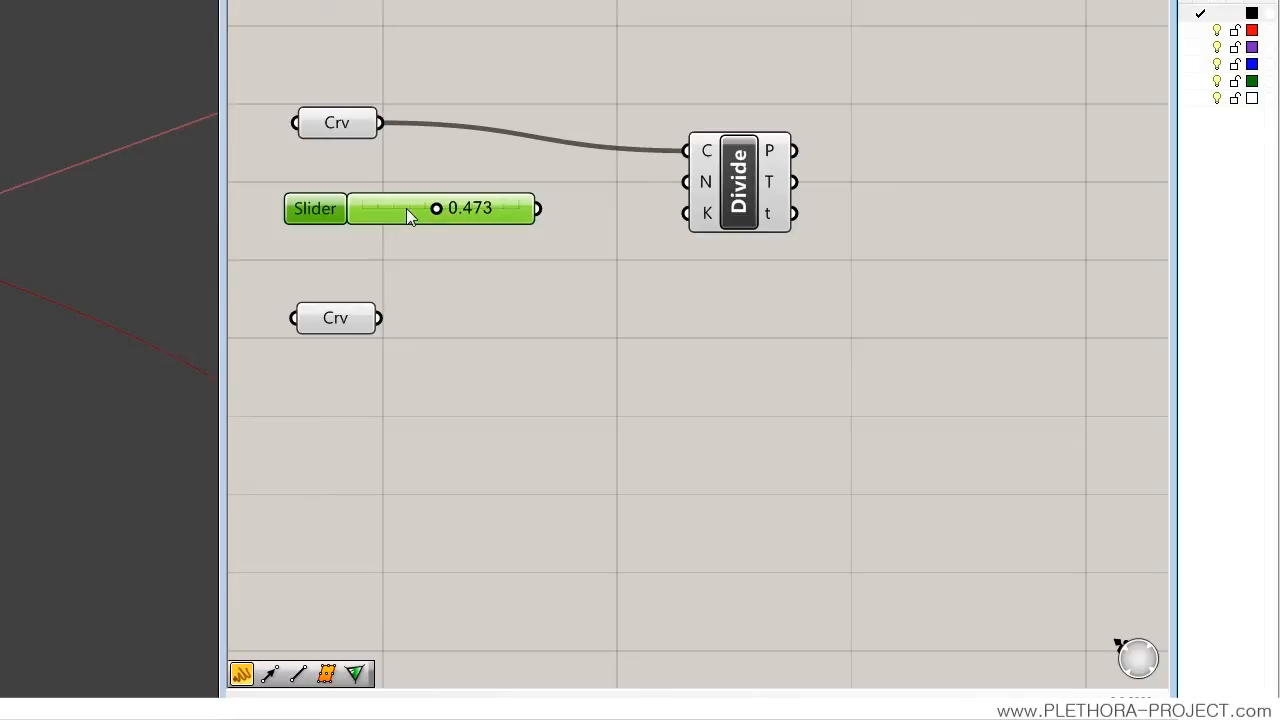
- Push the slider to 1.000 and switch its type to Integers
{"action": "left_click_drag", "start_coordinate": [437, 208], "coordinate": [447, 208]}
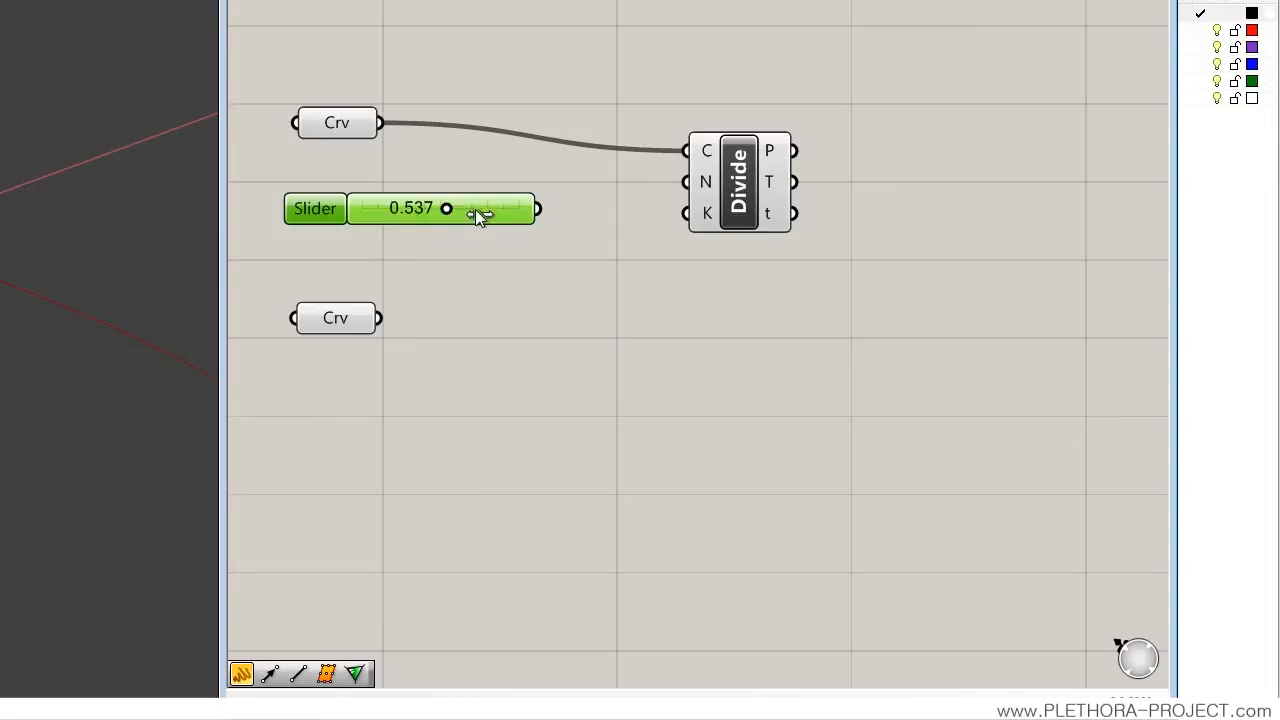
{"action": "left_click_drag", "start_coordinate": [446, 208], "coordinate": [518, 208]}
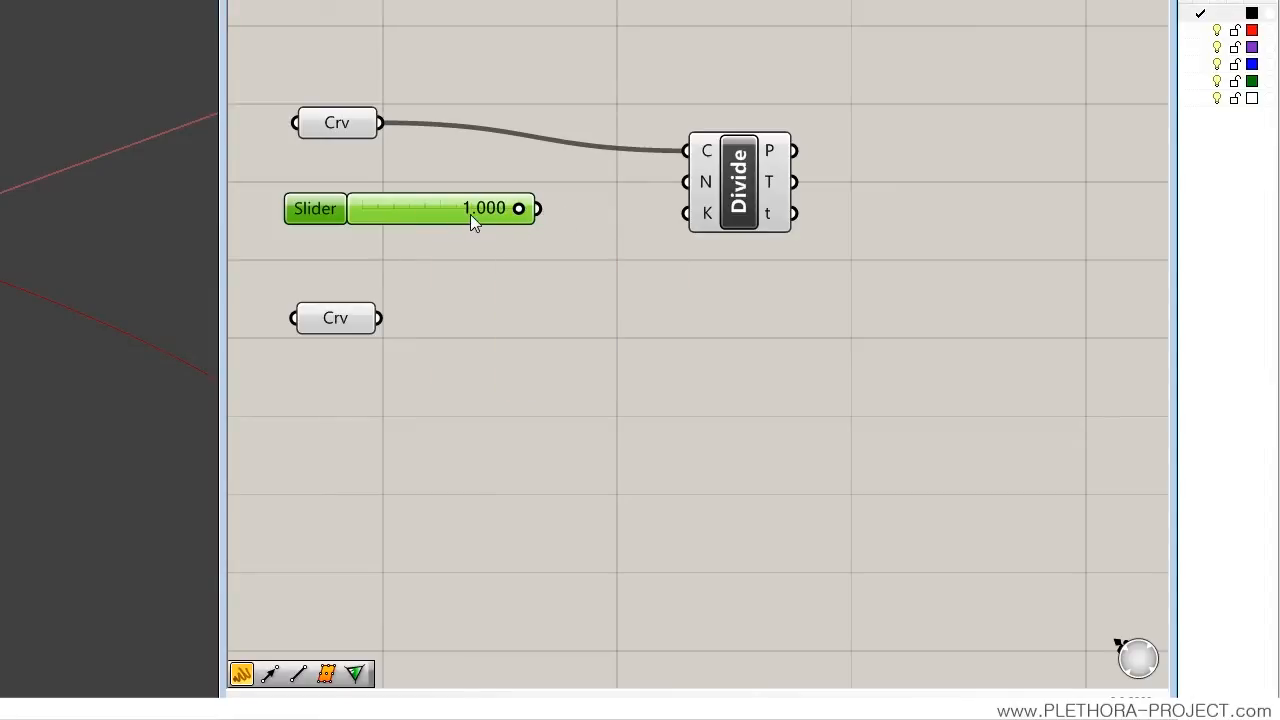
{"action": "mouse_move", "coordinate": [498, 222]}
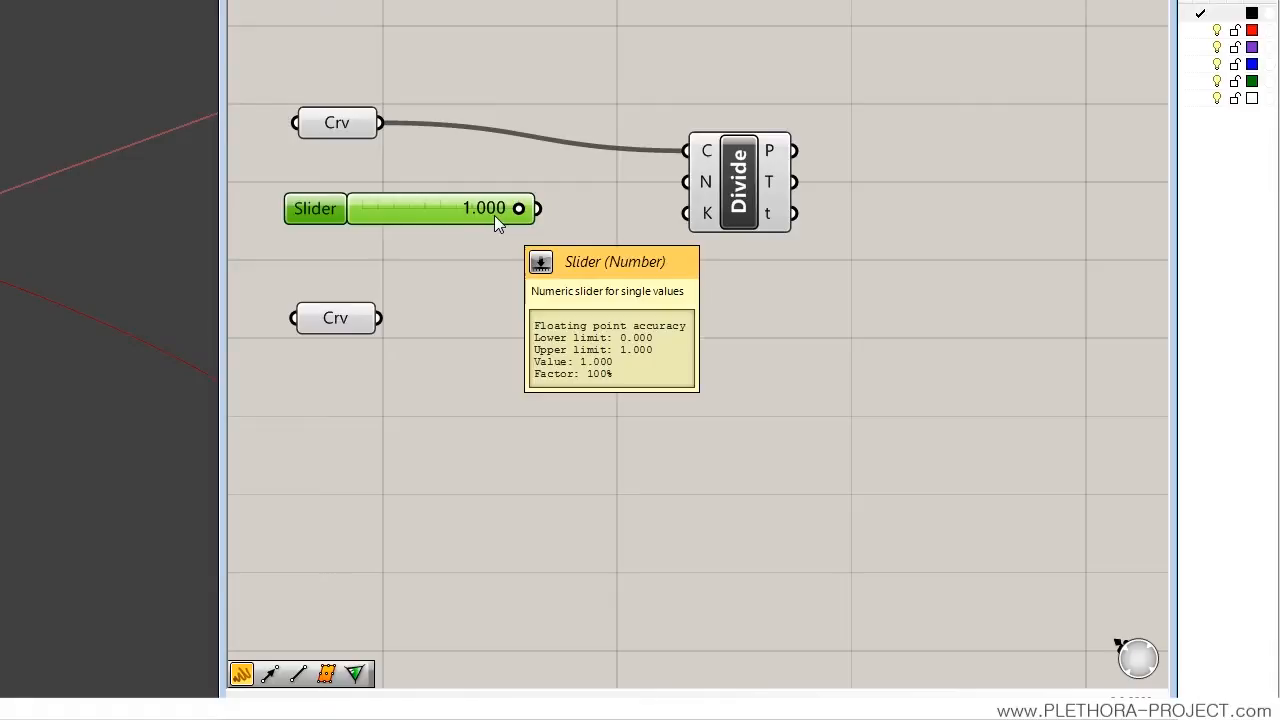
{"action": "mouse_move", "coordinate": [483, 210]}
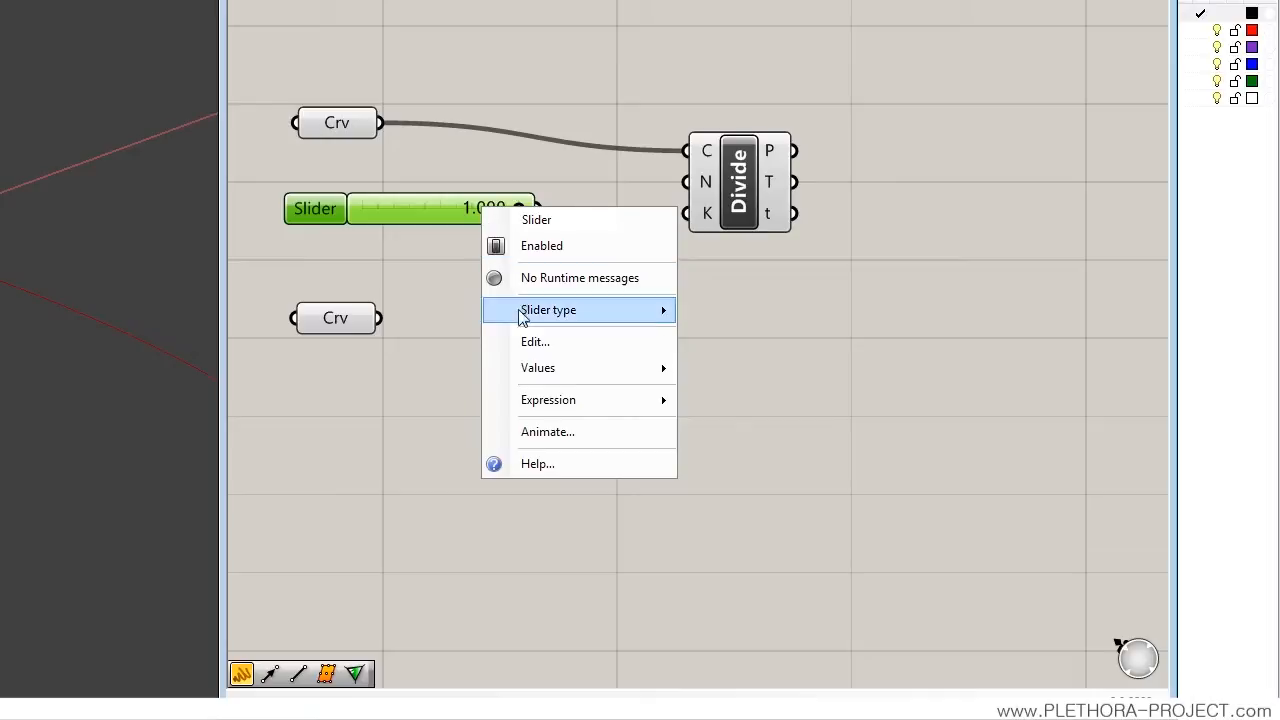
{"action": "mouse_move", "coordinate": [535, 342]}
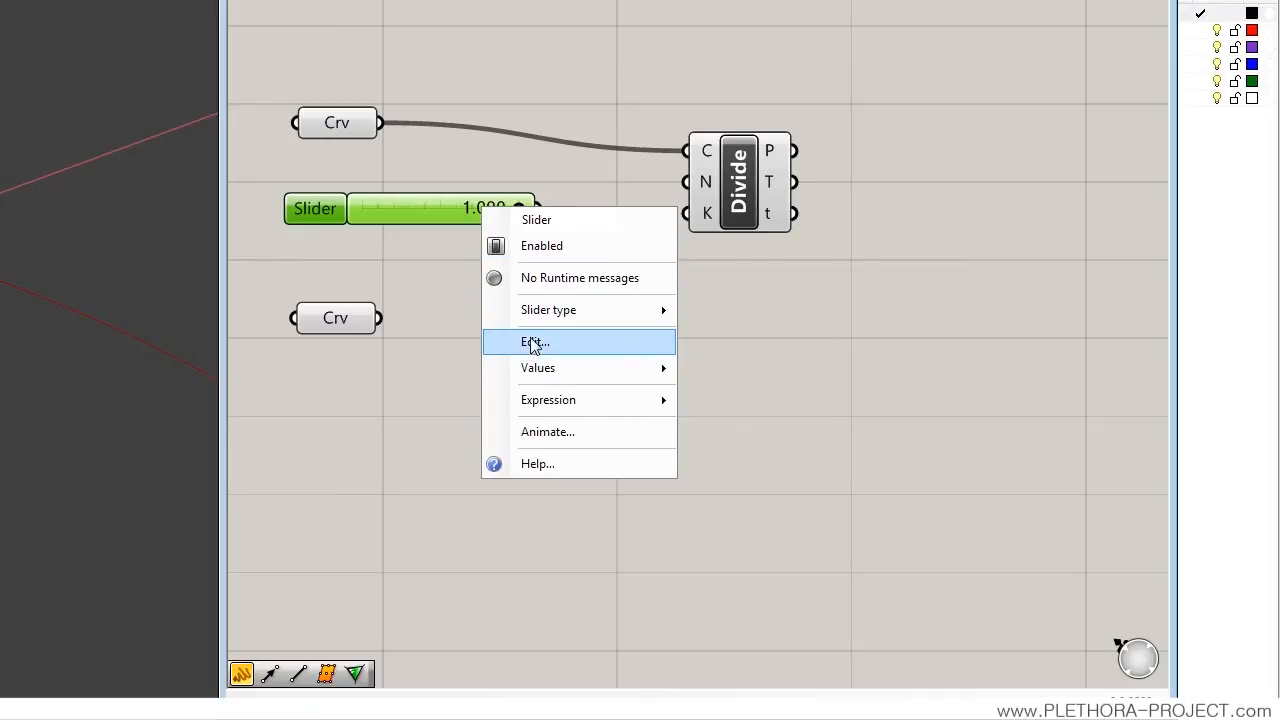
{"action": "mouse_move", "coordinate": [545, 372]}
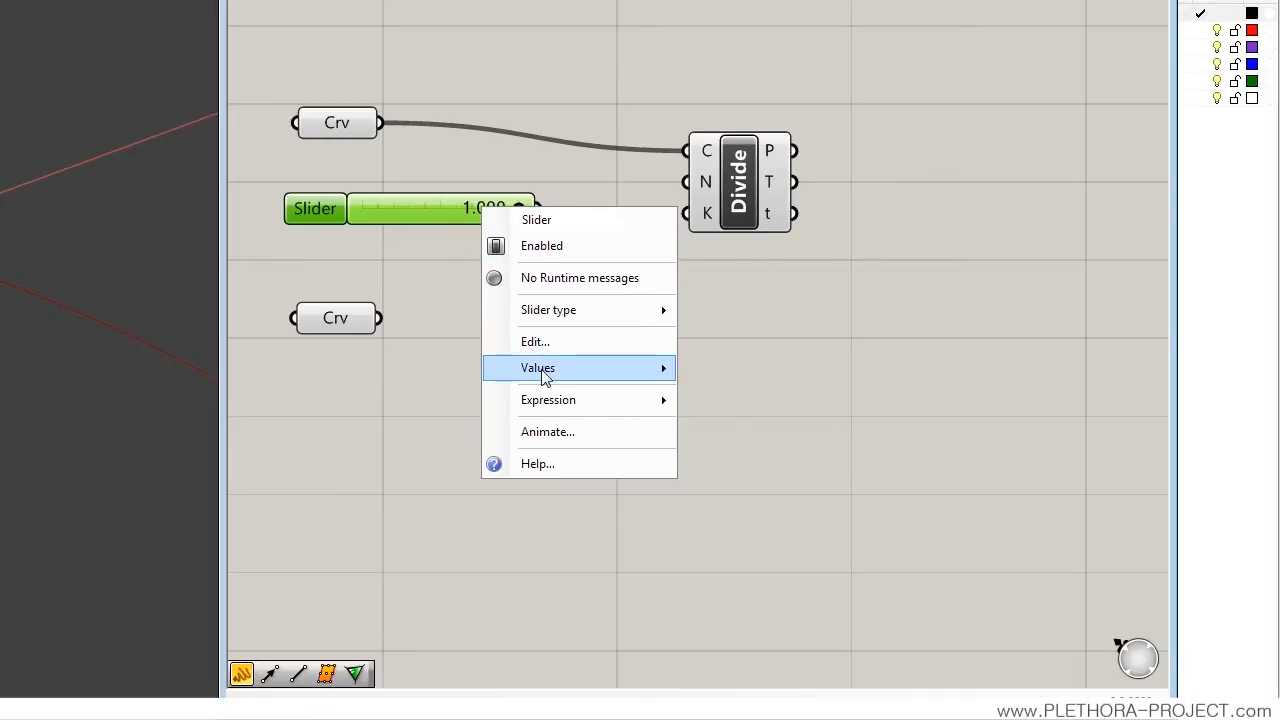
{"action": "mouse_move", "coordinate": [548, 315]}
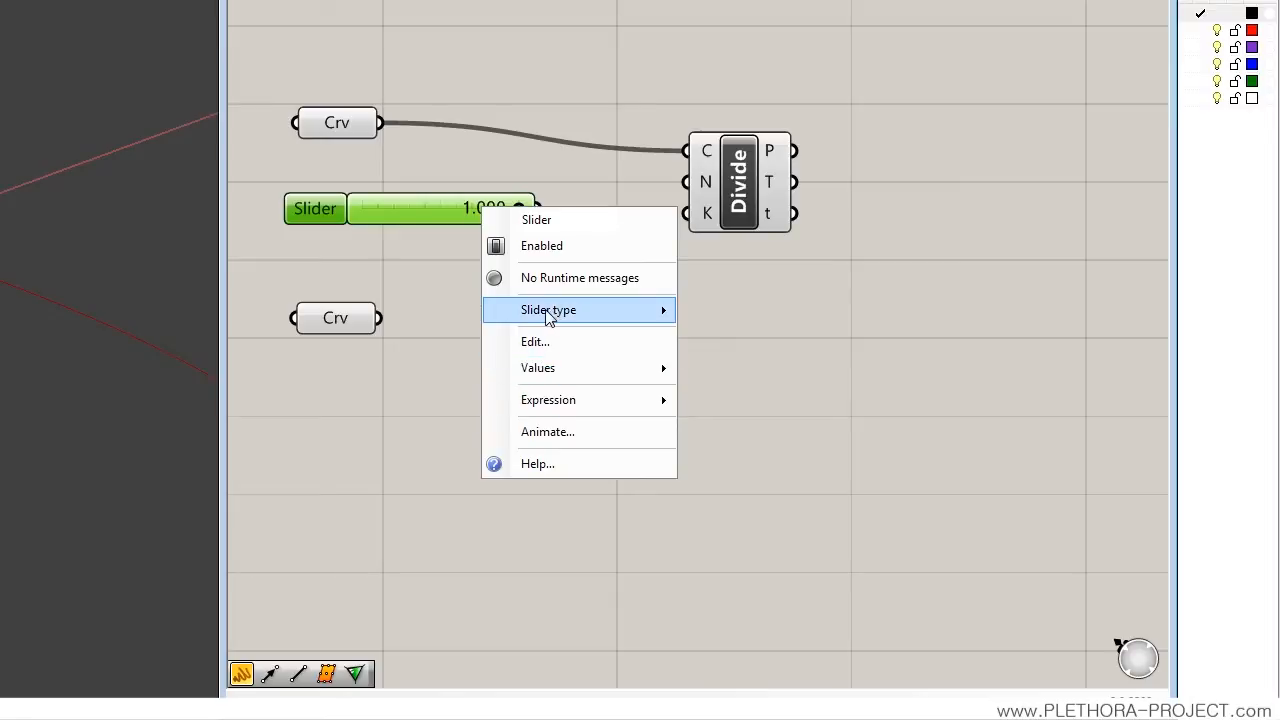
{"action": "mouse_move", "coordinate": [548, 309]}
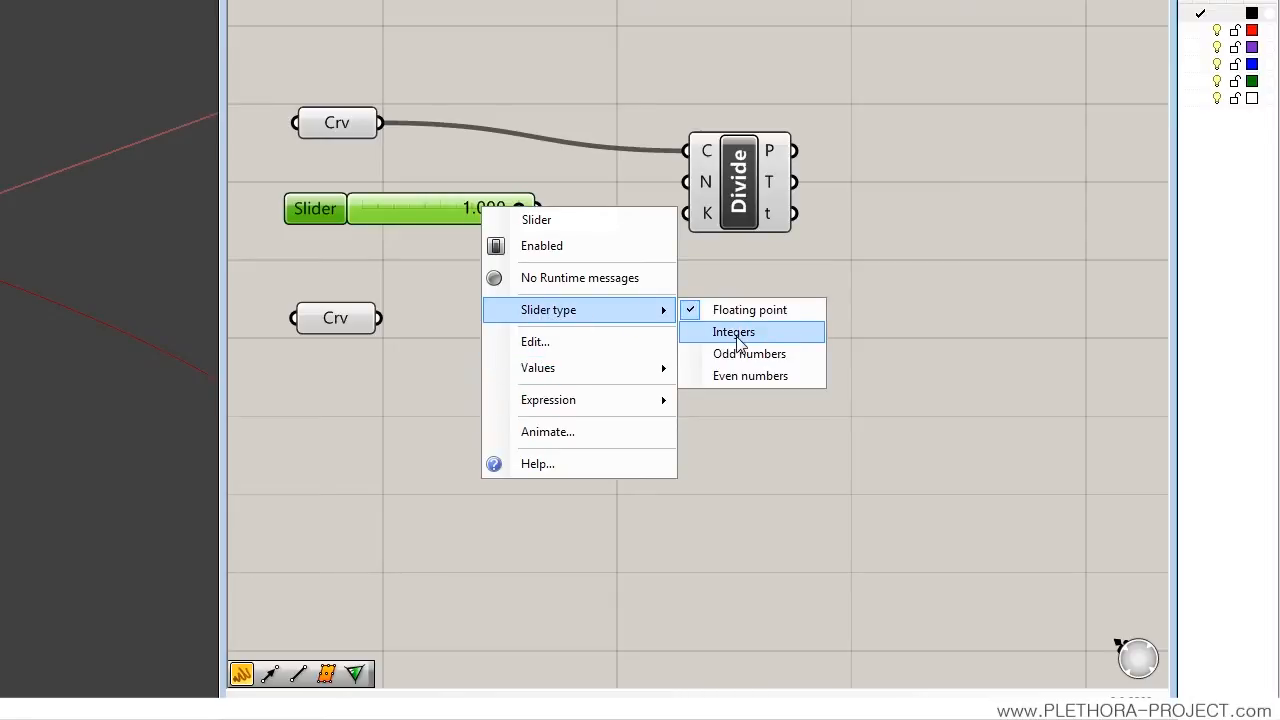
{"action": "left_click", "coordinate": [734, 331]}
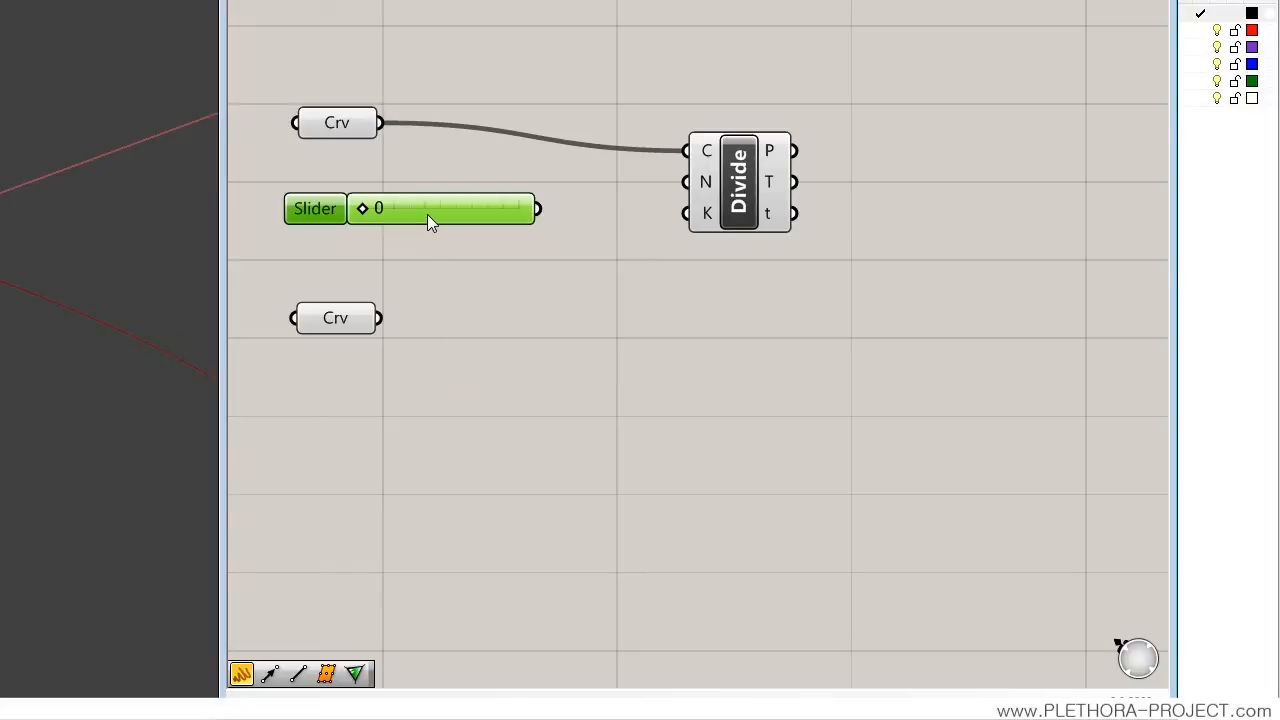
- Raise the slider's Numeric domain maximum in its Edit dialog
{"action": "right_click", "coordinate": [430, 208]}
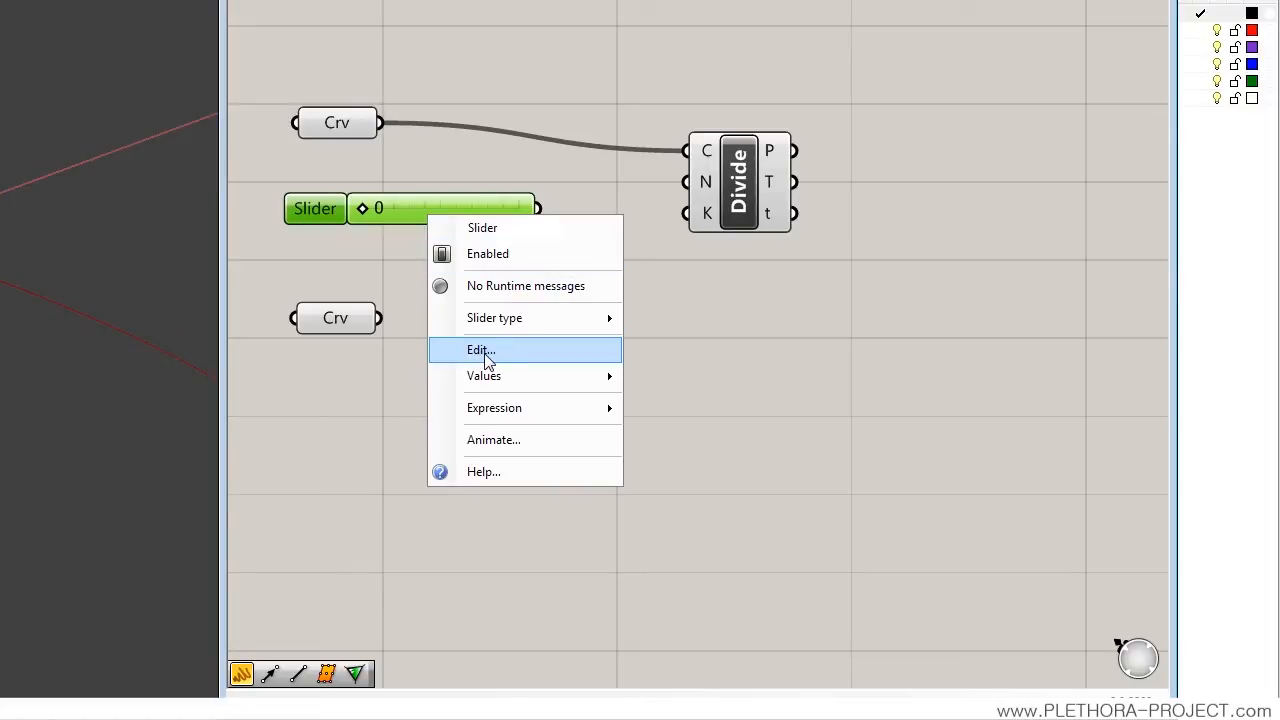
{"action": "left_click", "coordinate": [481, 349]}
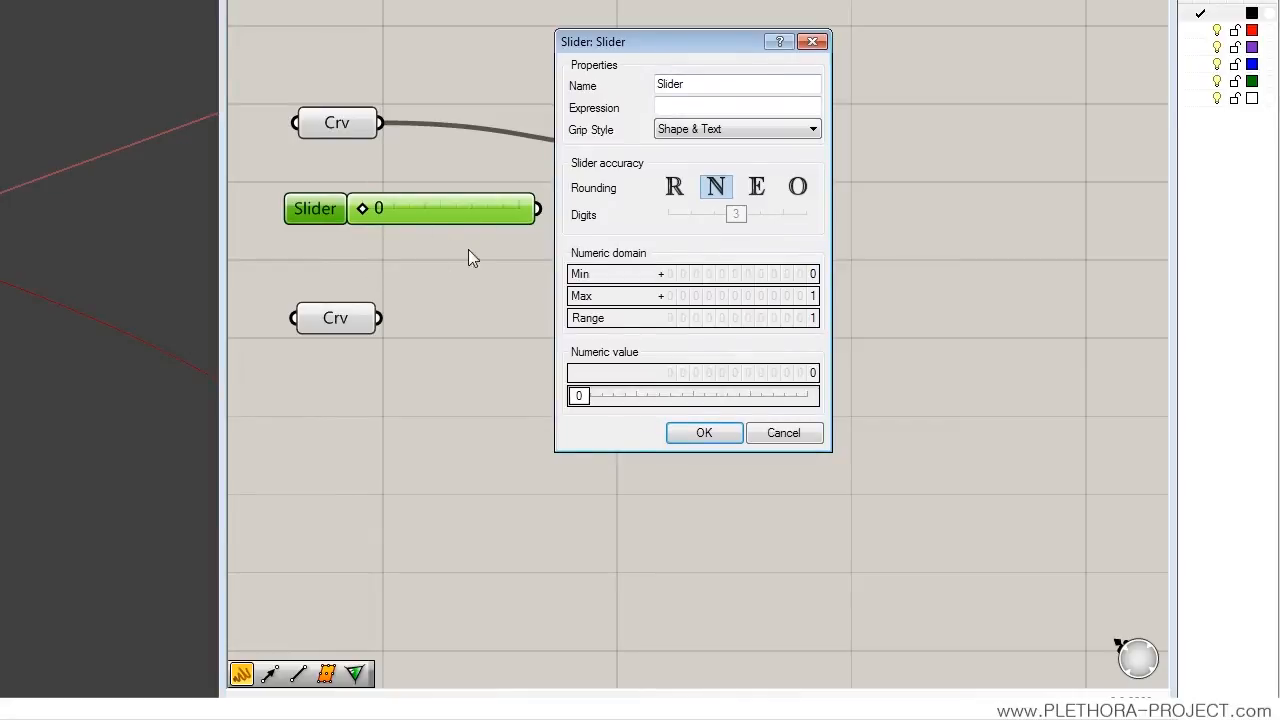
{"action": "mouse_move", "coordinate": [603, 261]}
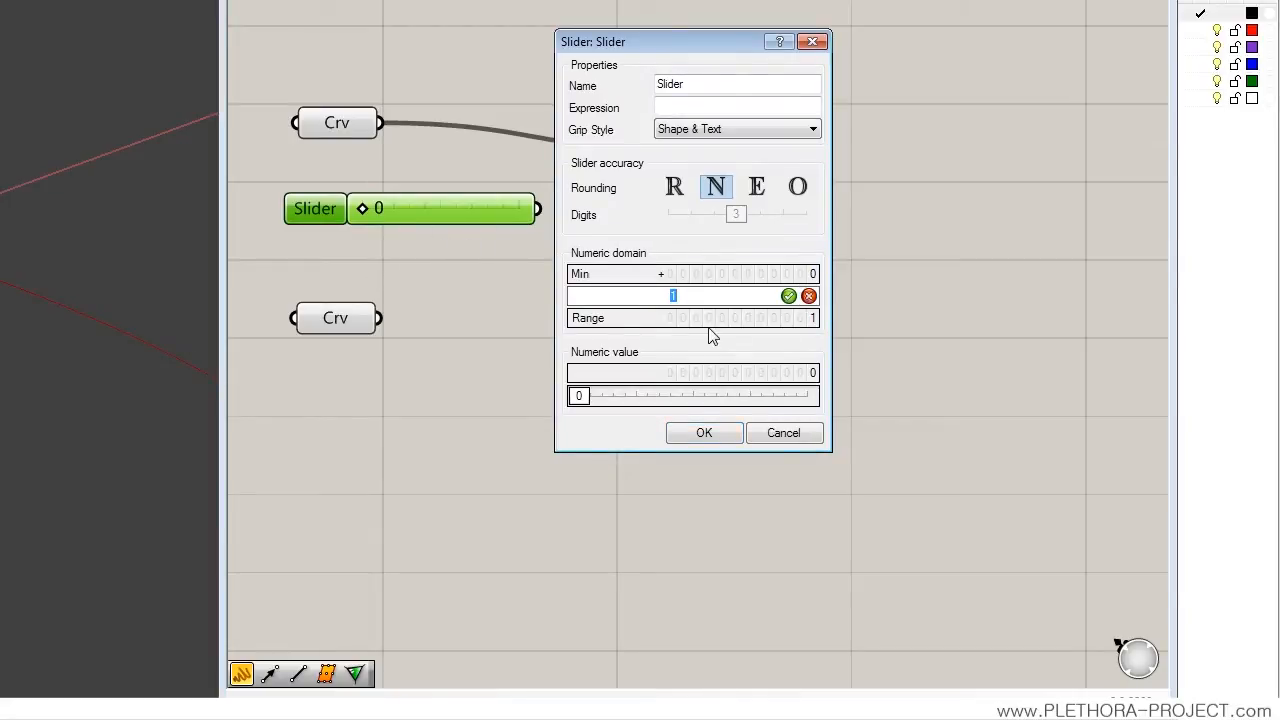
{"action": "mouse_move", "coordinate": [620, 325]}
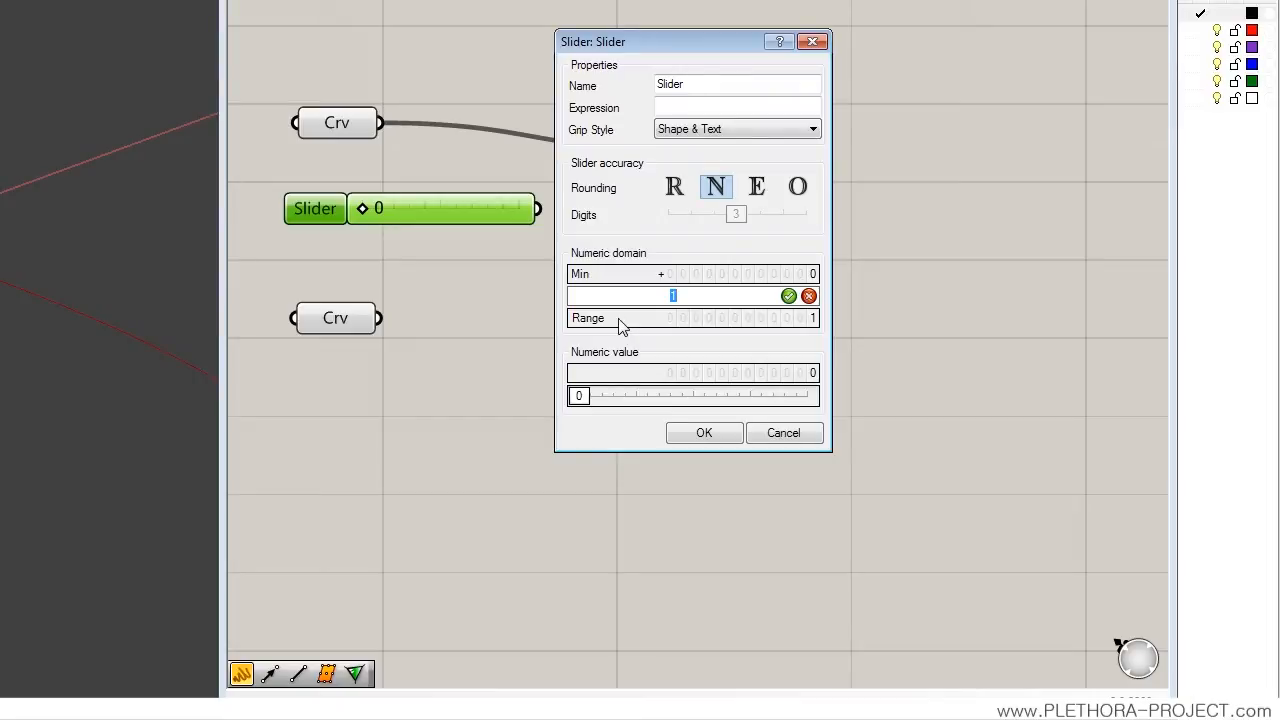
{"action": "left_click", "coordinate": [703, 432]}
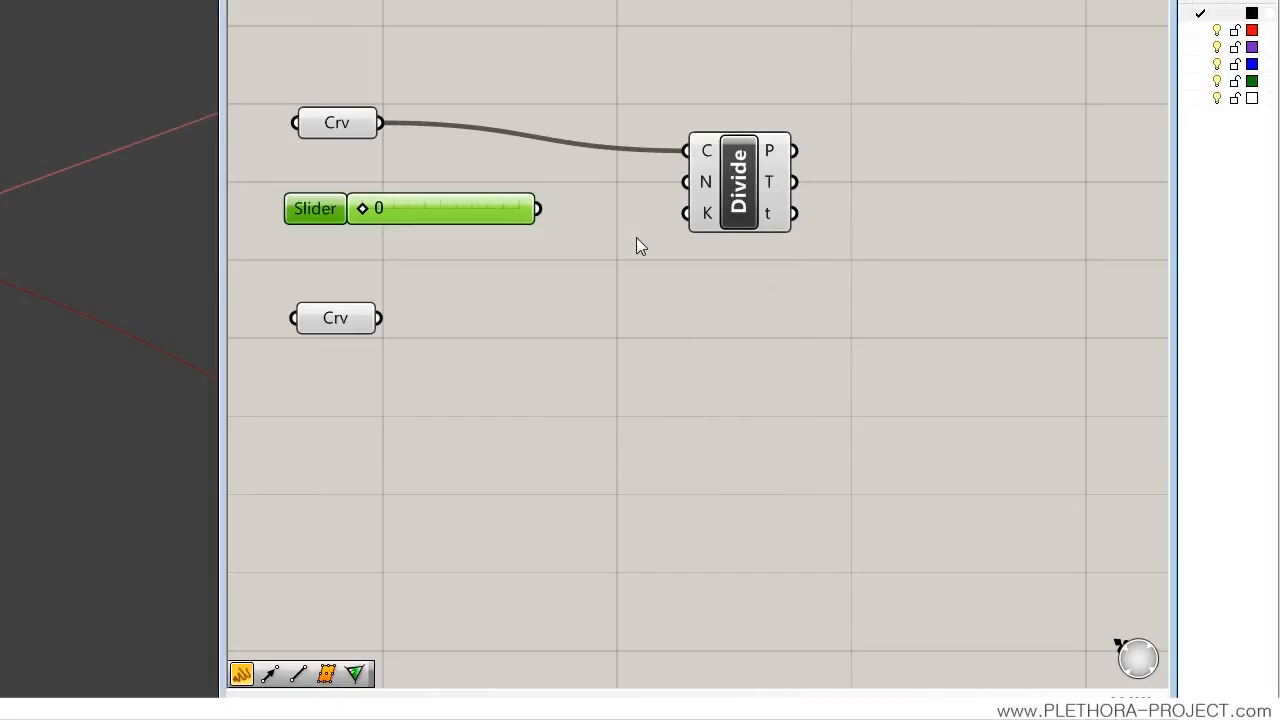
- Wire the 0–10 integer slider into Divide's N input and set 6 divisions
{"action": "left_click_drag", "start_coordinate": [360, 208], "coordinate": [405, 208]}
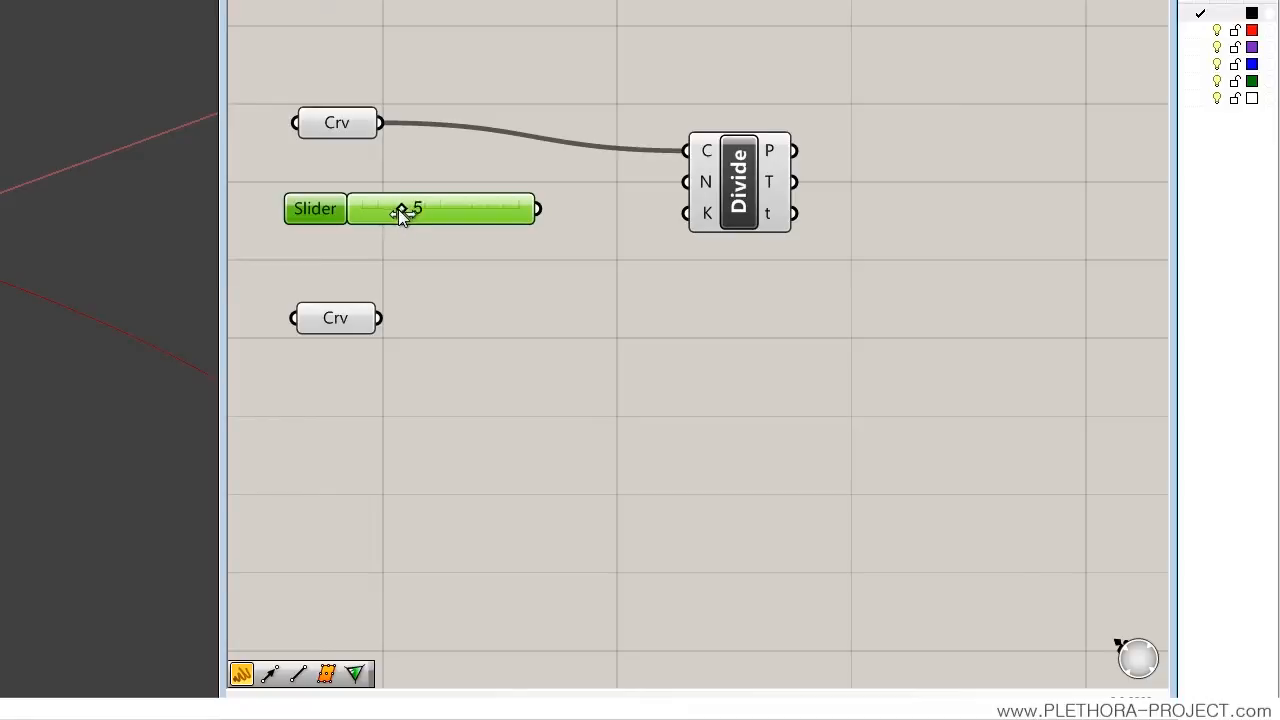
{"action": "left_click_drag", "start_coordinate": [400, 208], "coordinate": [370, 208]}
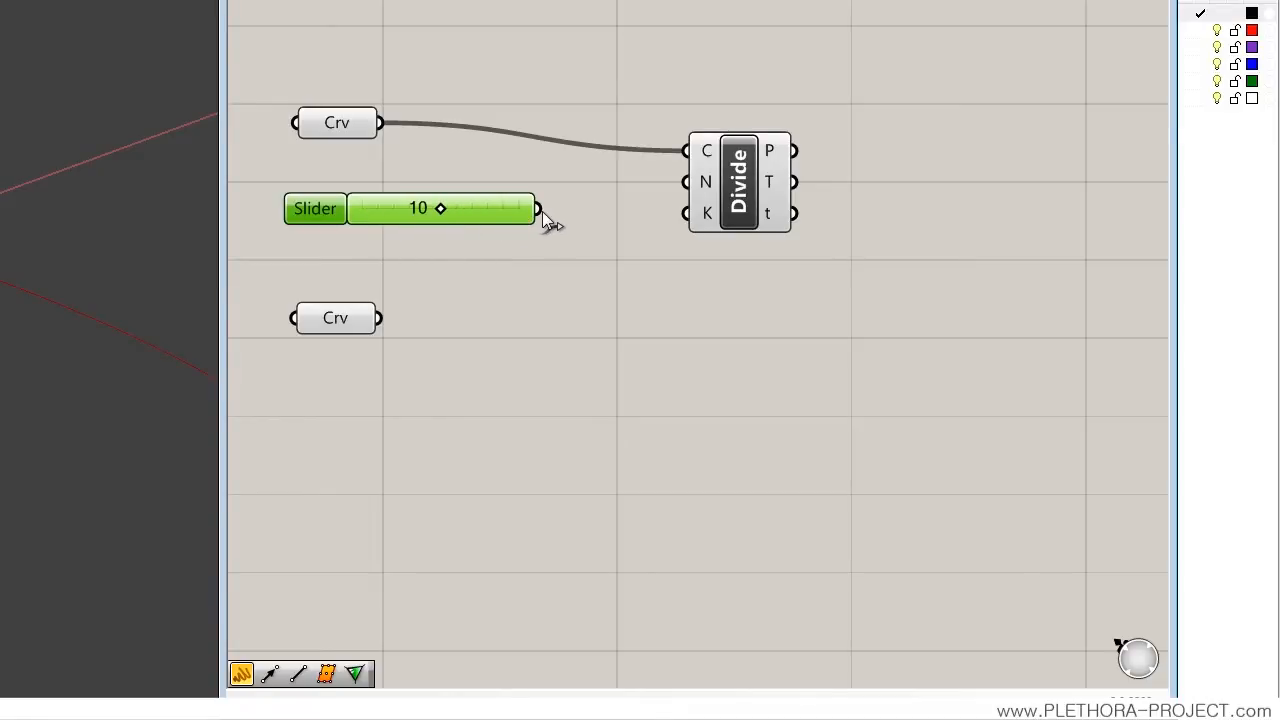
{"action": "left_click_drag", "start_coordinate": [538, 208], "coordinate": [685, 182]}
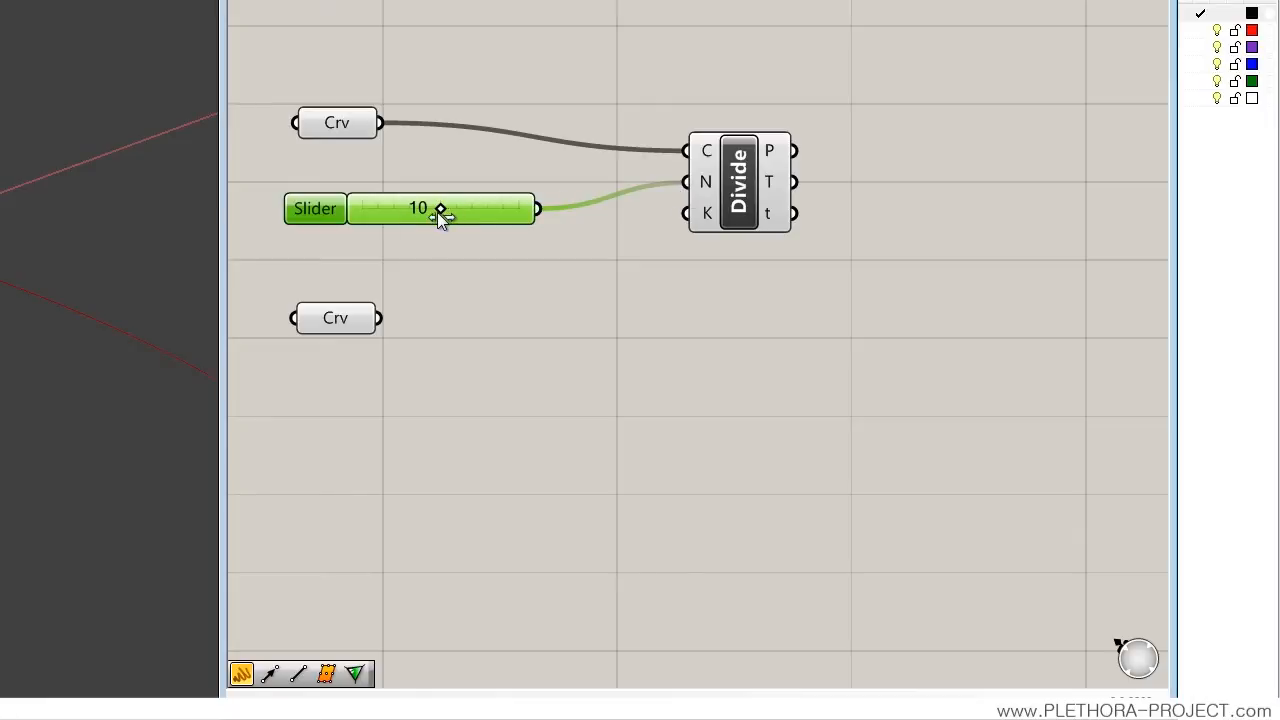
{"action": "left_click_drag", "start_coordinate": [440, 208], "coordinate": [408, 208]}
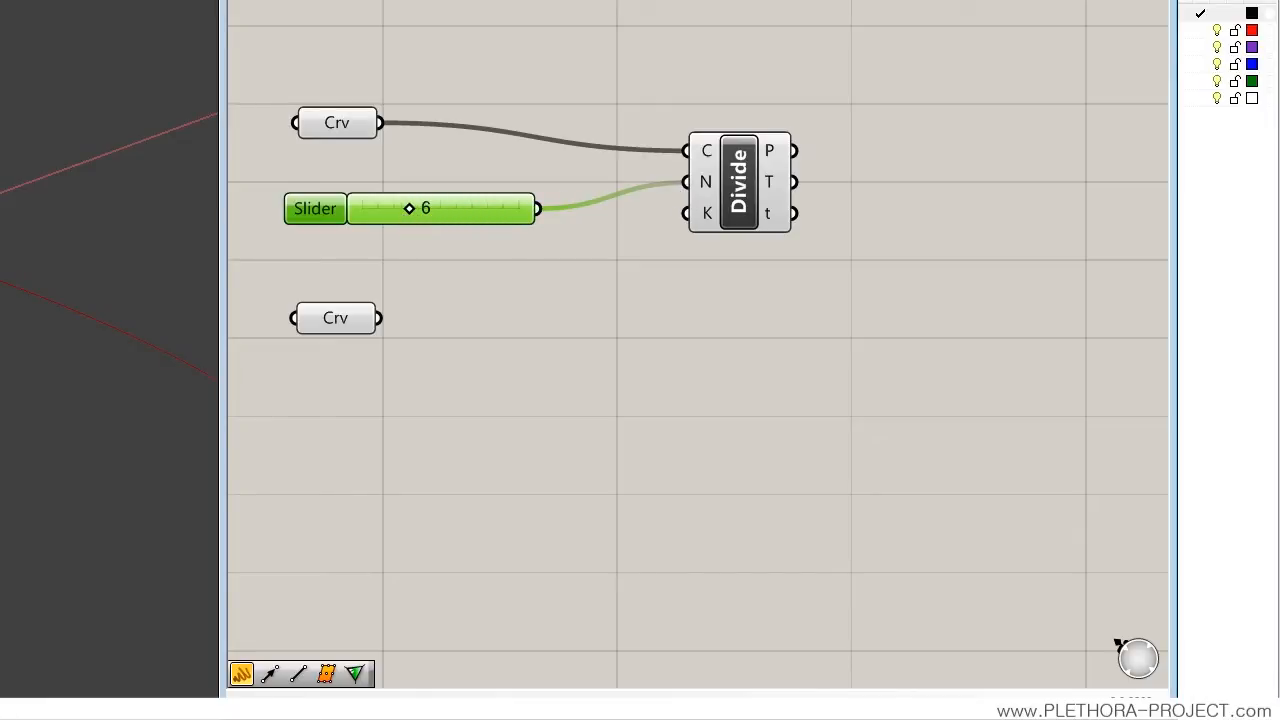
{"action": "mouse_move", "coordinate": [558, 252]}
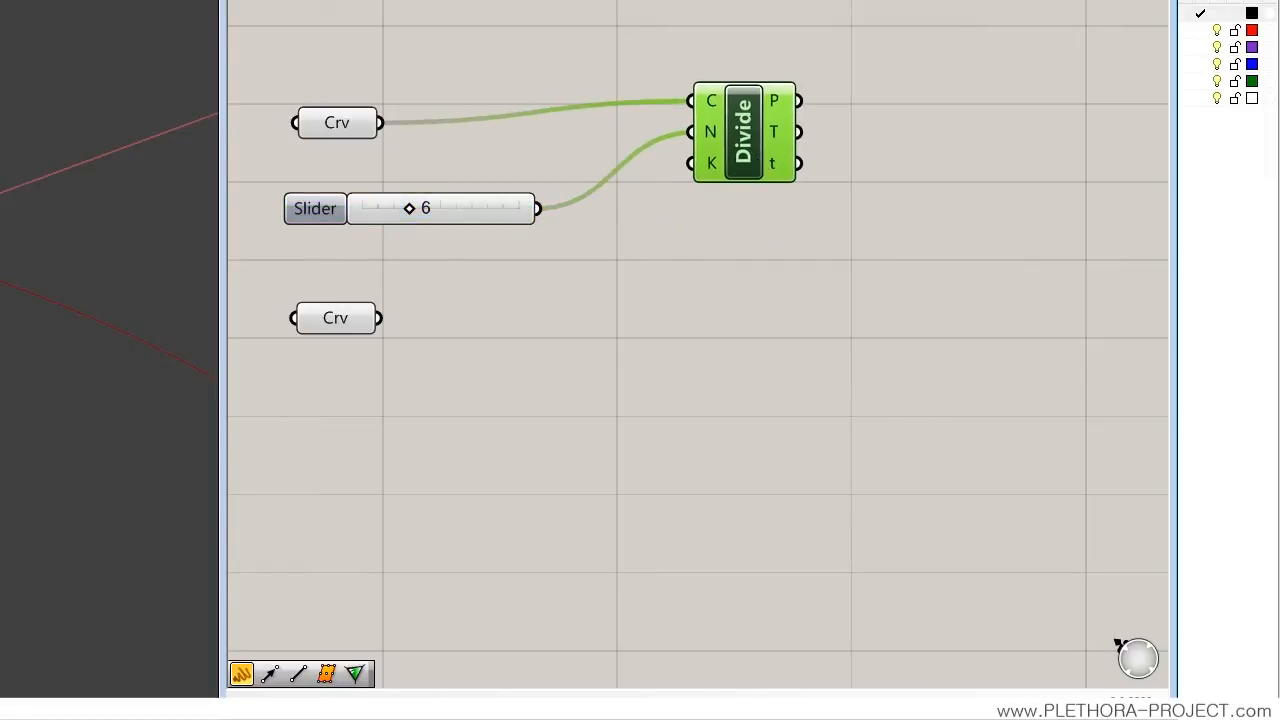
{"action": "mouse_move", "coordinate": [600, 240]}
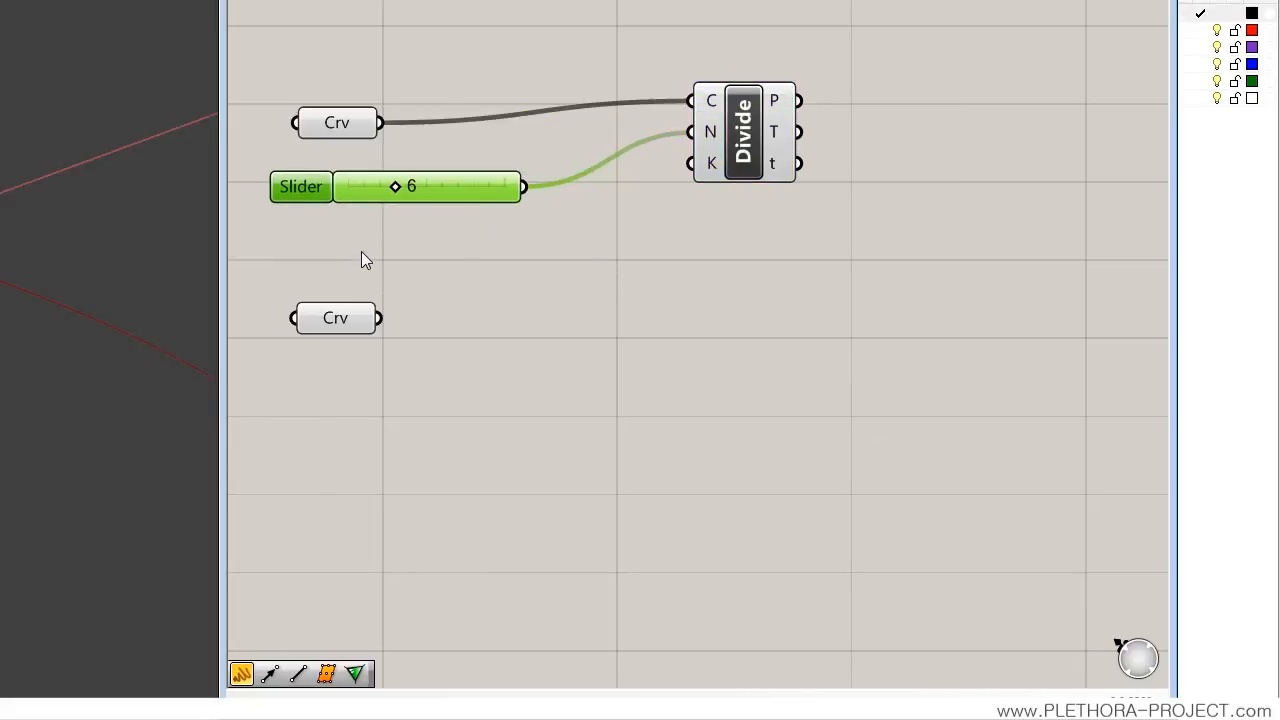
{"action": "mouse_move", "coordinate": [513, 219]}
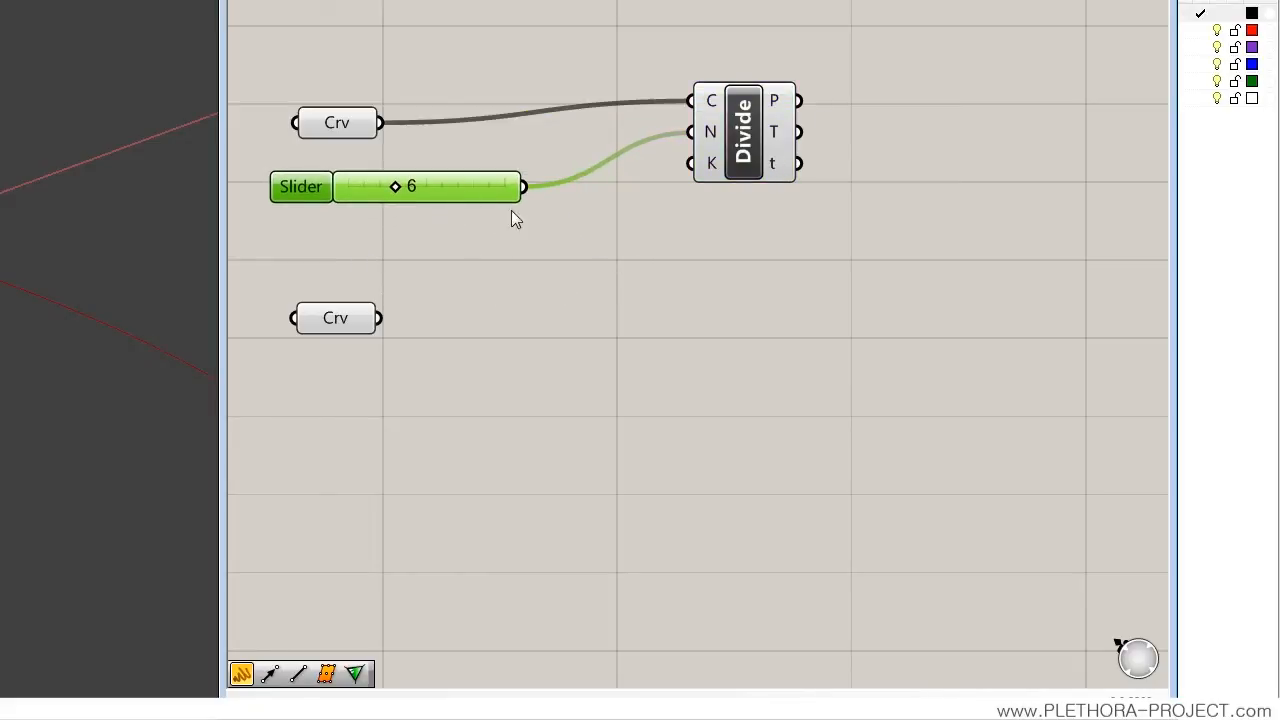
{"action": "mouse_move", "coordinate": [750, 165]}
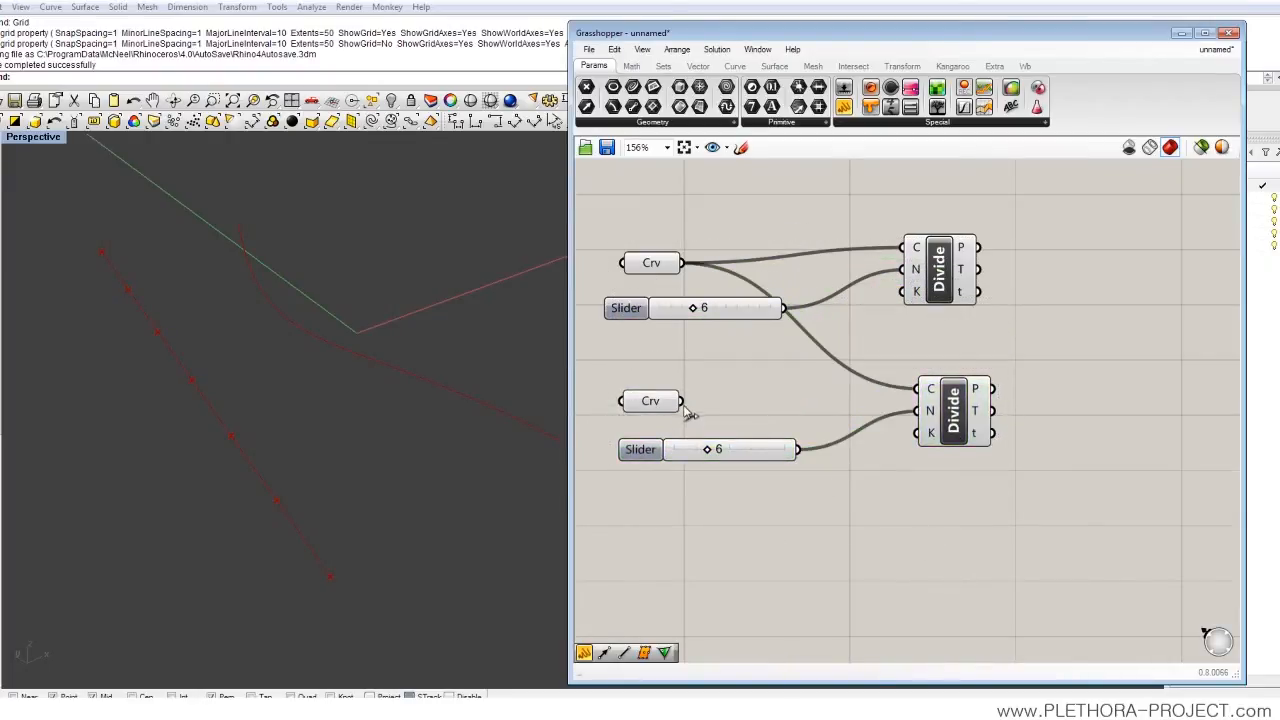
- Feed the second curve into the second Divide and set both division sliders to 20
{"action": "left_click_drag", "start_coordinate": [680, 400], "coordinate": [860, 395]}
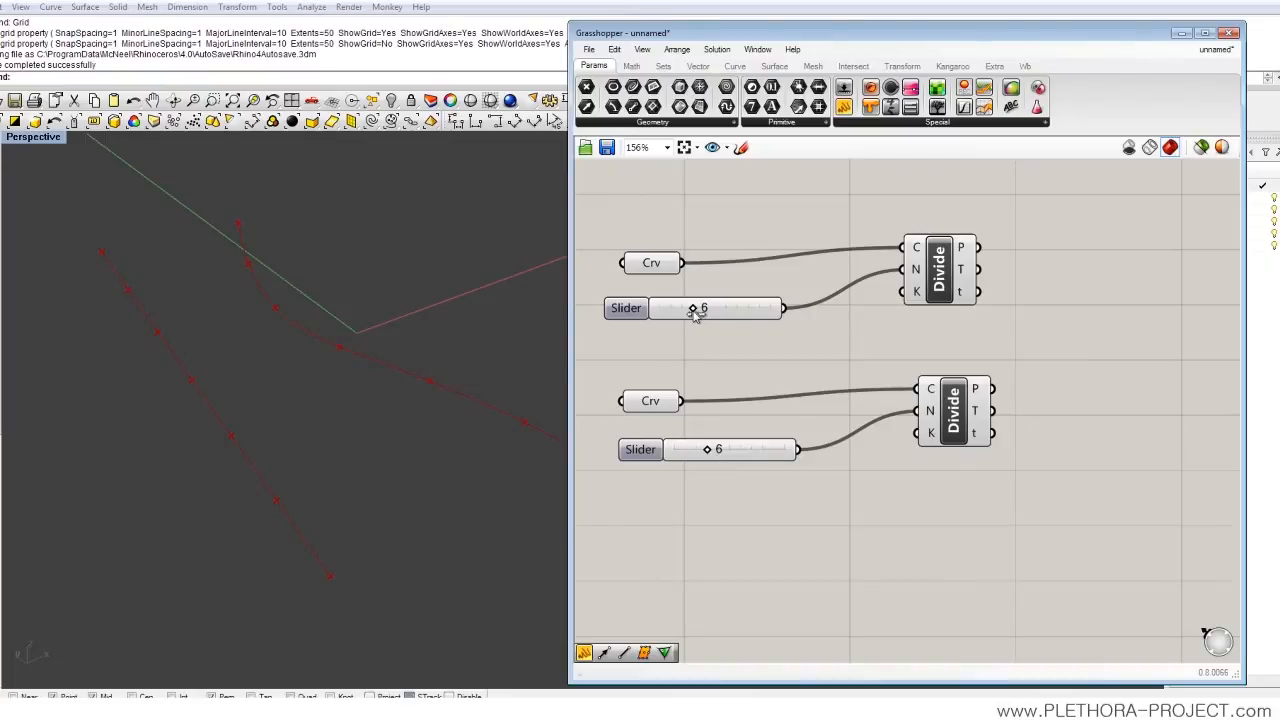
{"action": "left_click_drag", "start_coordinate": [692, 308], "coordinate": [737, 308]}
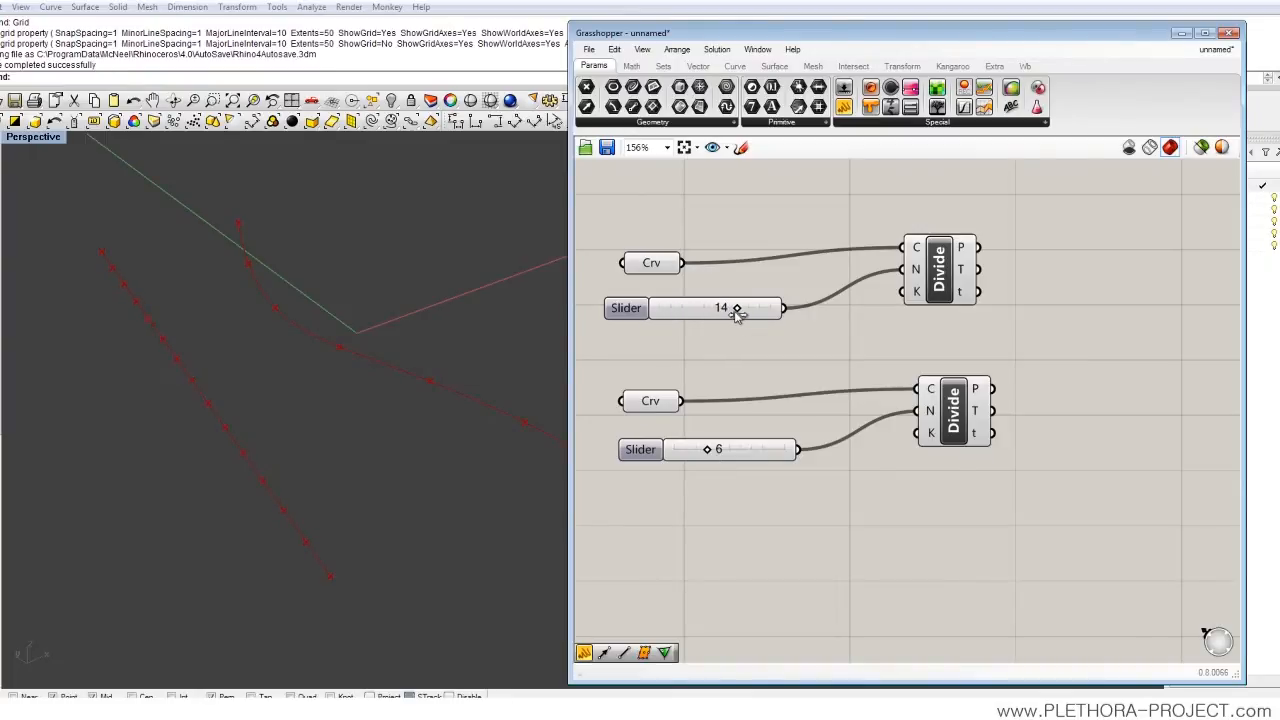
{"action": "left_click_drag", "start_coordinate": [737, 308], "coordinate": [770, 308]}
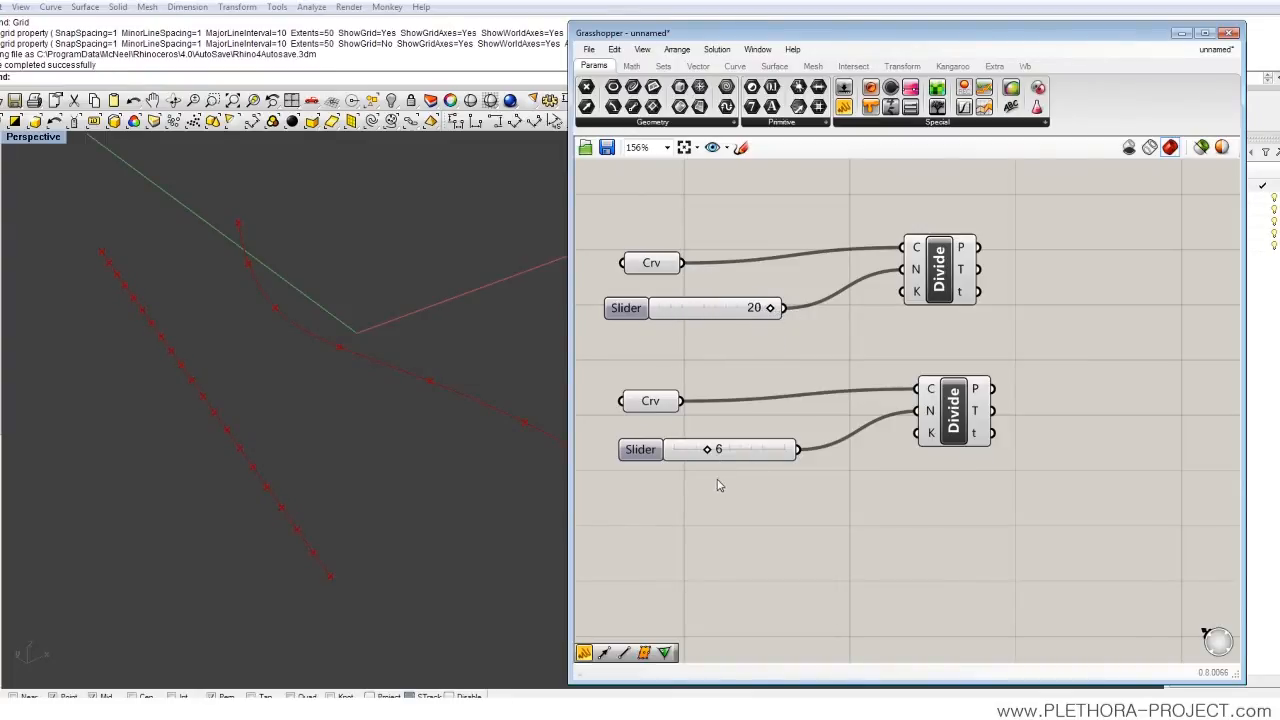
{"action": "left_click_drag", "start_coordinate": [718, 448], "coordinate": [768, 448]}
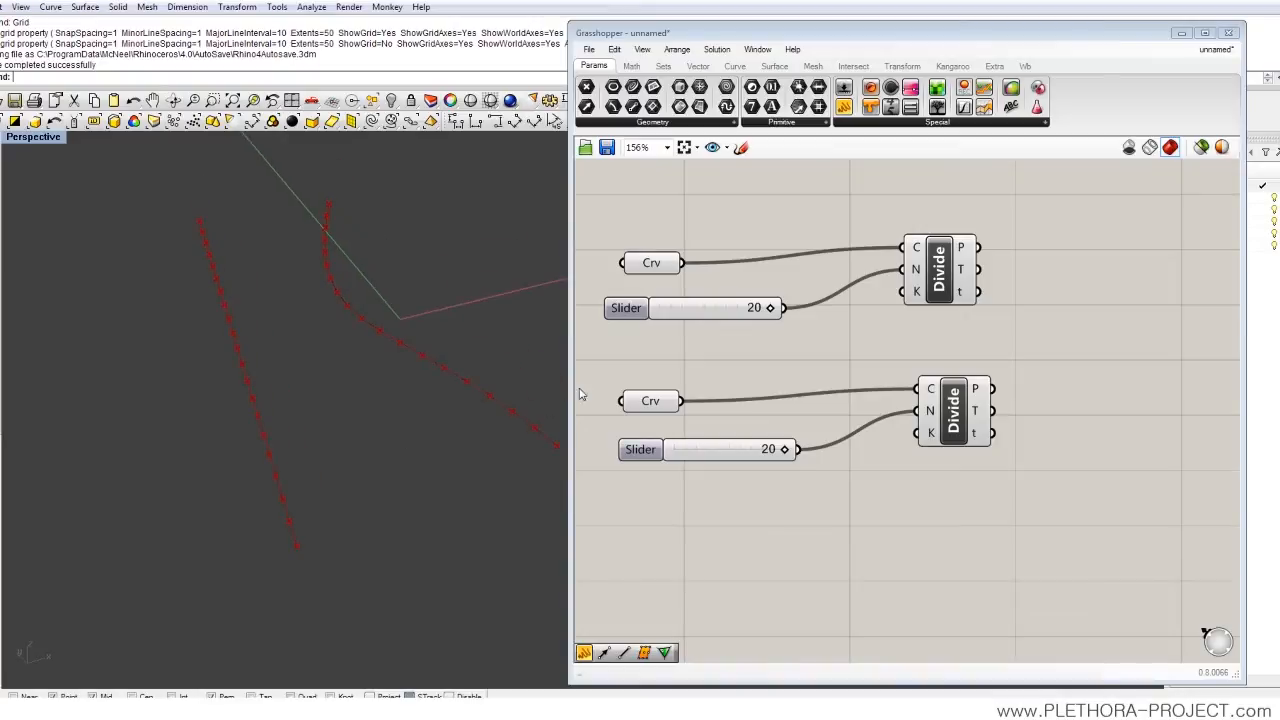
- Drive both Divide inputs from the first slider, dropping it to 6, then raising it
{"action": "left_click", "coordinate": [640, 448]}
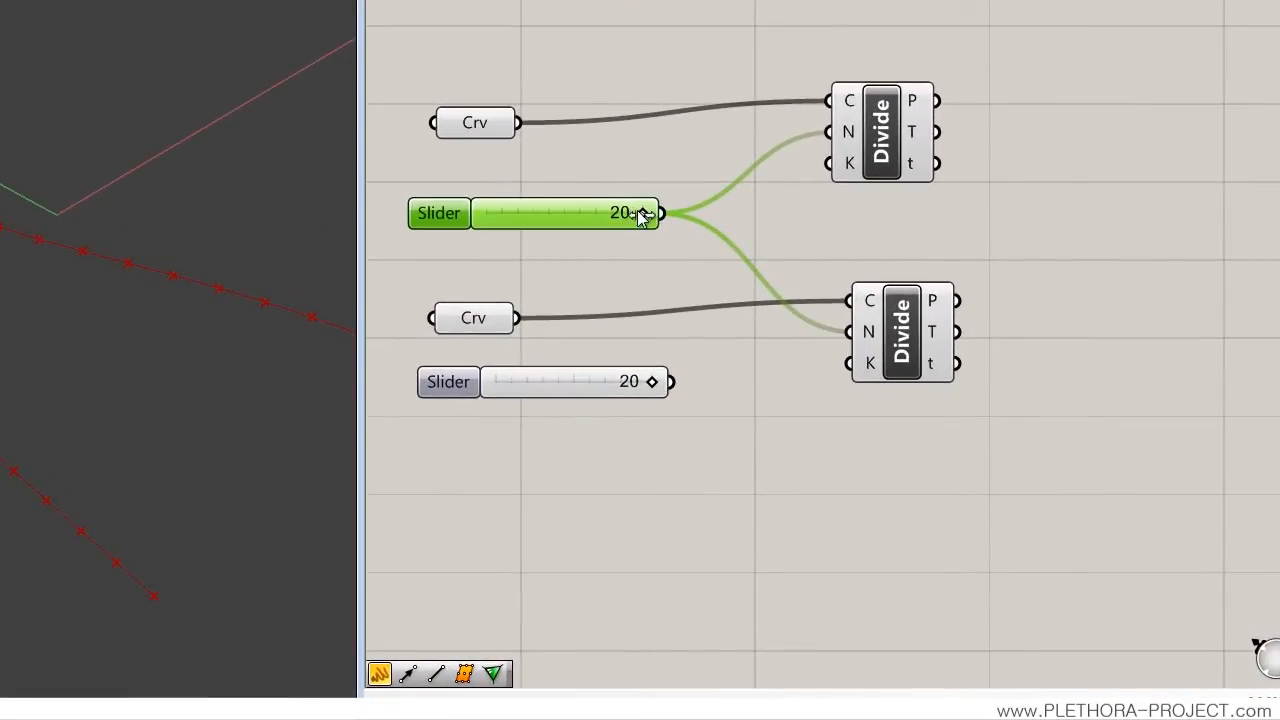
{"action": "left_click_drag", "start_coordinate": [645, 212], "coordinate": [533, 212]}
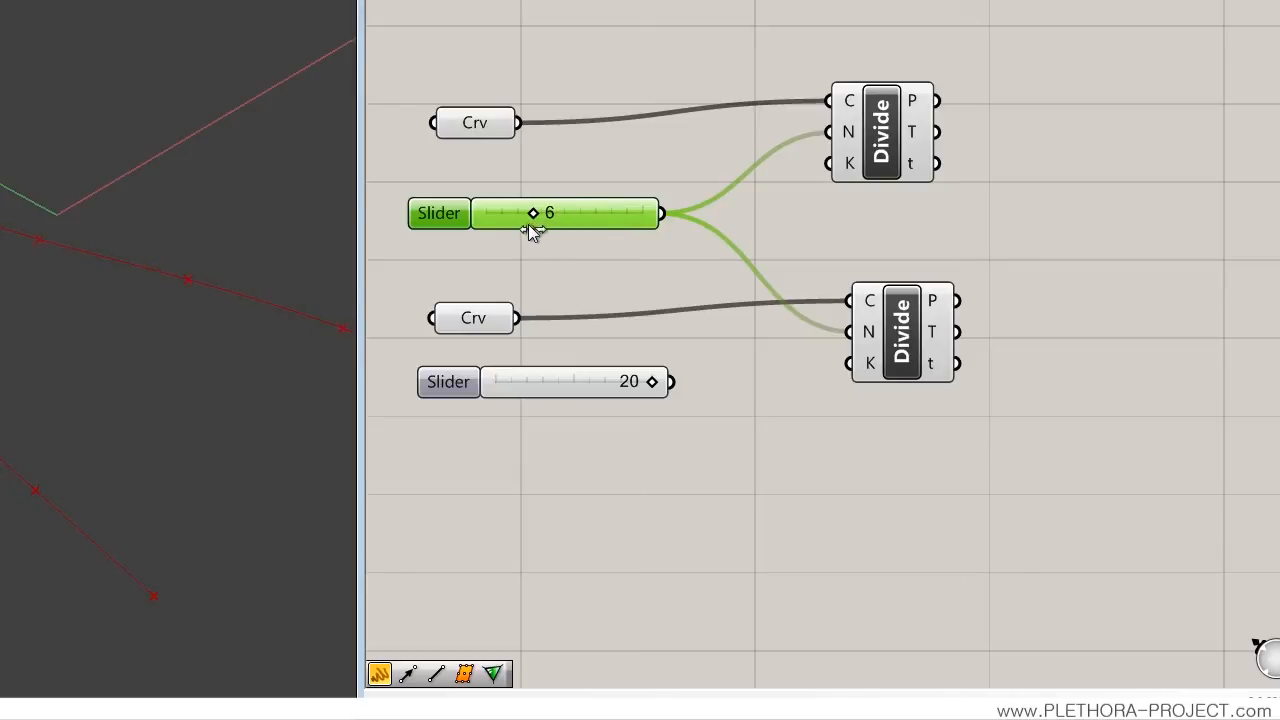
{"action": "left_click_drag", "start_coordinate": [532, 212], "coordinate": [578, 212]}
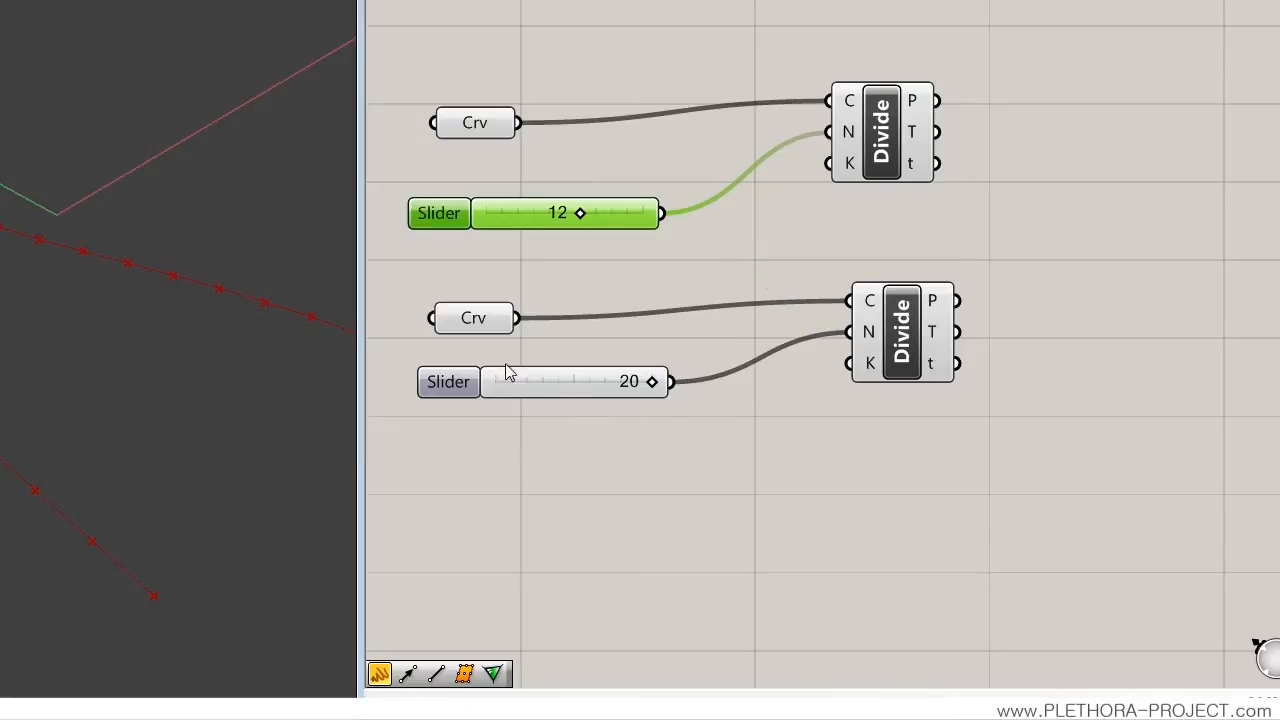
{"action": "left_click_drag", "start_coordinate": [578, 212], "coordinate": [643, 212]}
{"action": "type", "text": "LINE"}
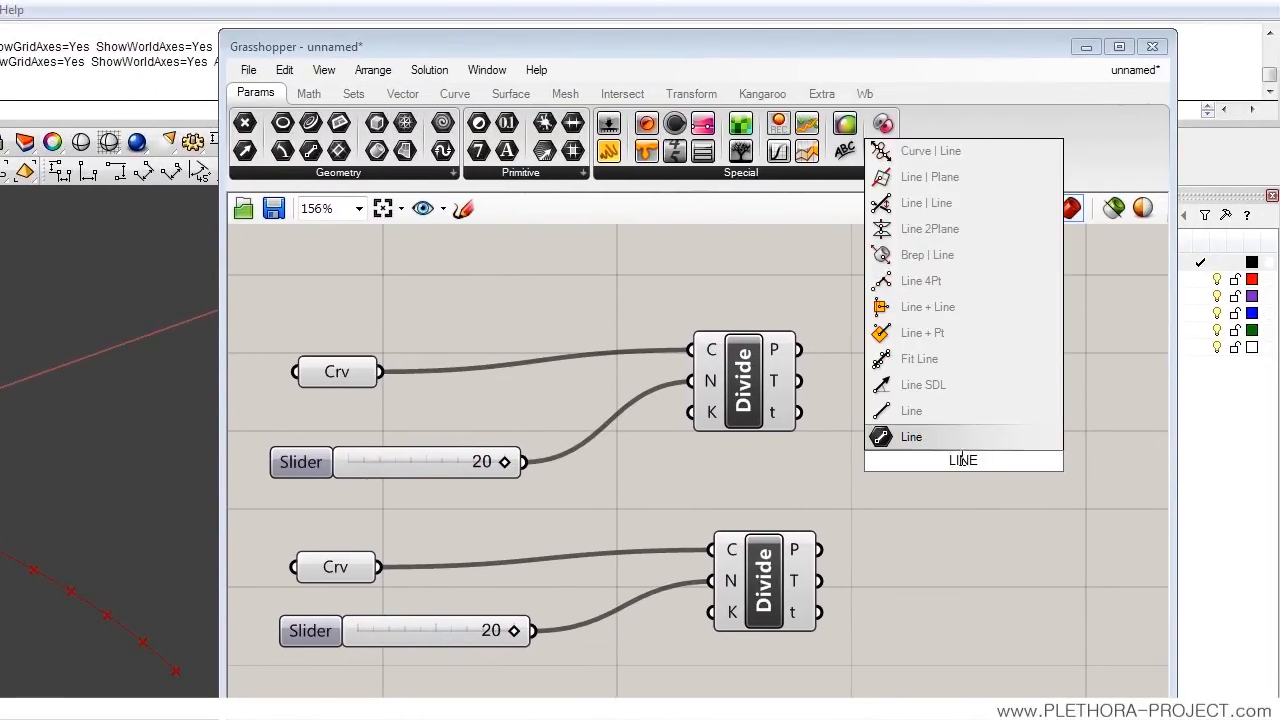
{"action": "mouse_move", "coordinate": [911, 437]}
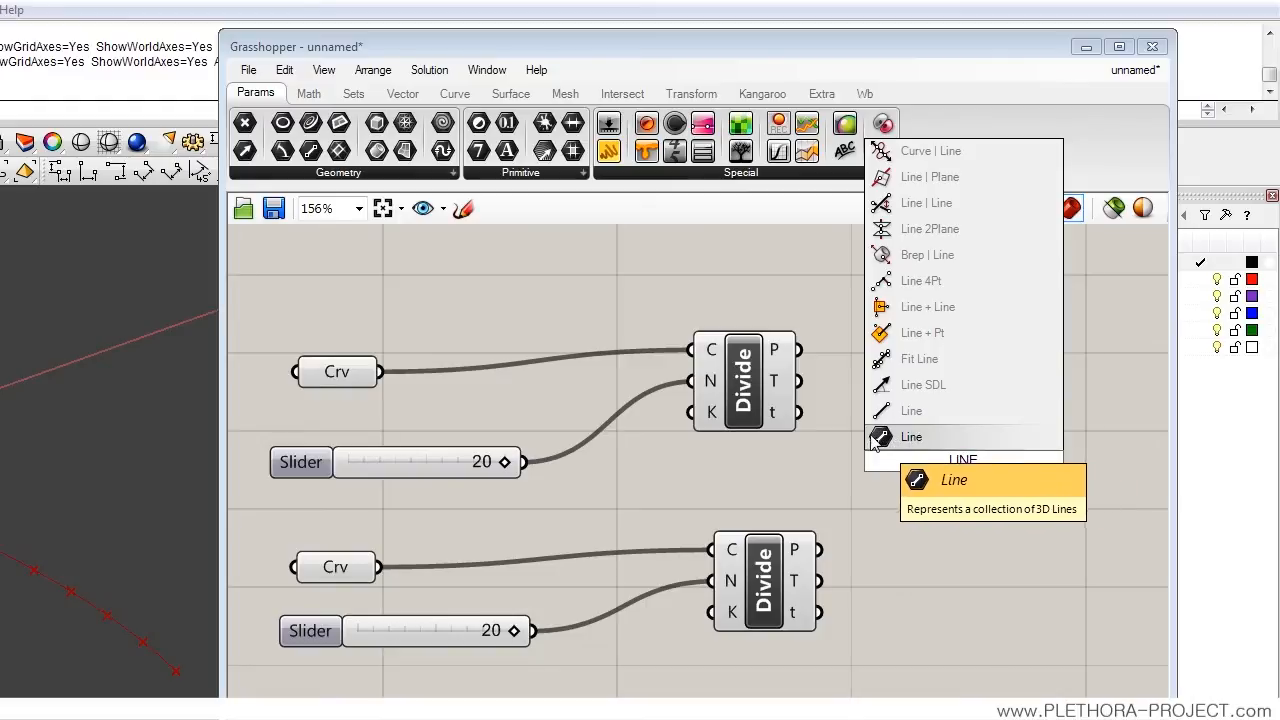
{"action": "mouse_move", "coordinate": [890, 447]}
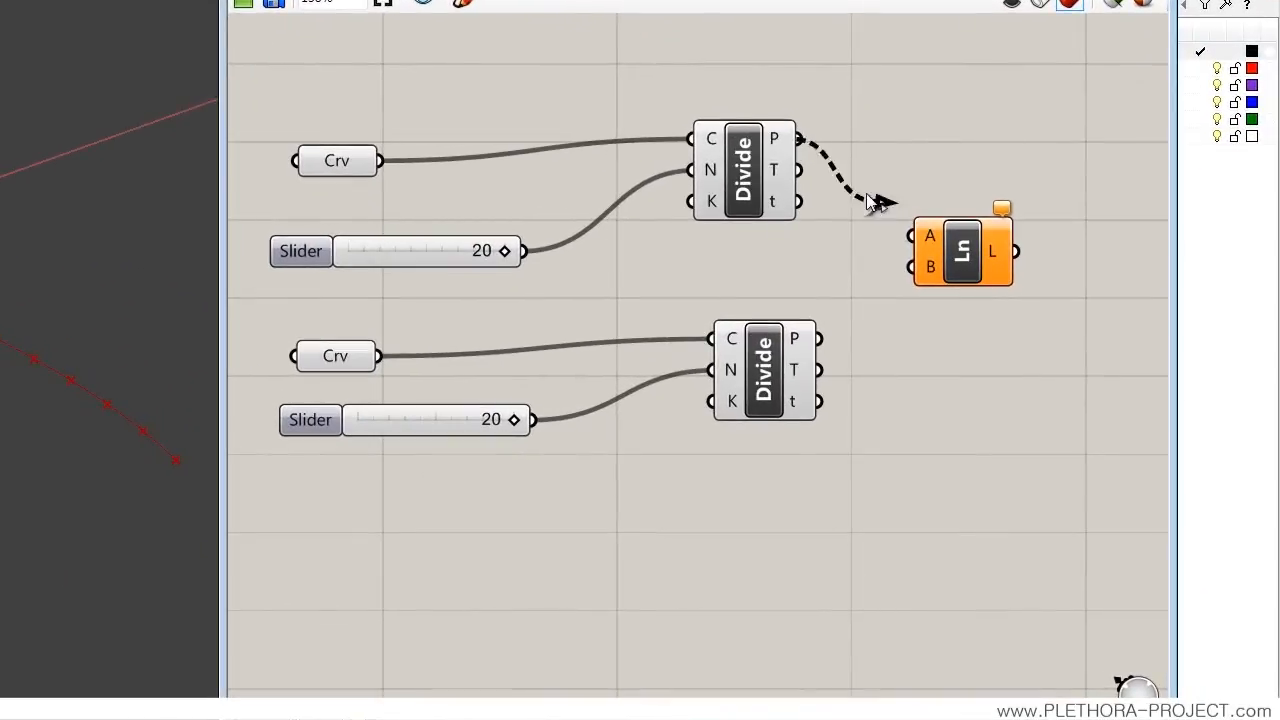
{"action": "mouse_move", "coordinate": [787, 138]}
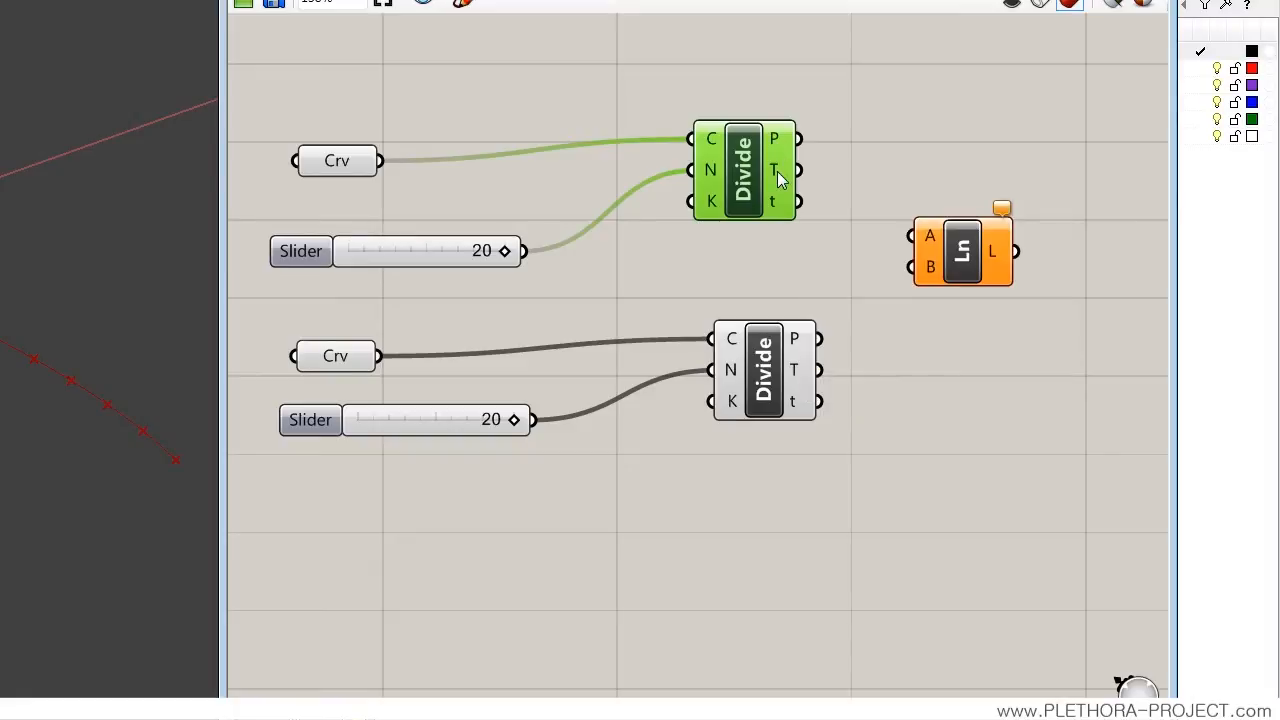
{"action": "mouse_move", "coordinate": [782, 210]}
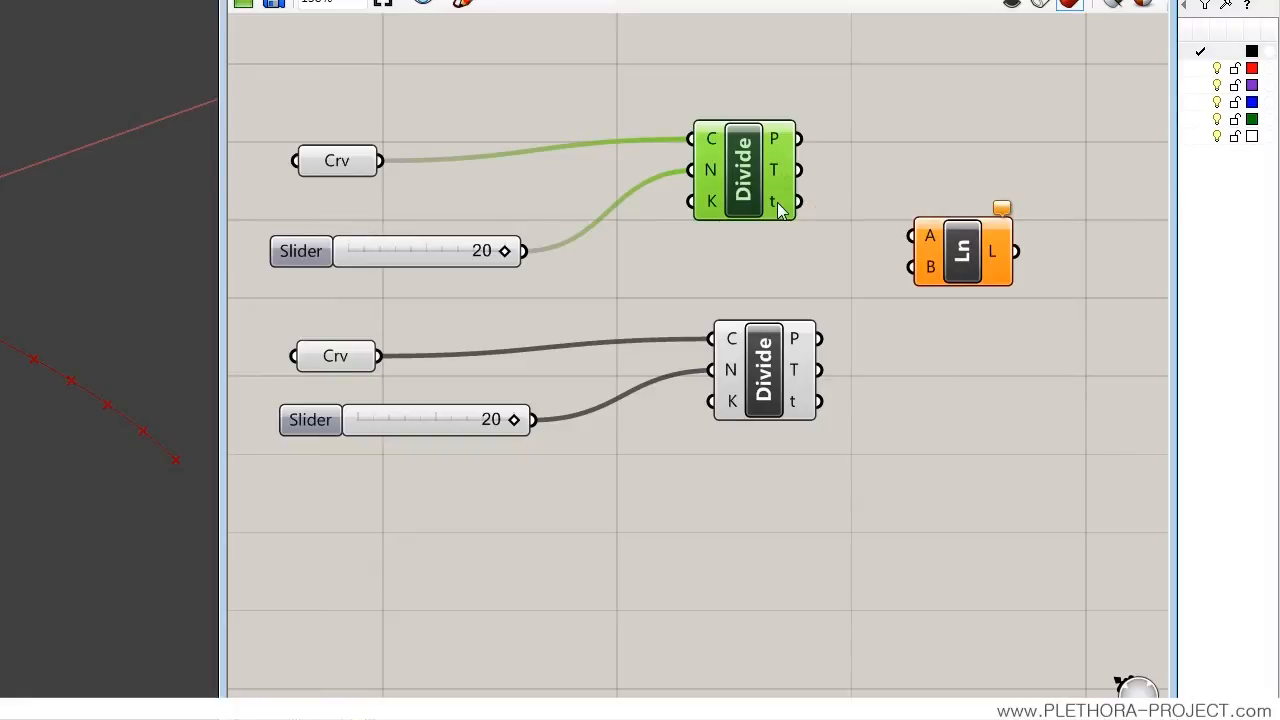
{"action": "mouse_move", "coordinate": [775, 203]}
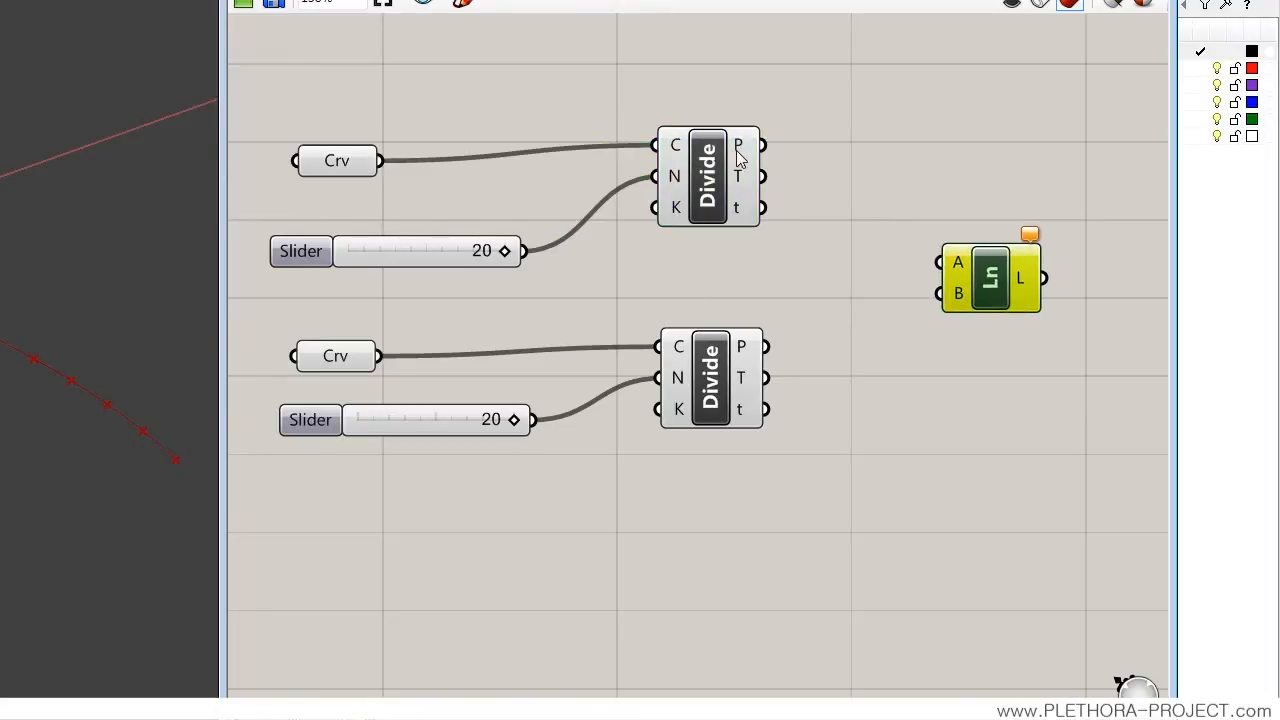
{"action": "mouse_move", "coordinate": [722, 118]}
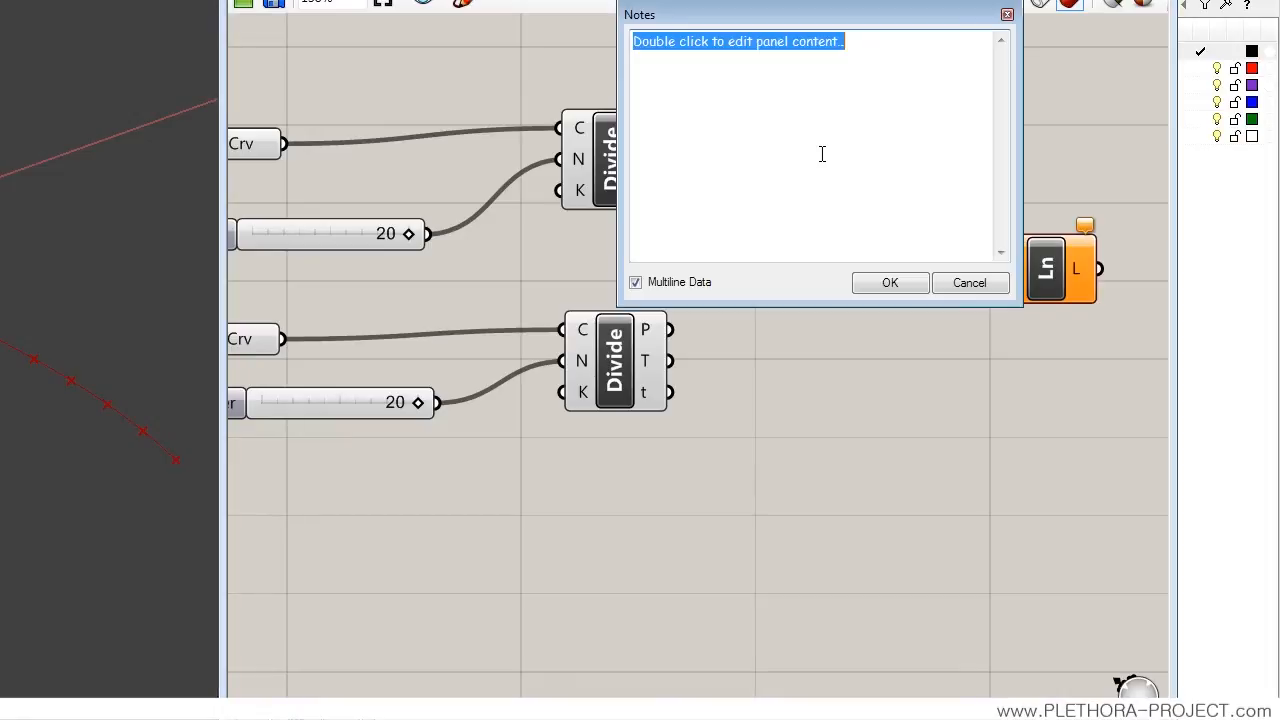
- Type HEY GUYS! into the note panel and confirm the text
{"action": "type", "text": "HE"}
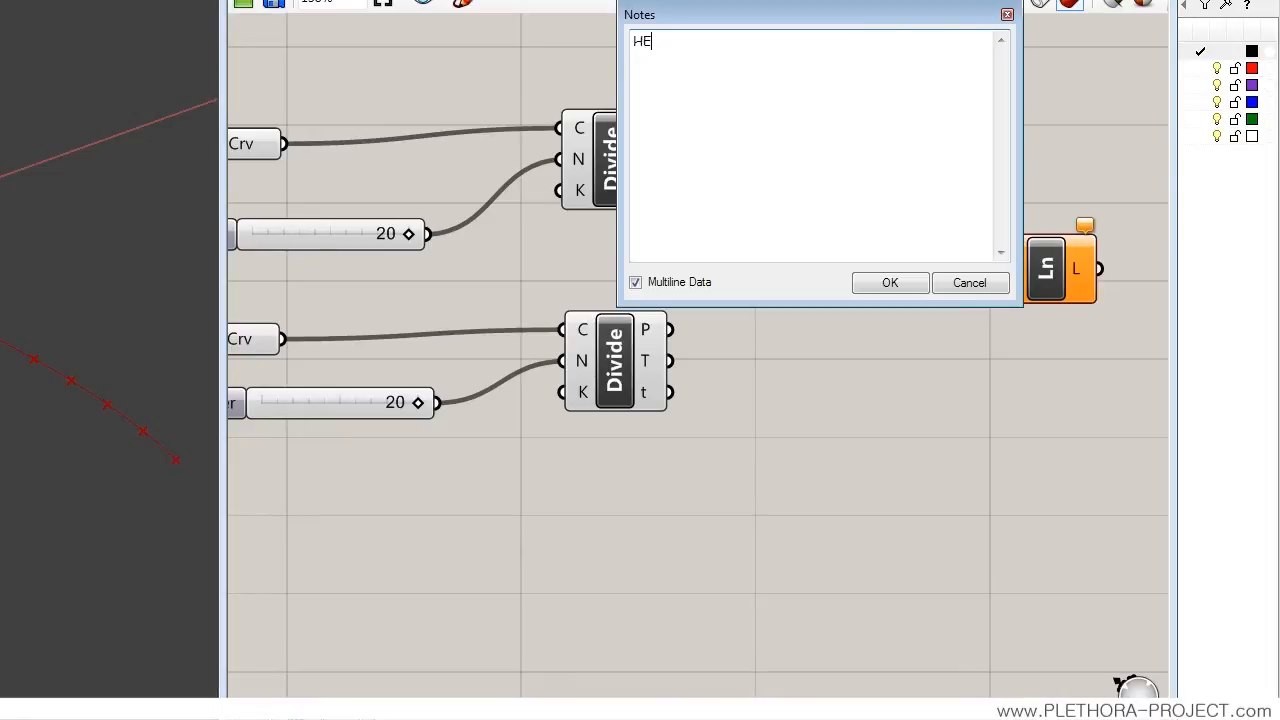
{"action": "type", "text": "Y GUYS"}
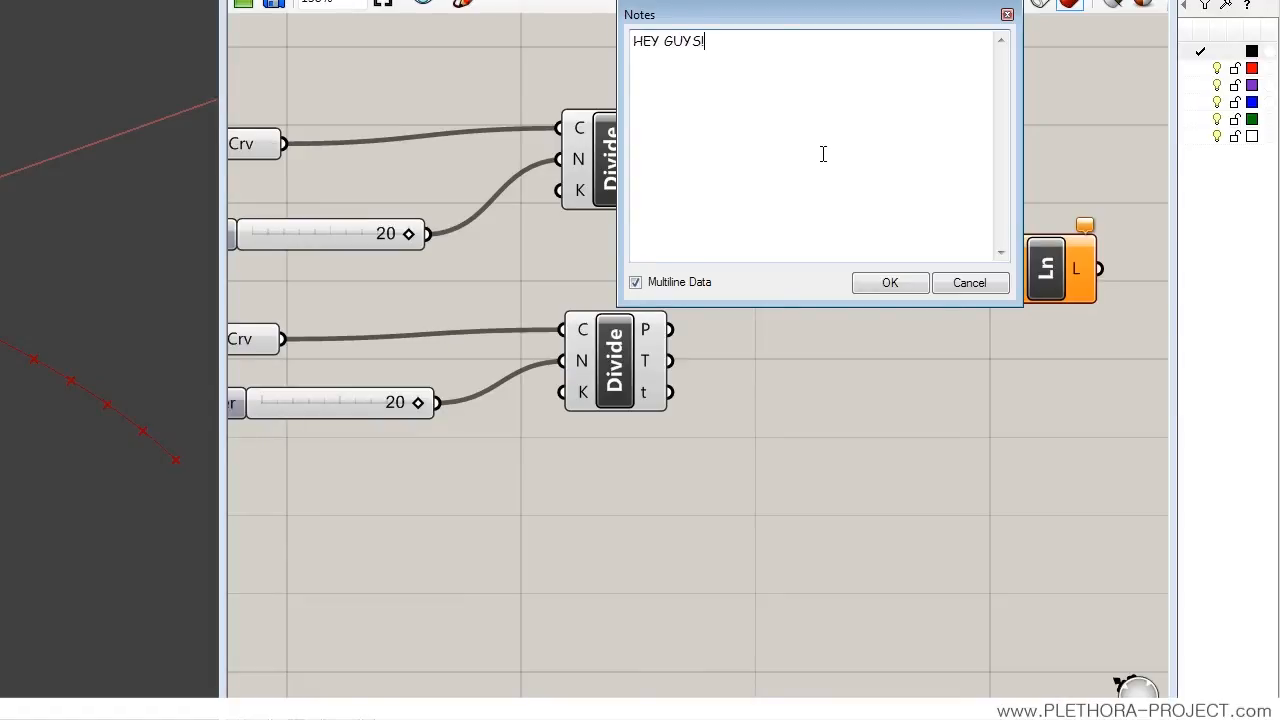
{"action": "left_click", "coordinate": [889, 282]}
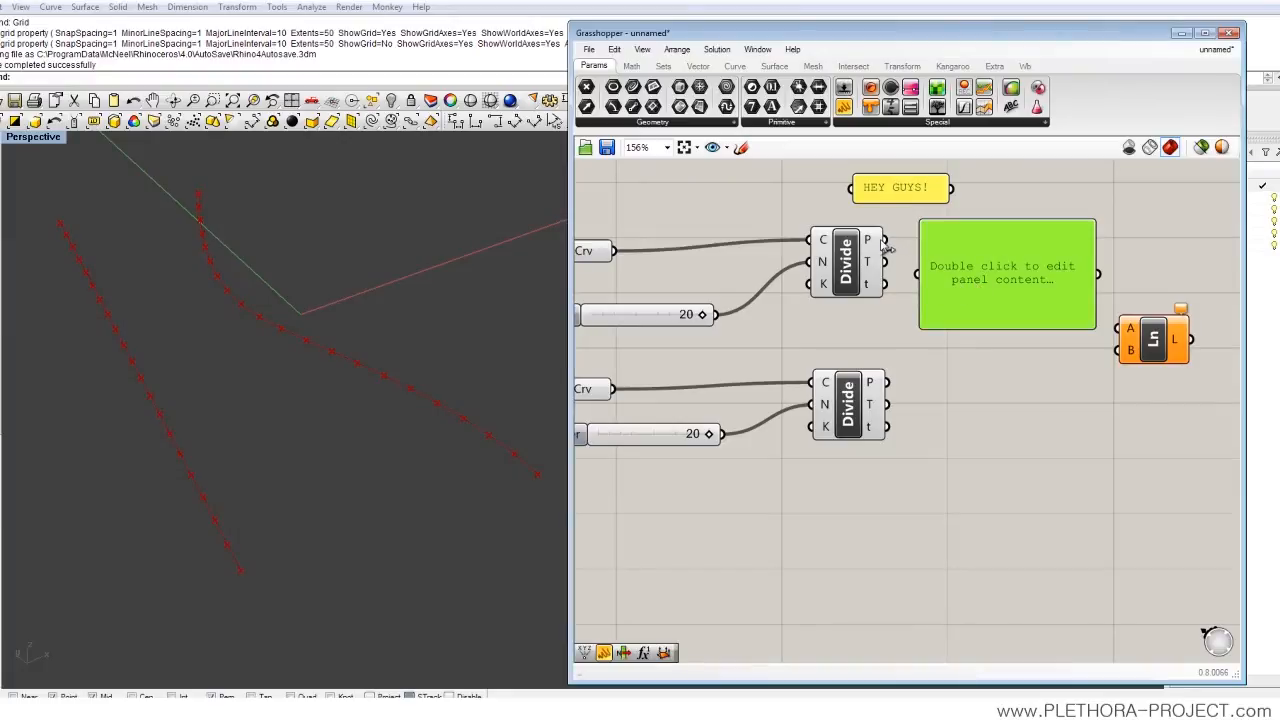
{"action": "mouse_move", "coordinate": [885, 248]}
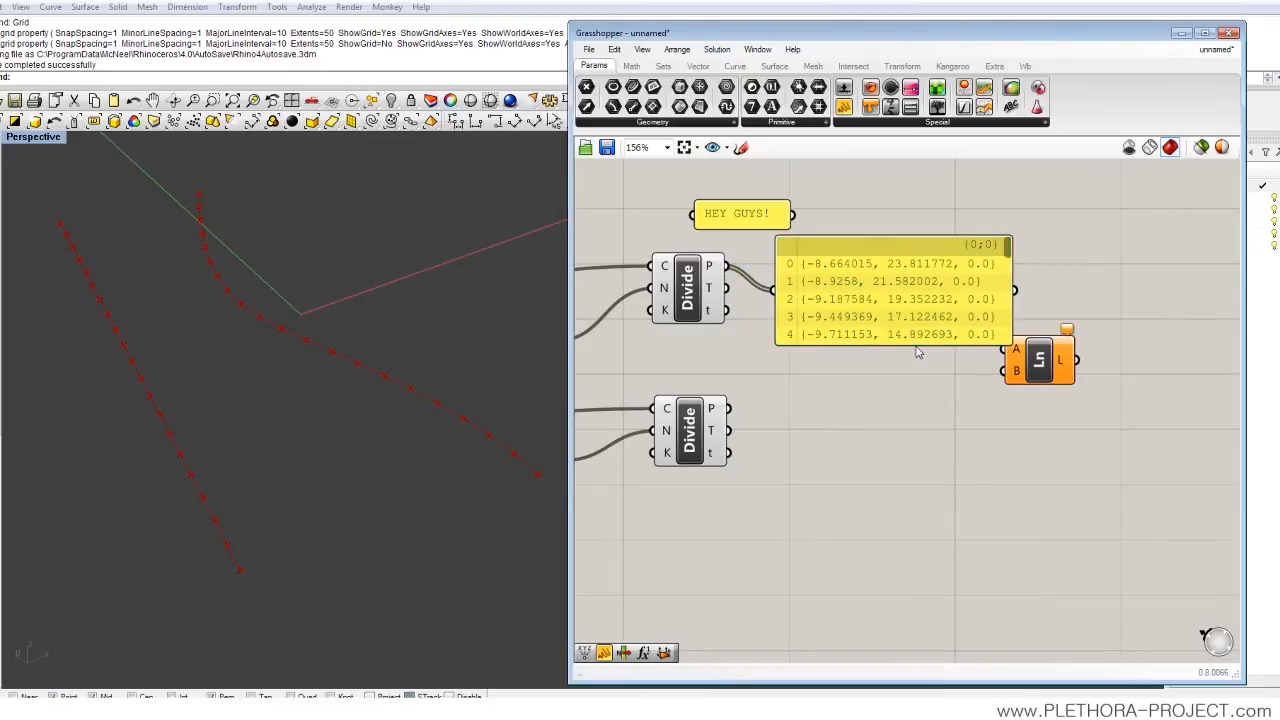
- Stretch the point-coordinates panel taller and scroll the canvas
{"action": "left_click_drag", "start_coordinate": [1008, 340], "coordinate": [1010, 518]}
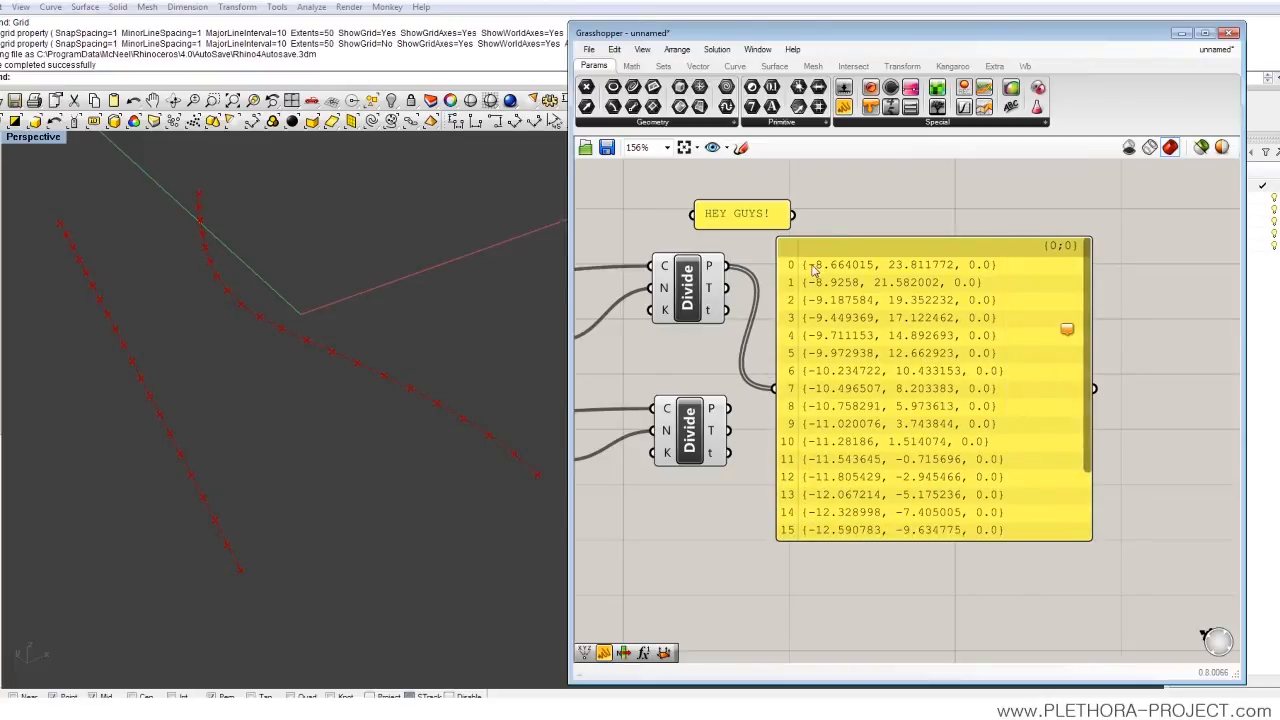
{"action": "mouse_move", "coordinate": [795, 293]}
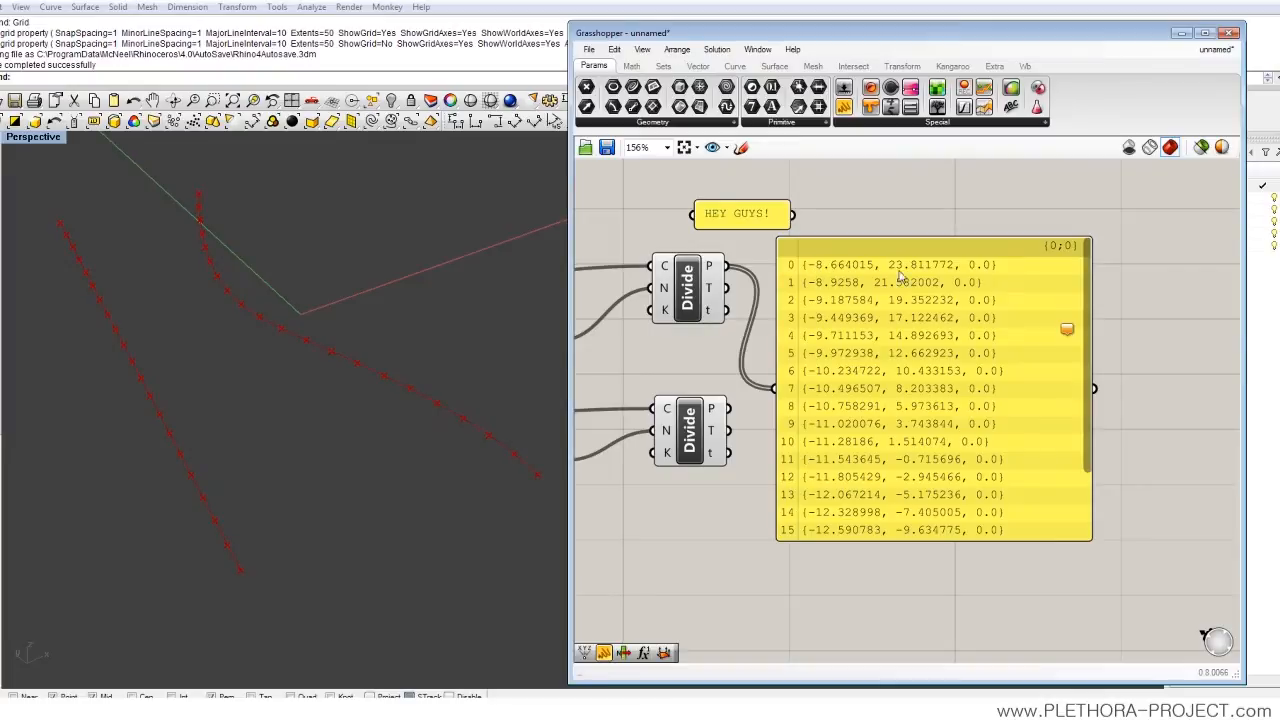
{"action": "mouse_move", "coordinate": [935, 277]}
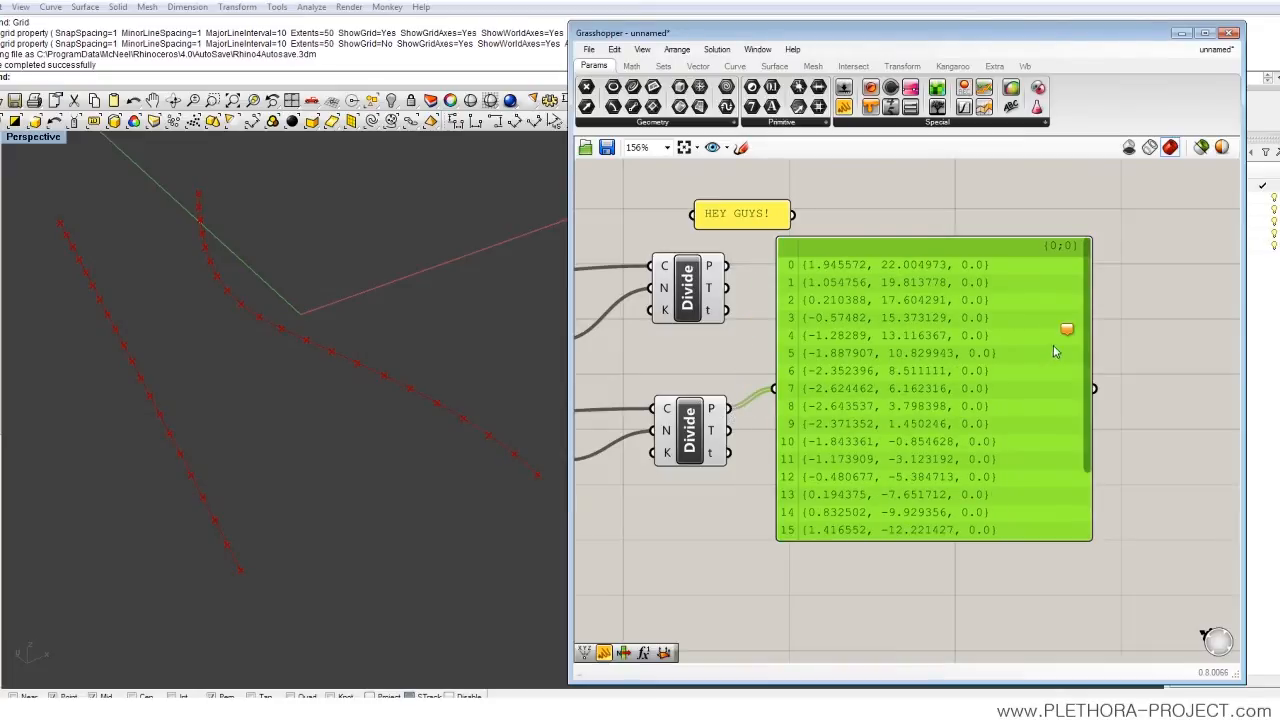
{"action": "scroll", "scroll_direction": "down", "scroll_amount": 3}
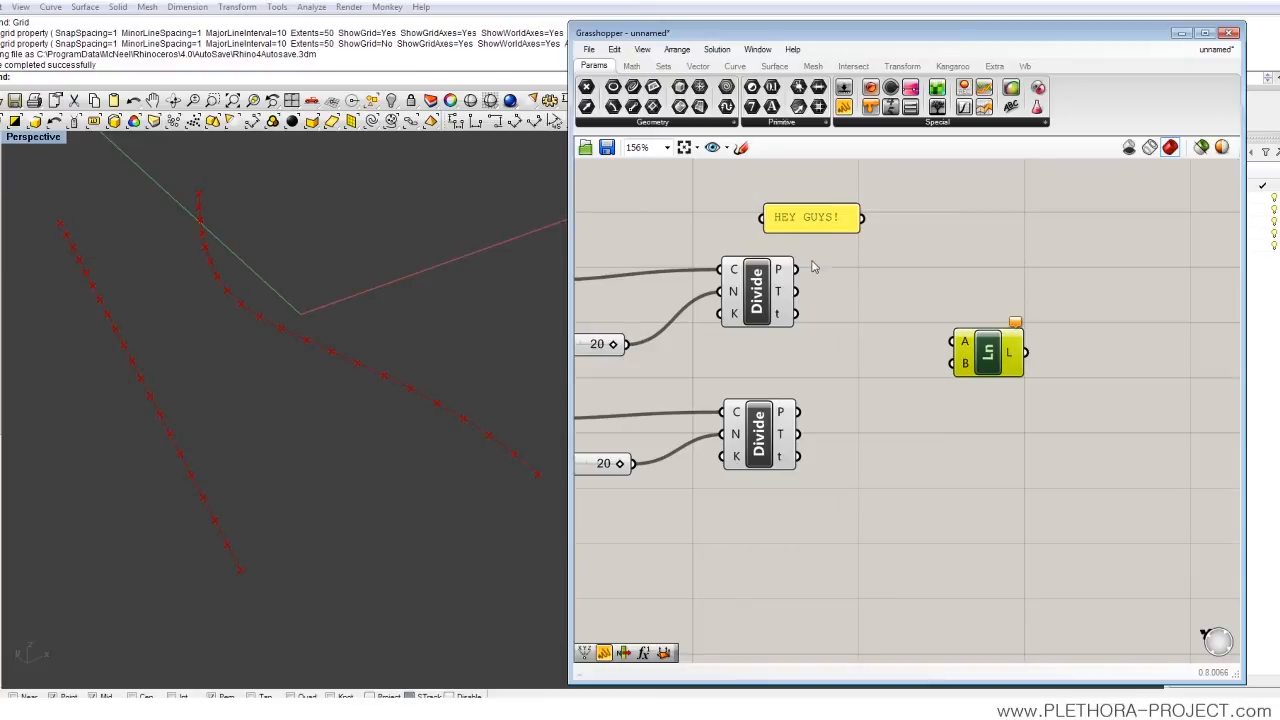
- Wire the Divide Curve point outputs into the Line inputs and inspect the resulting lines
{"action": "left_click_drag", "start_coordinate": [795, 269], "coordinate": [952, 340]}
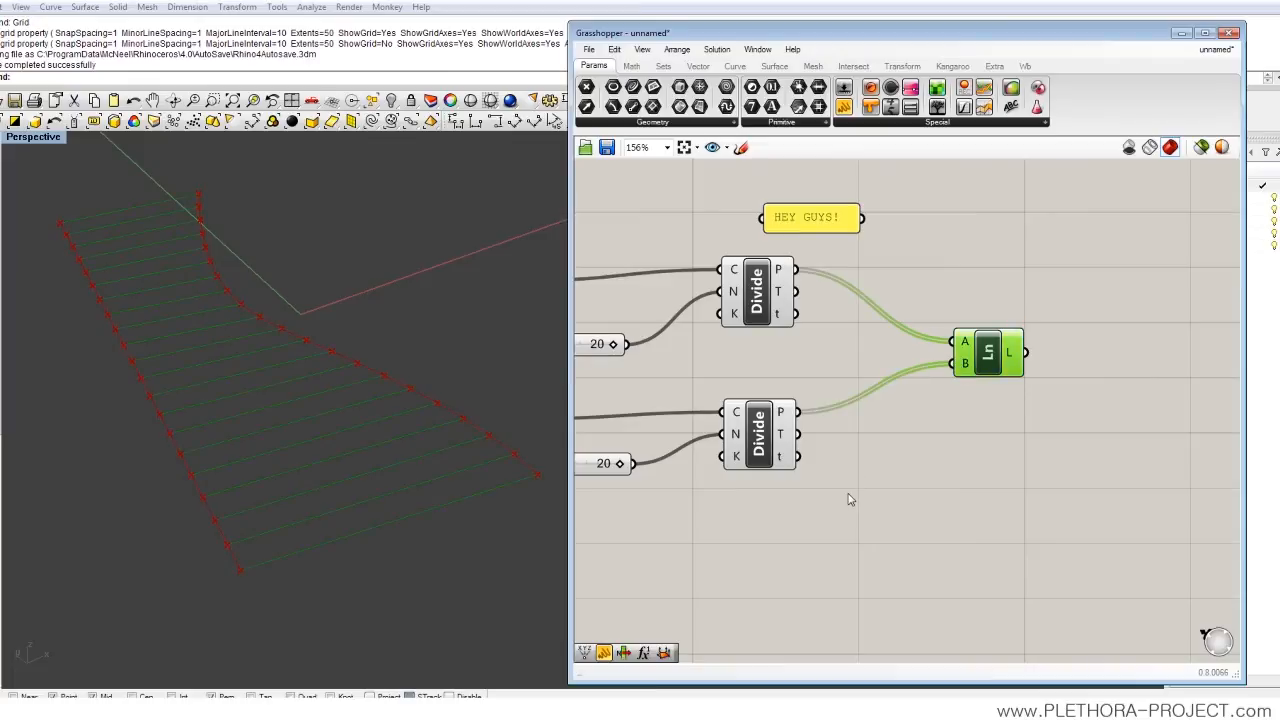
{"action": "left_click_drag", "start_coordinate": [988, 352], "coordinate": [1000, 348]}
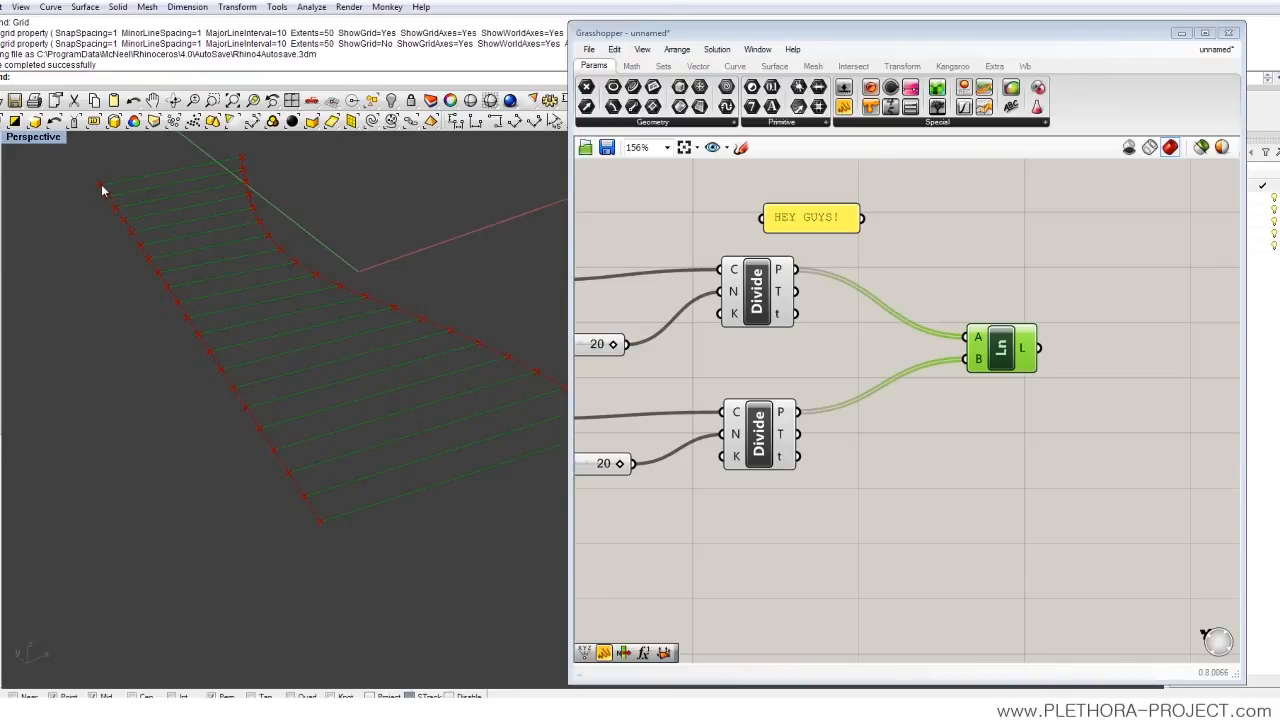
{"action": "mouse_move", "coordinate": [106, 217]}
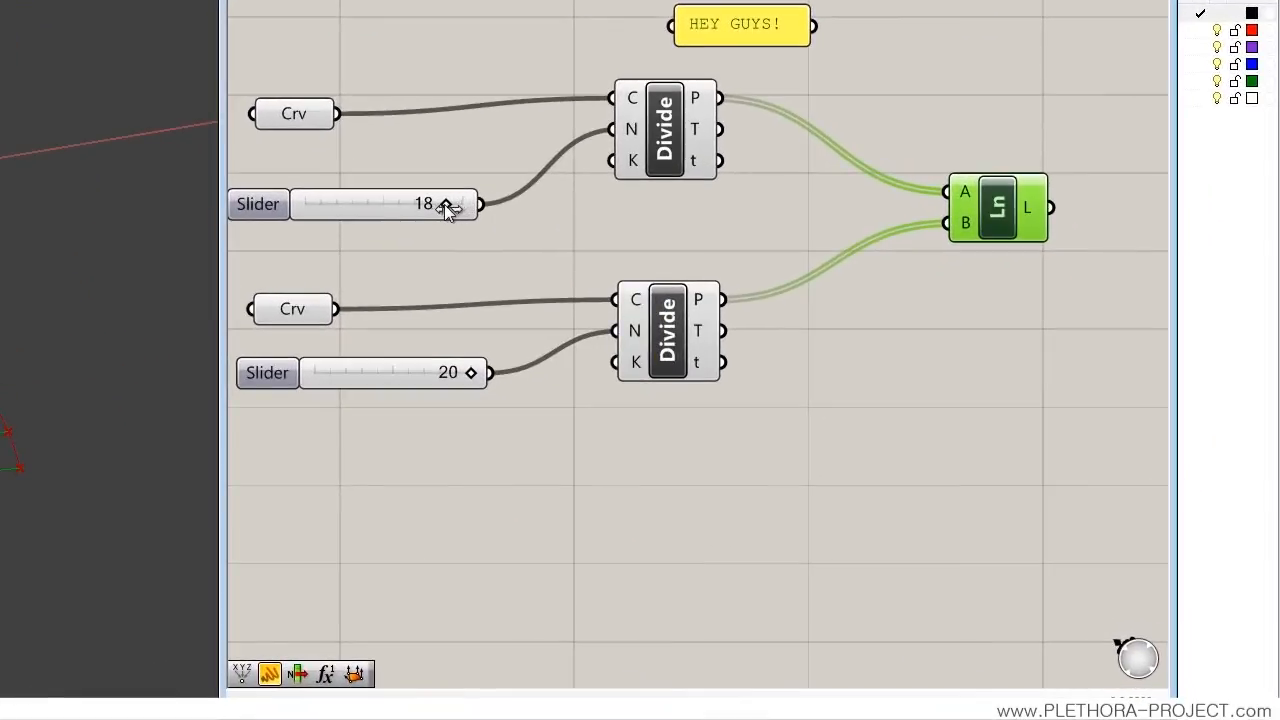
- Drag the first curve's division slider down from 20 to about 10
{"action": "left_click_drag", "start_coordinate": [445, 204], "coordinate": [398, 204]}
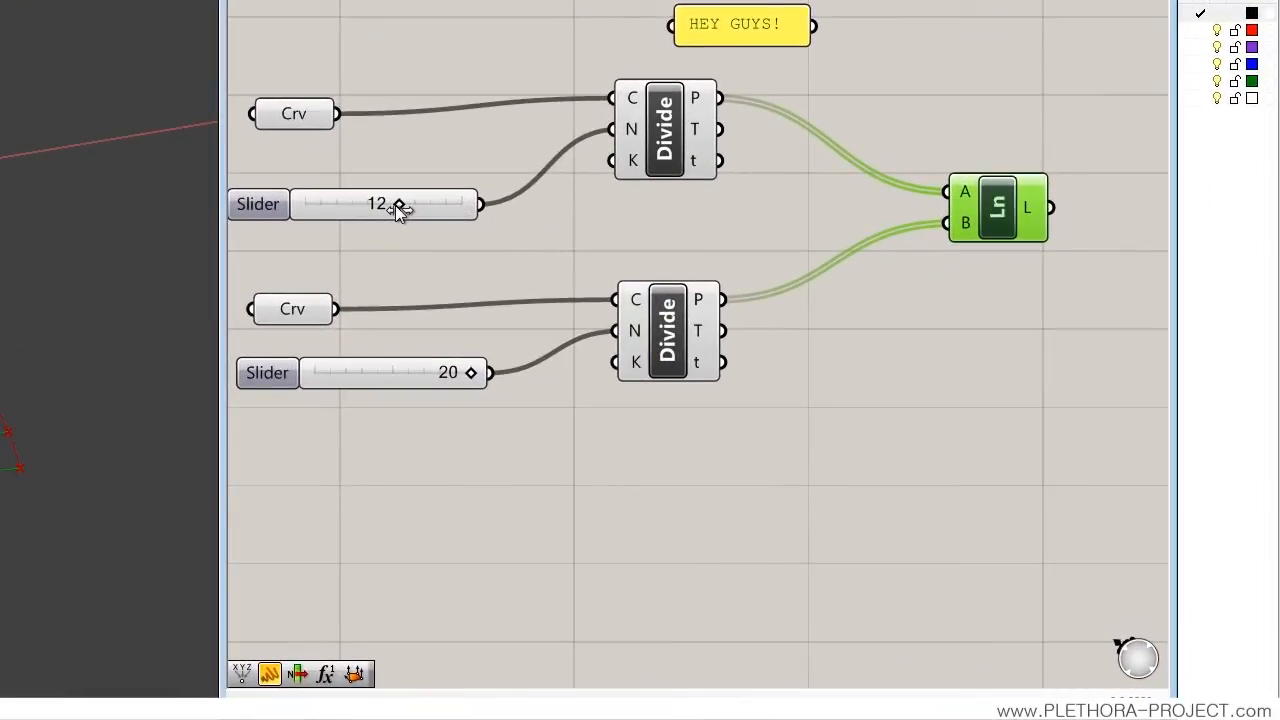
{"action": "left_click_drag", "start_coordinate": [398, 204], "coordinate": [388, 204]}
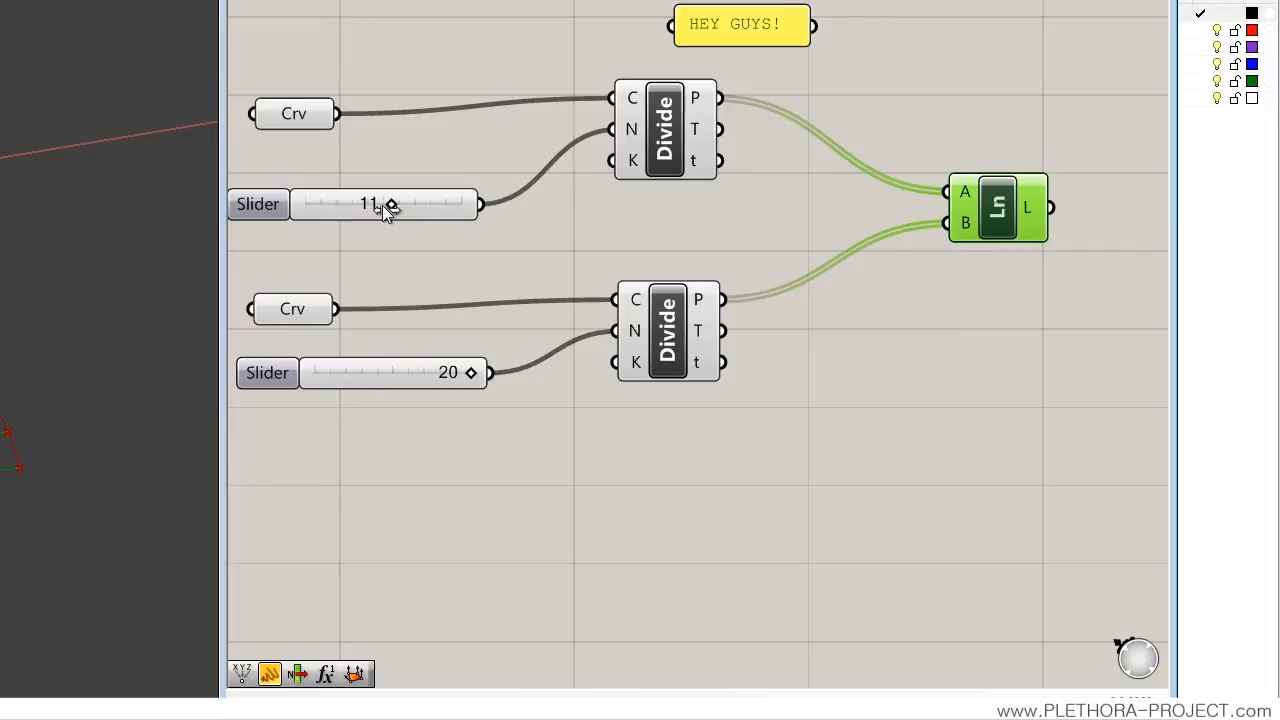
{"action": "left_click_drag", "start_coordinate": [393, 204], "coordinate": [382, 204]}
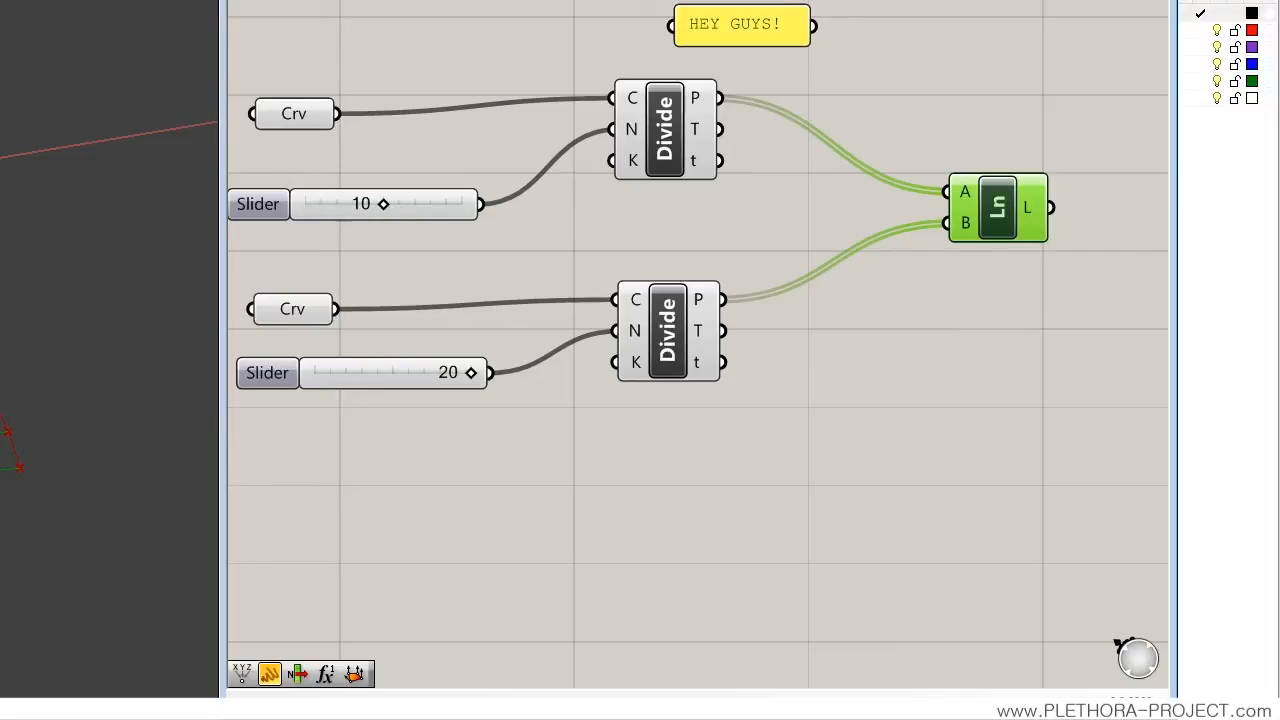
{"action": "mouse_move", "coordinate": [25, 442]}
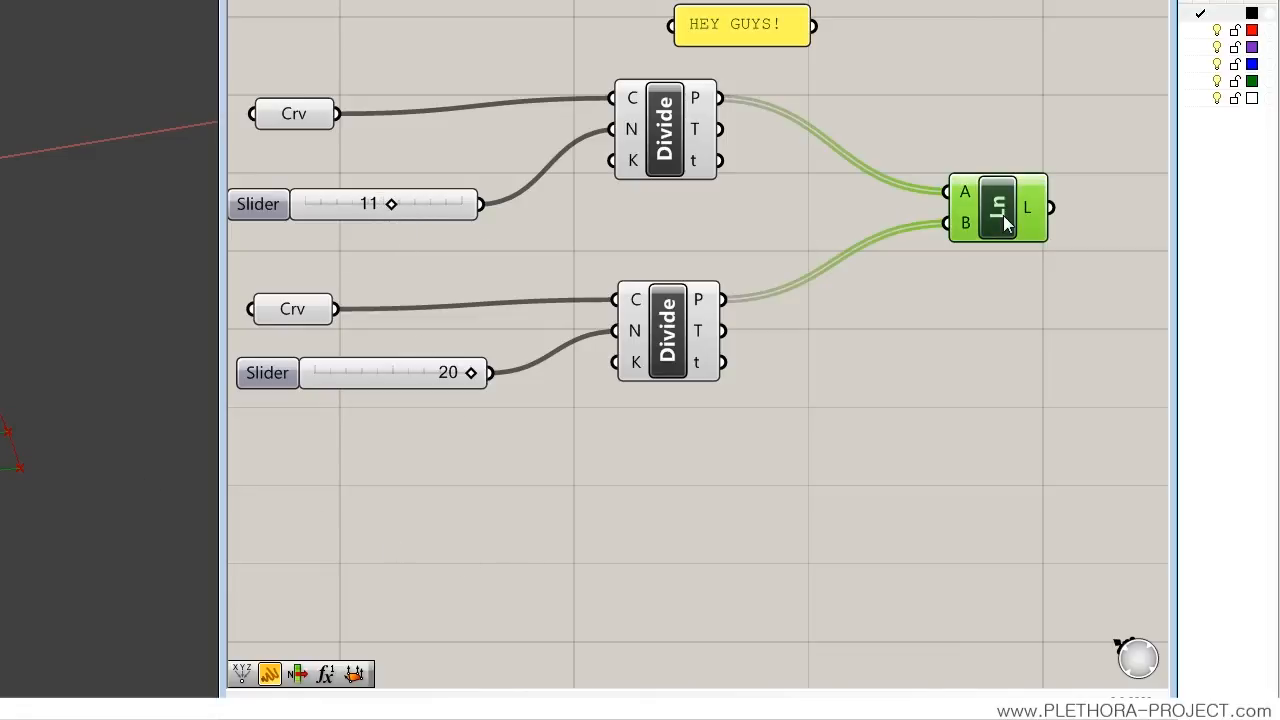
{"action": "mouse_move", "coordinate": [990, 232]}
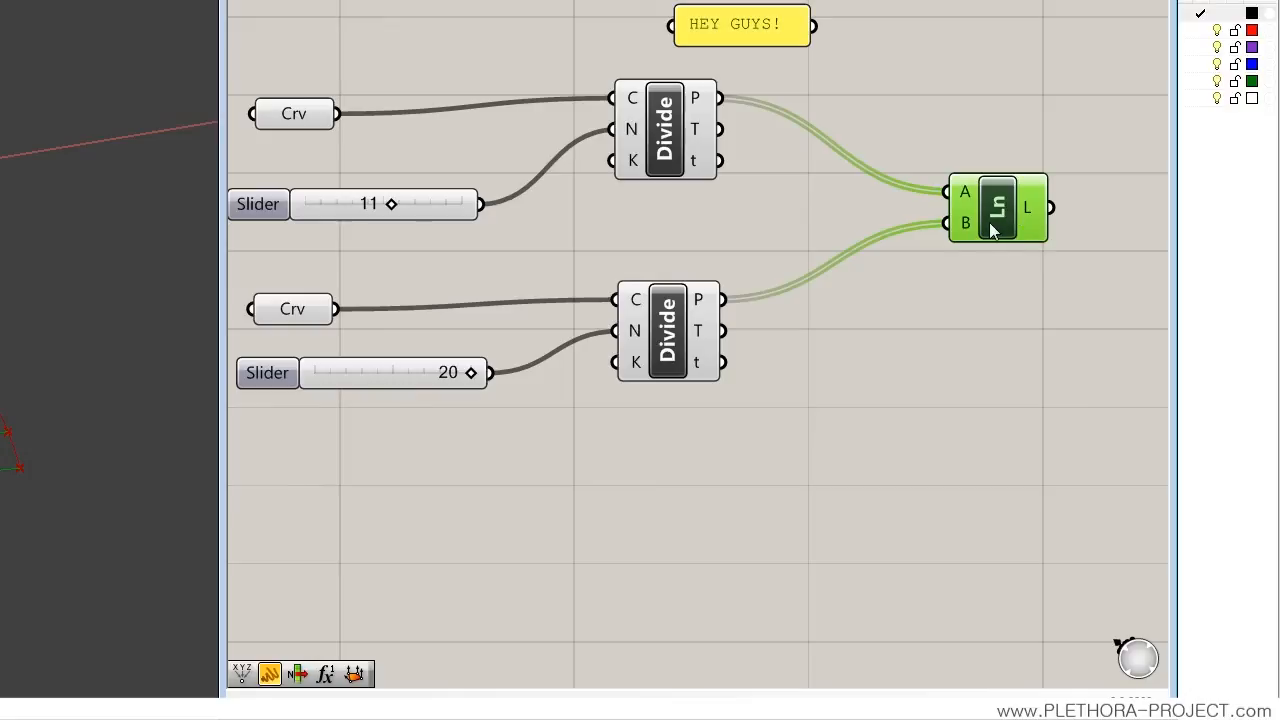
{"action": "mouse_move", "coordinate": [735, 322]}
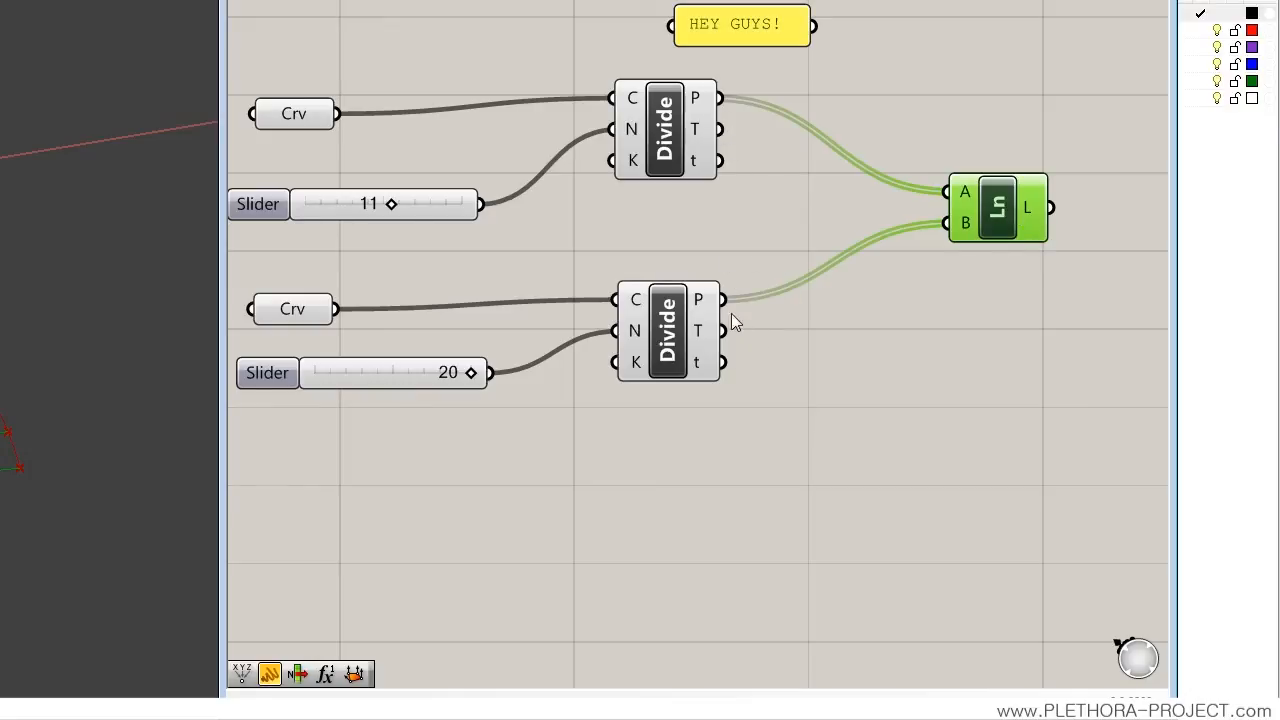
- Set the Line component's data matching to Shortest list
{"action": "right_click", "coordinate": [997, 207]}
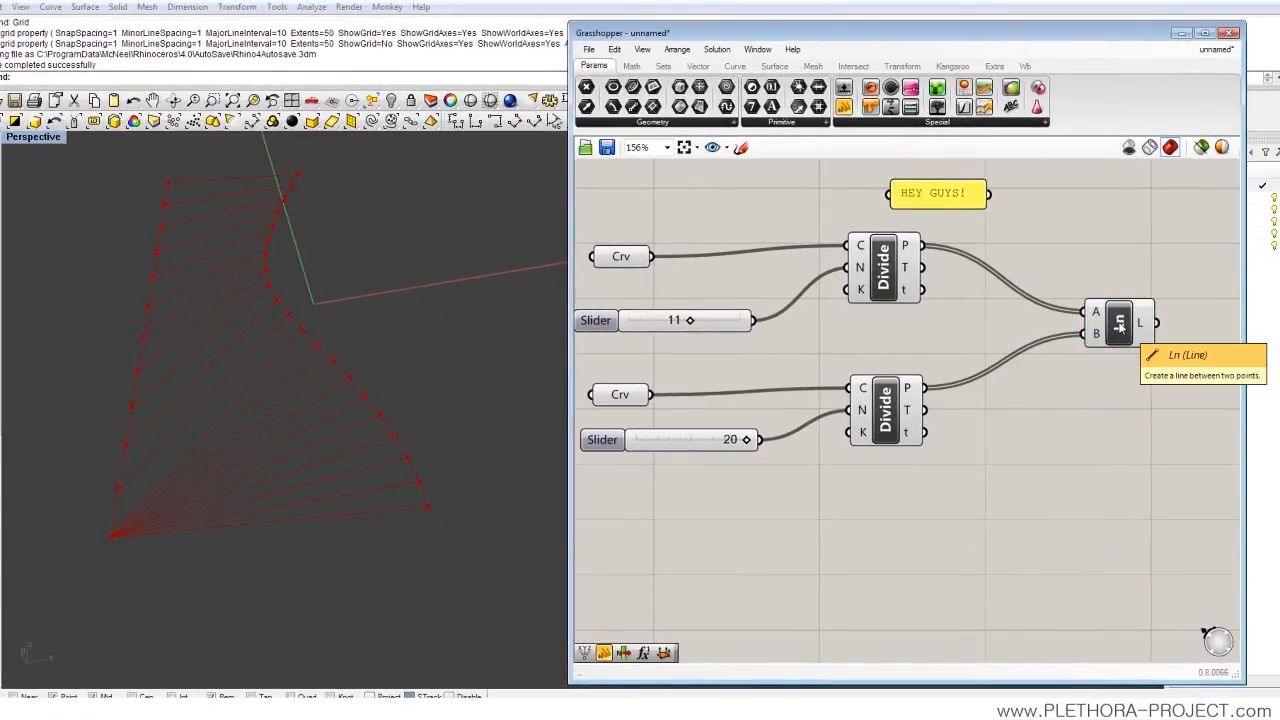
{"action": "right_click", "coordinate": [1120, 320]}
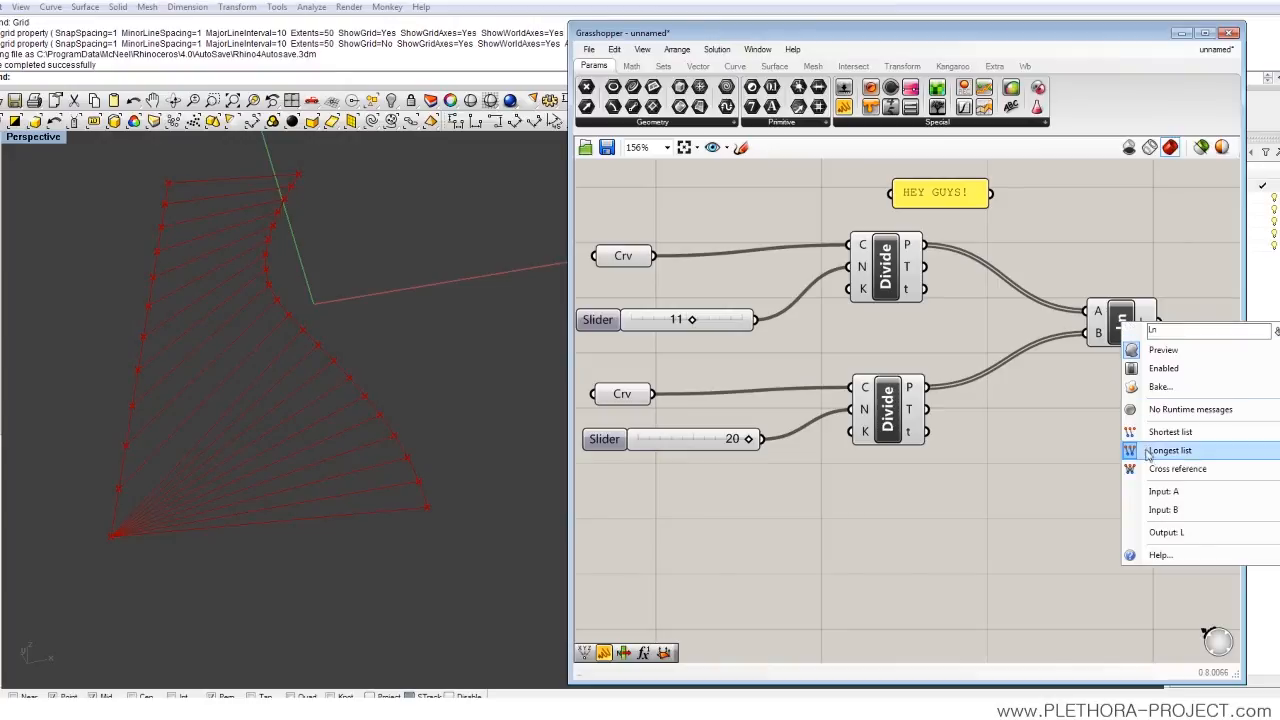
{"action": "mouse_move", "coordinate": [1160, 457]}
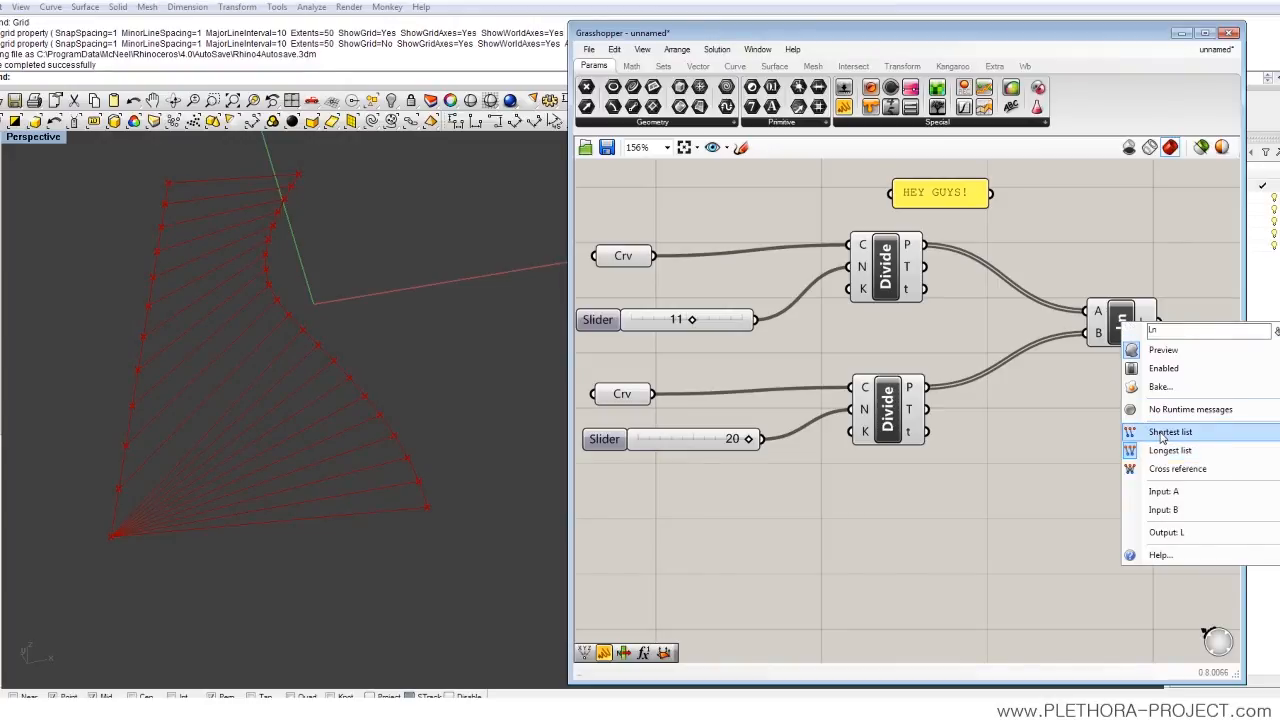
{"action": "left_click", "coordinate": [1170, 431]}
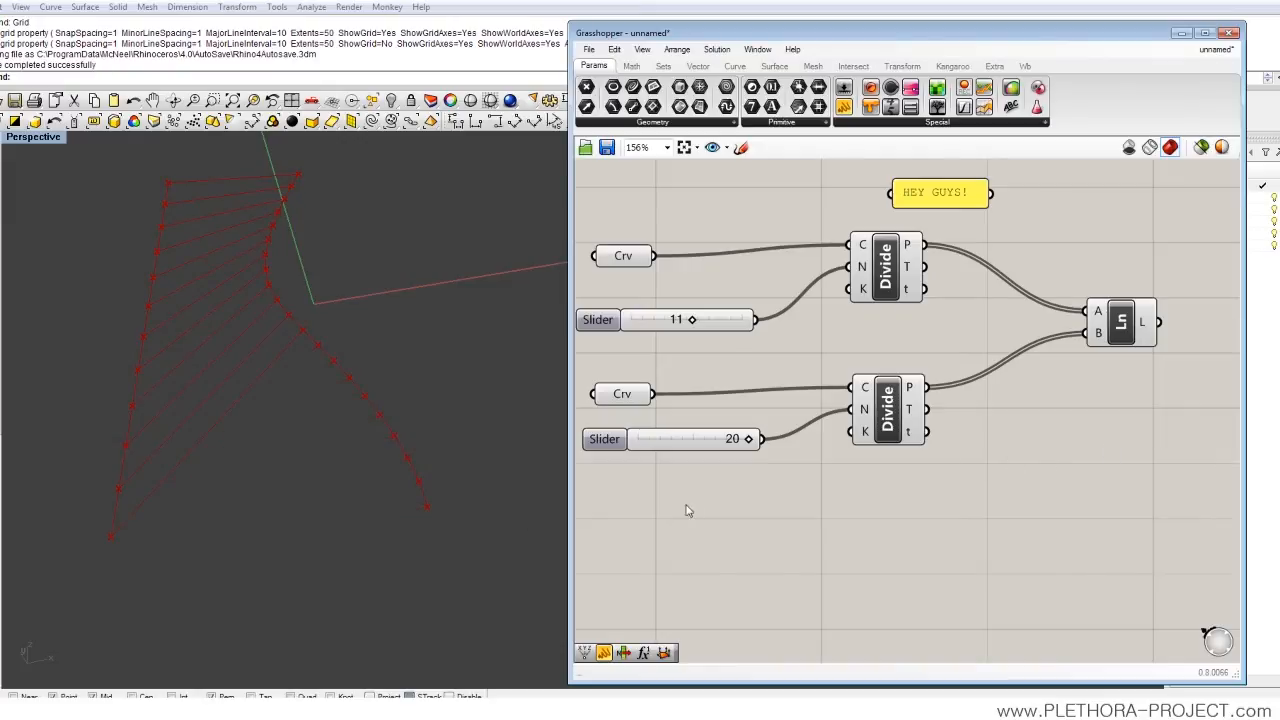
{"action": "mouse_move", "coordinate": [125, 543]}
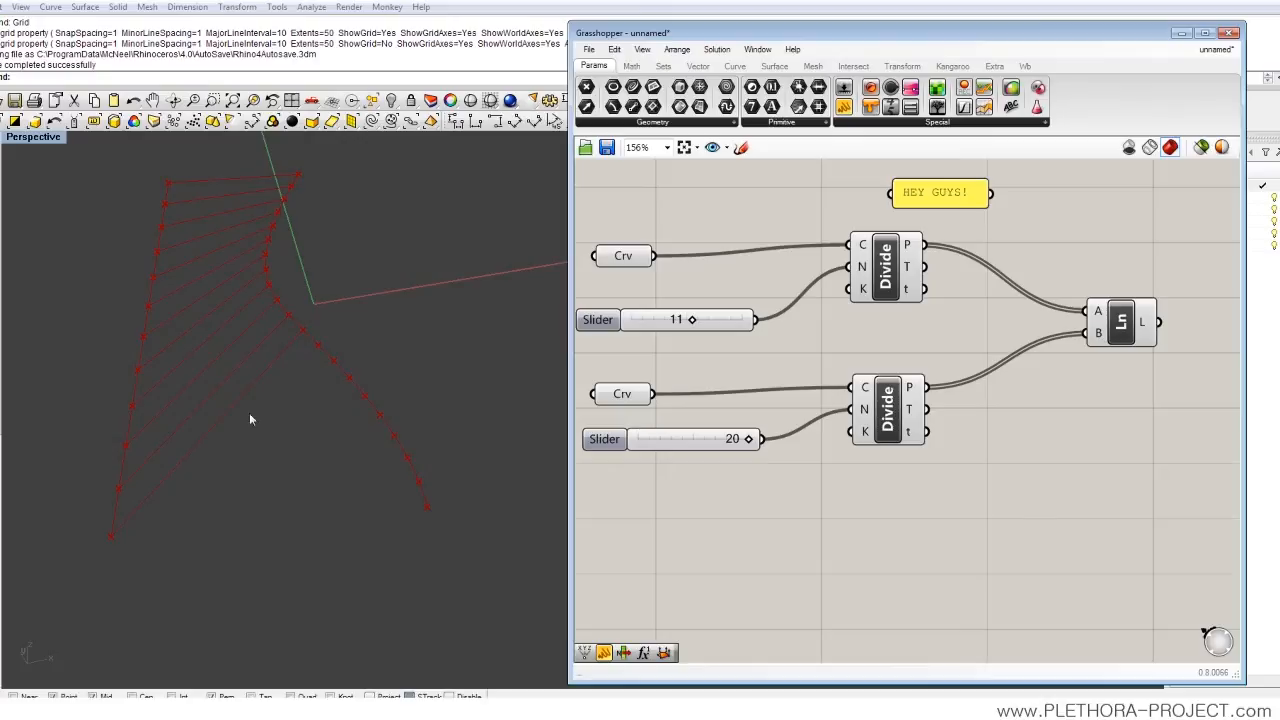
{"action": "mouse_move", "coordinate": [287, 368]}
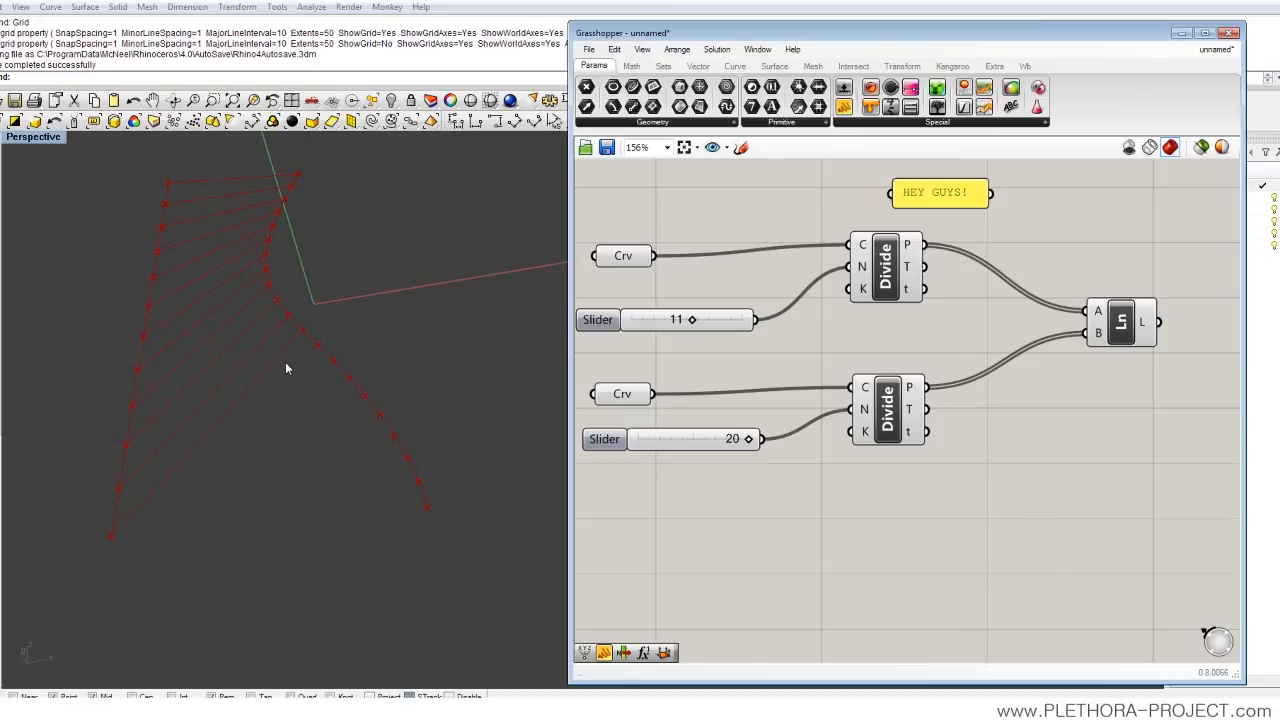
{"action": "mouse_move", "coordinate": [291, 401]}
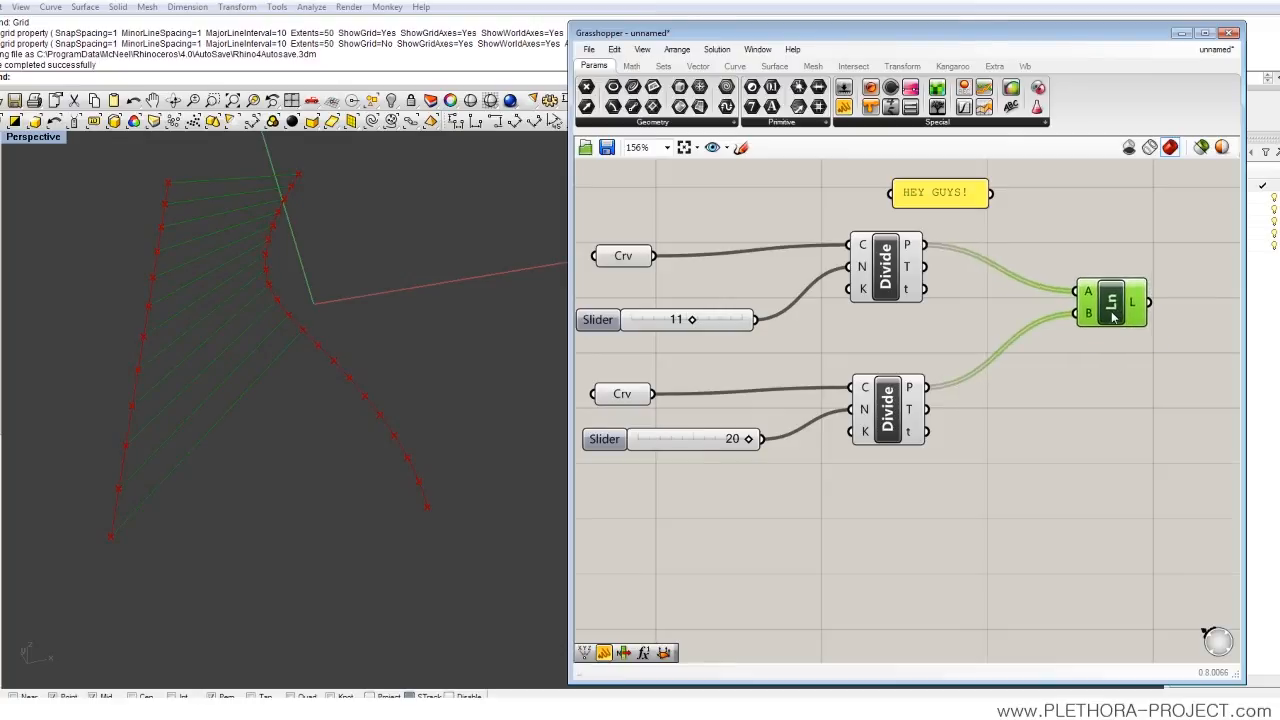
- Set the Line component's data matching back to Longest list
{"action": "right_click", "coordinate": [1110, 302]}
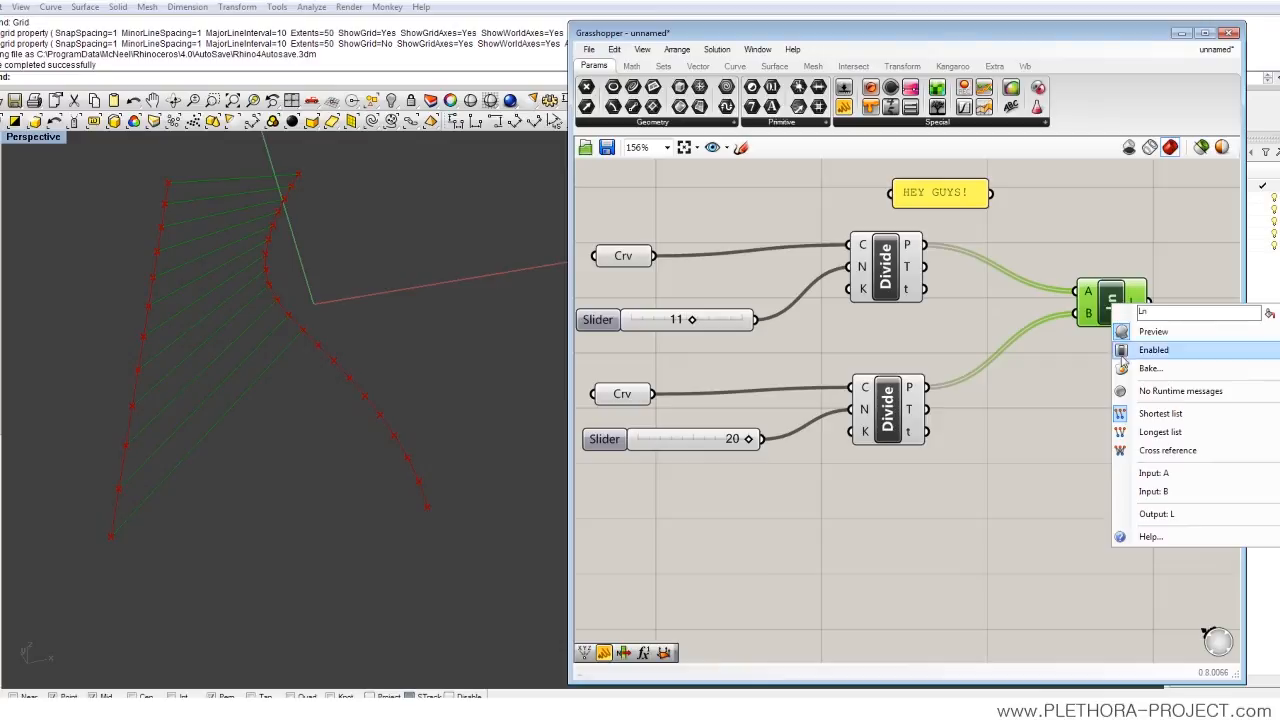
{"action": "left_click", "coordinate": [1154, 349]}
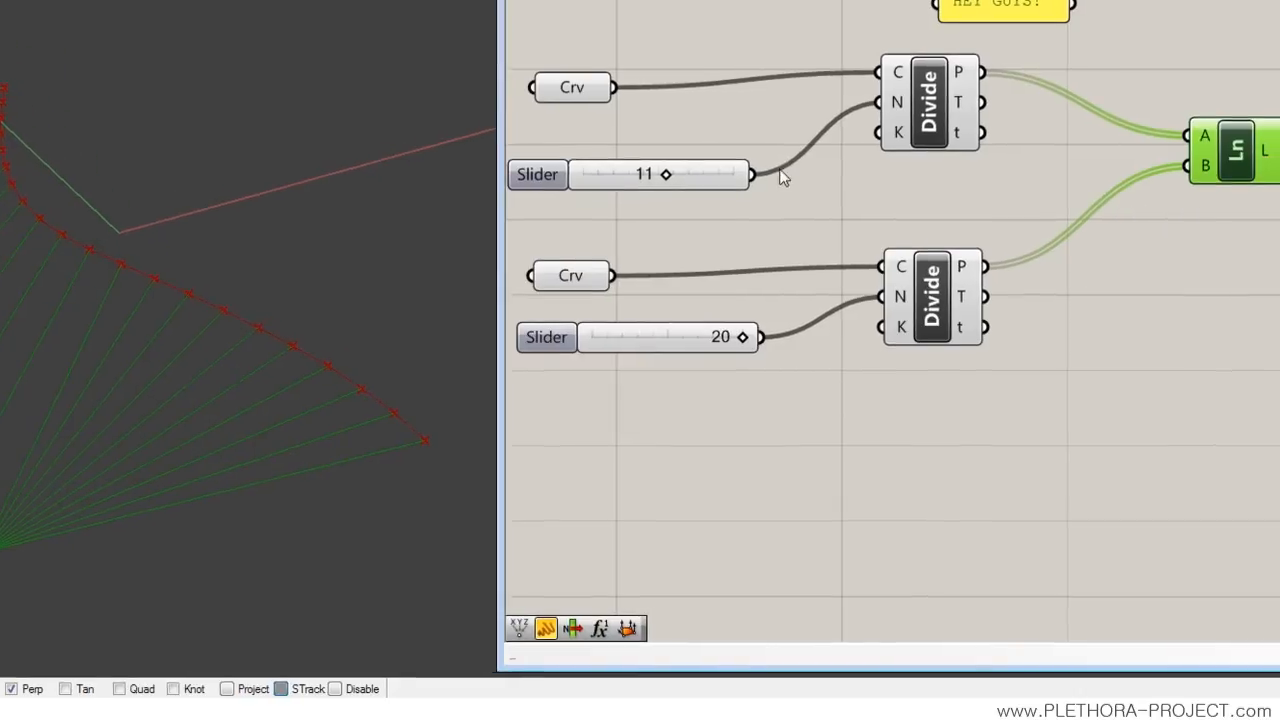
- Try 14 then 11 on the first slider, lower the second slider, and open Line matching options
{"action": "left_click_drag", "start_coordinate": [665, 174], "coordinate": [615, 157]}
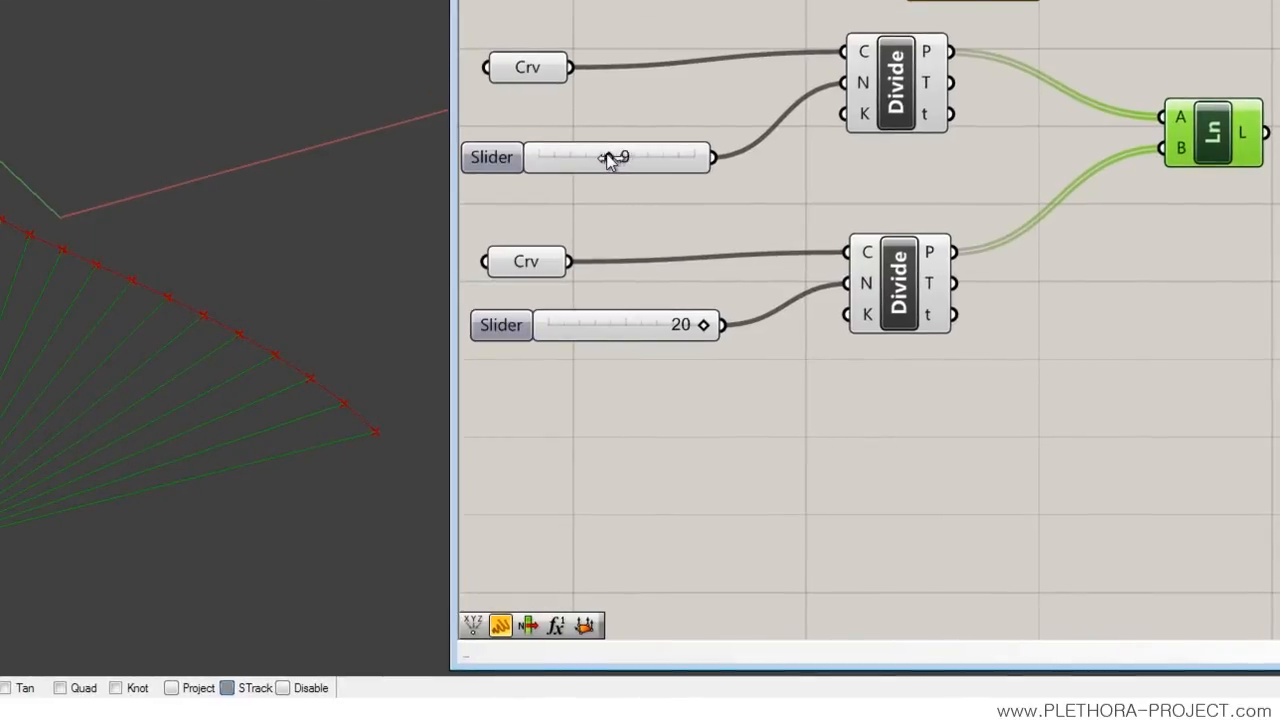
{"action": "left_click_drag", "start_coordinate": [615, 157], "coordinate": [647, 157]}
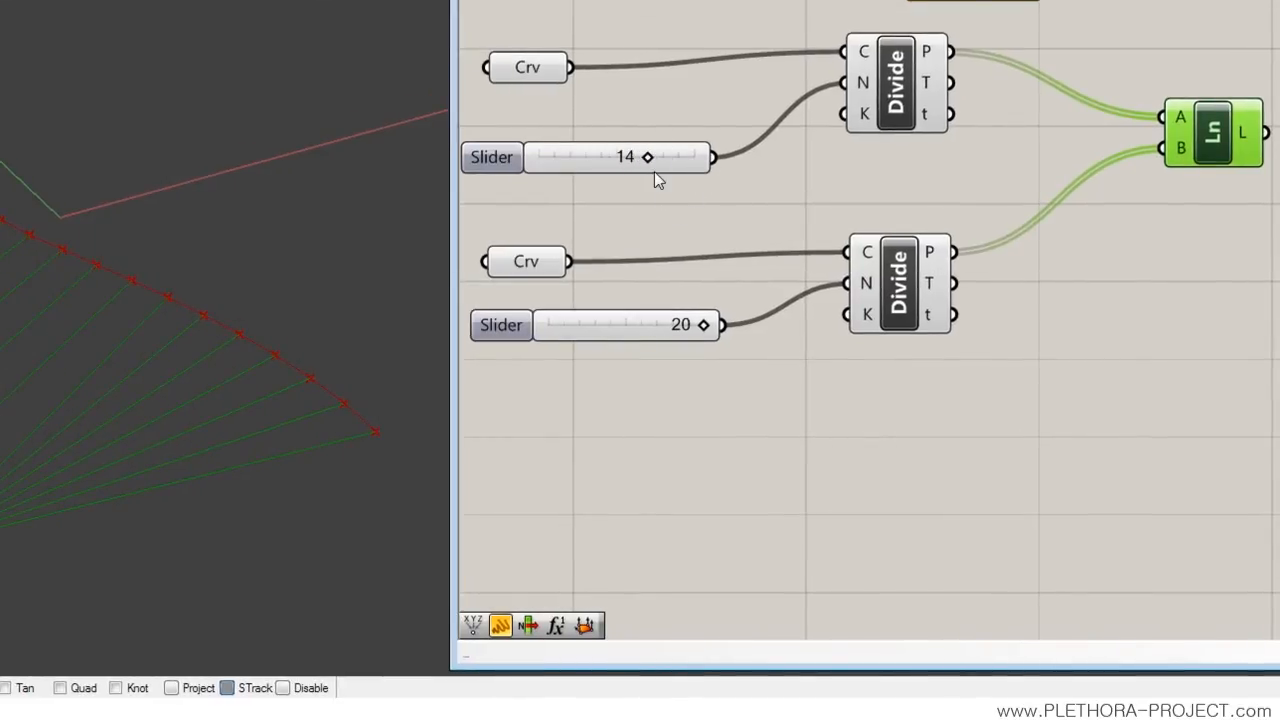
{"action": "left_click_drag", "start_coordinate": [647, 156], "coordinate": [624, 156]}
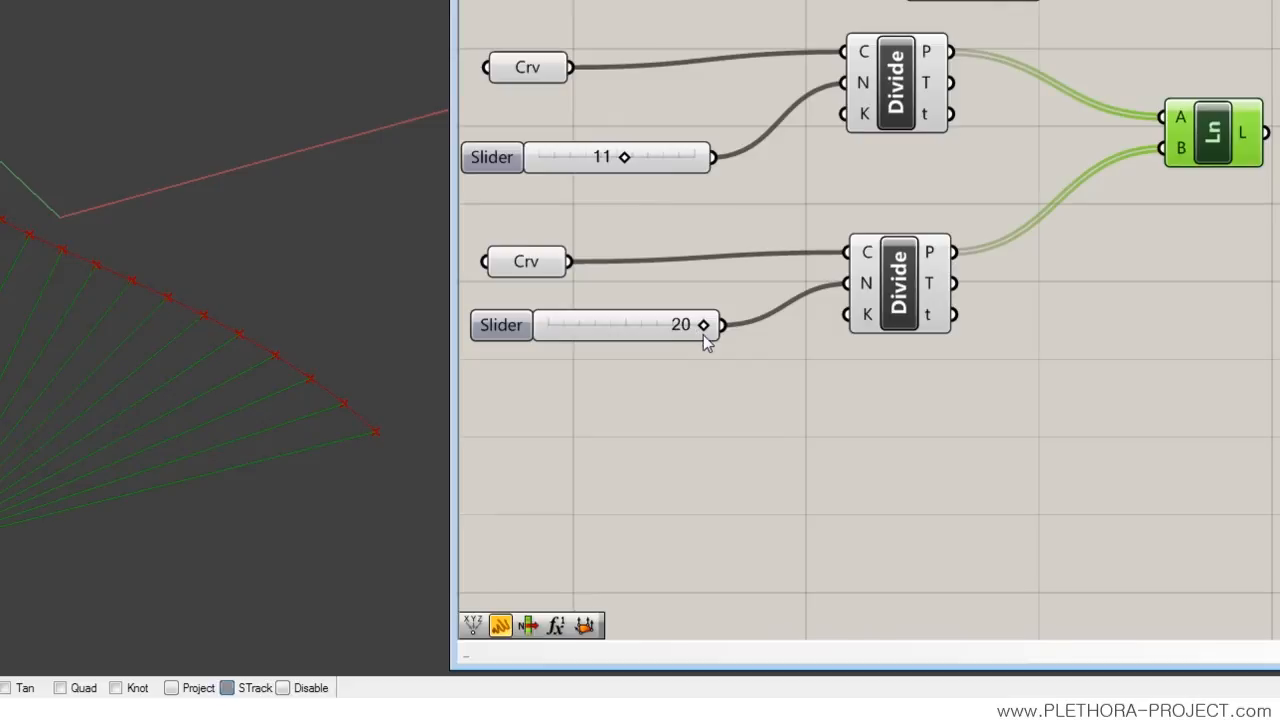
{"action": "left_click_drag", "start_coordinate": [703, 324], "coordinate": [665, 324]}
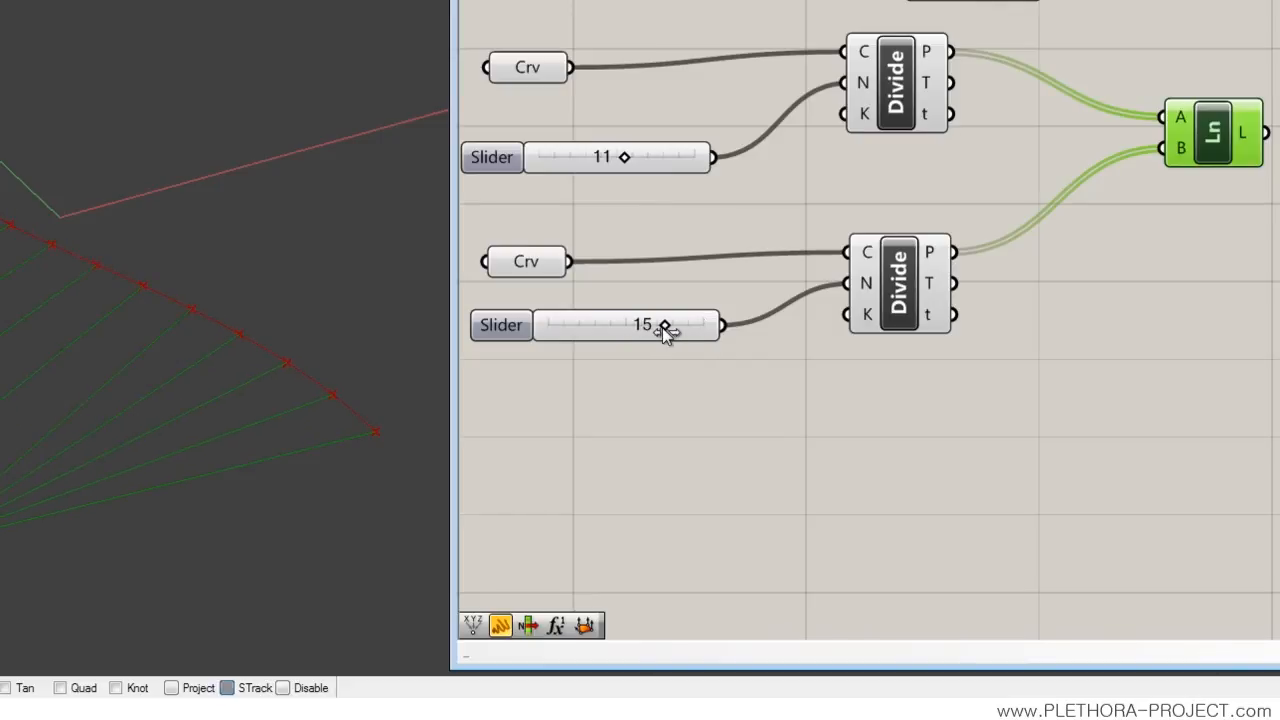
{"action": "right_click", "coordinate": [1213, 130]}
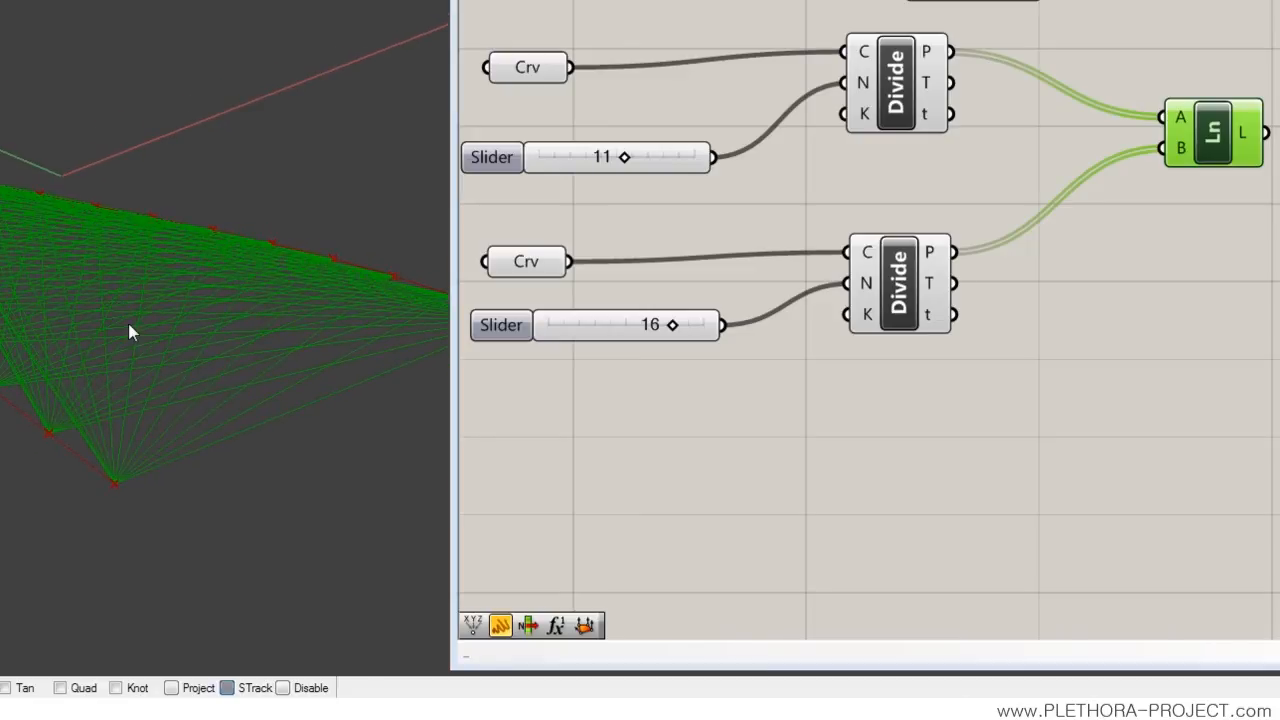
{"action": "mouse_move", "coordinate": [328, 303]}
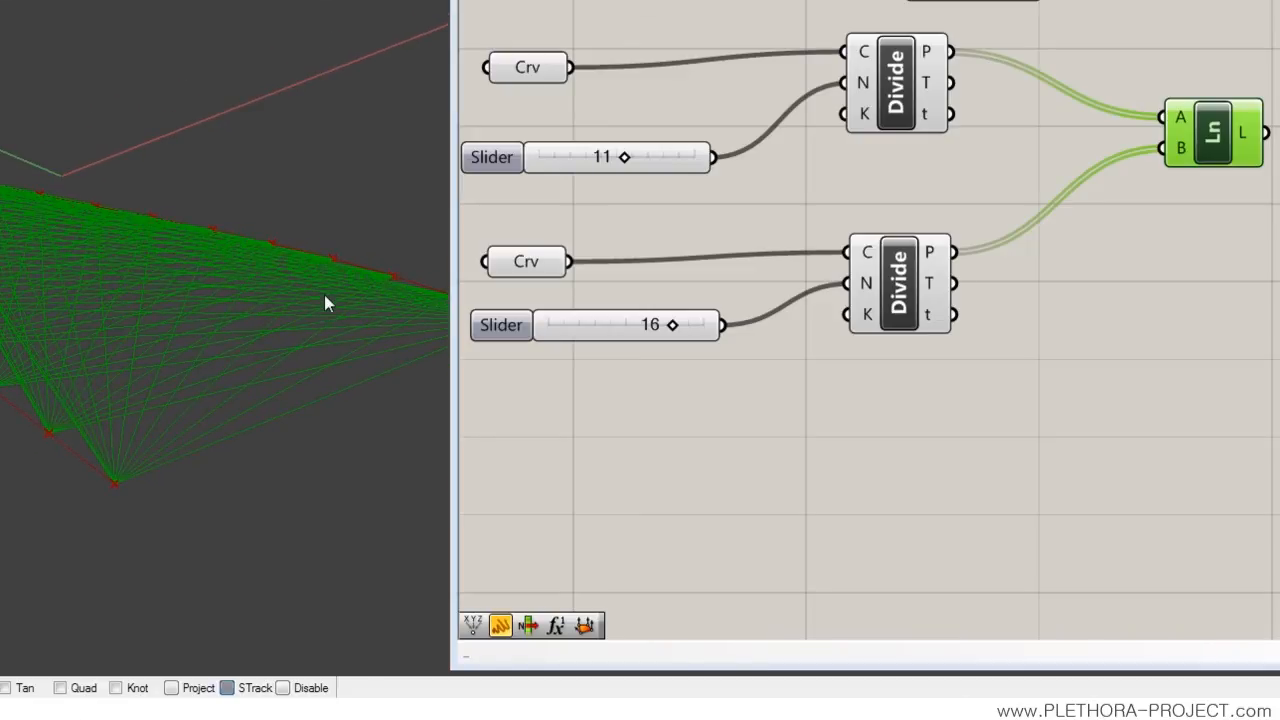